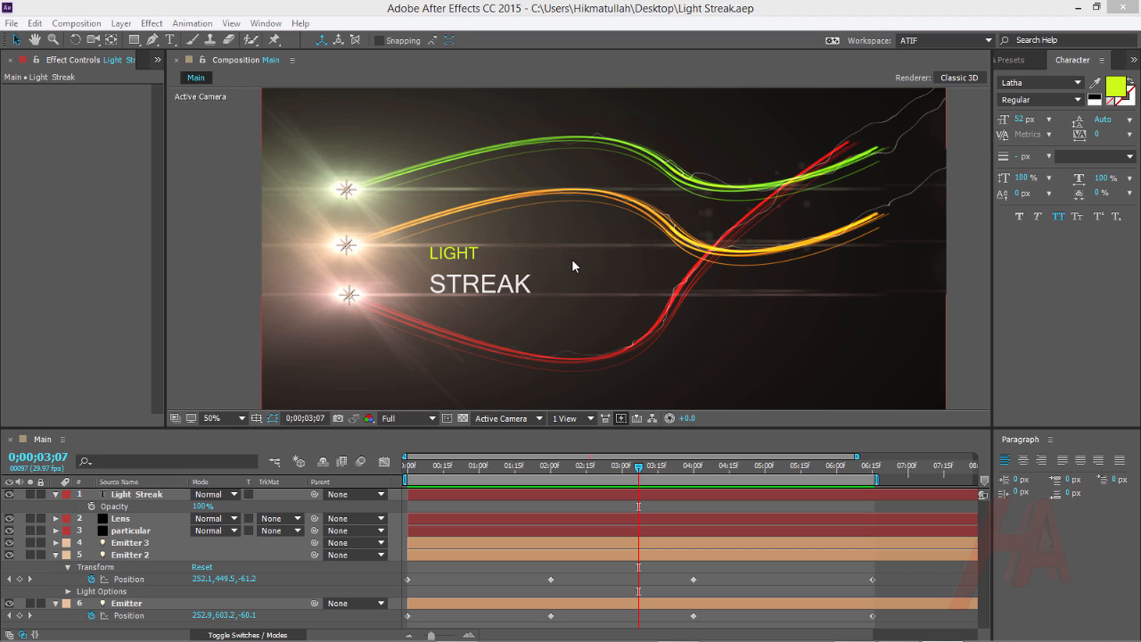
pyautogui.moveTo(626, 408)
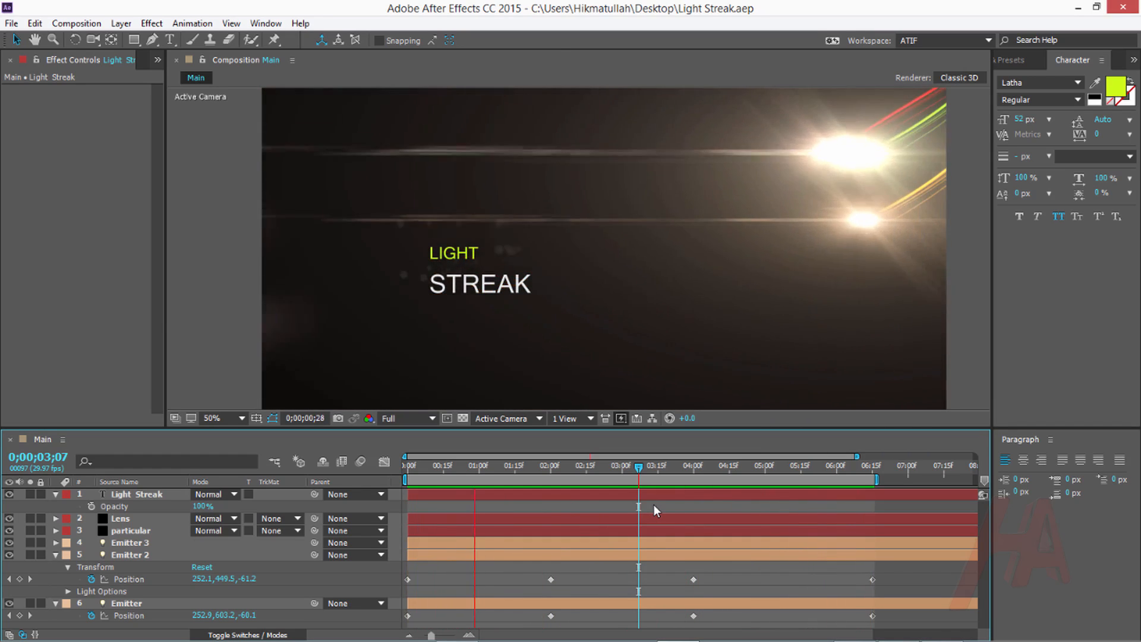
# - Preview the finished light streak demo, then close it and start a blank project
pyautogui.click(617, 465)
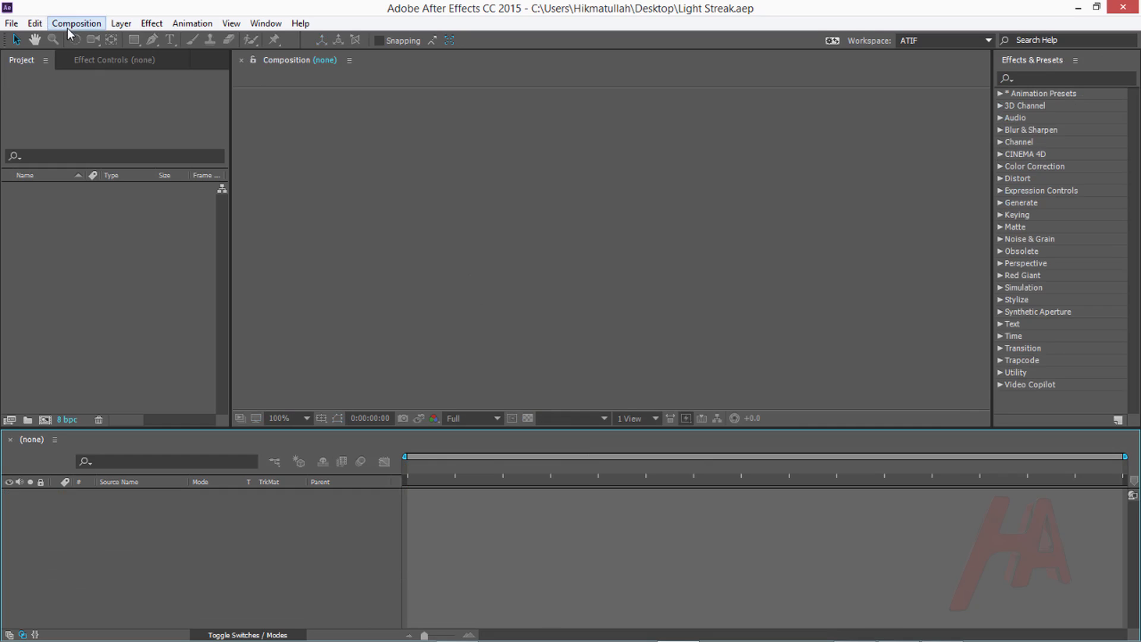
# - Create a composition named Main: HDTV 1080 29.97, 10 seconds, black background
pyautogui.click(75, 23)
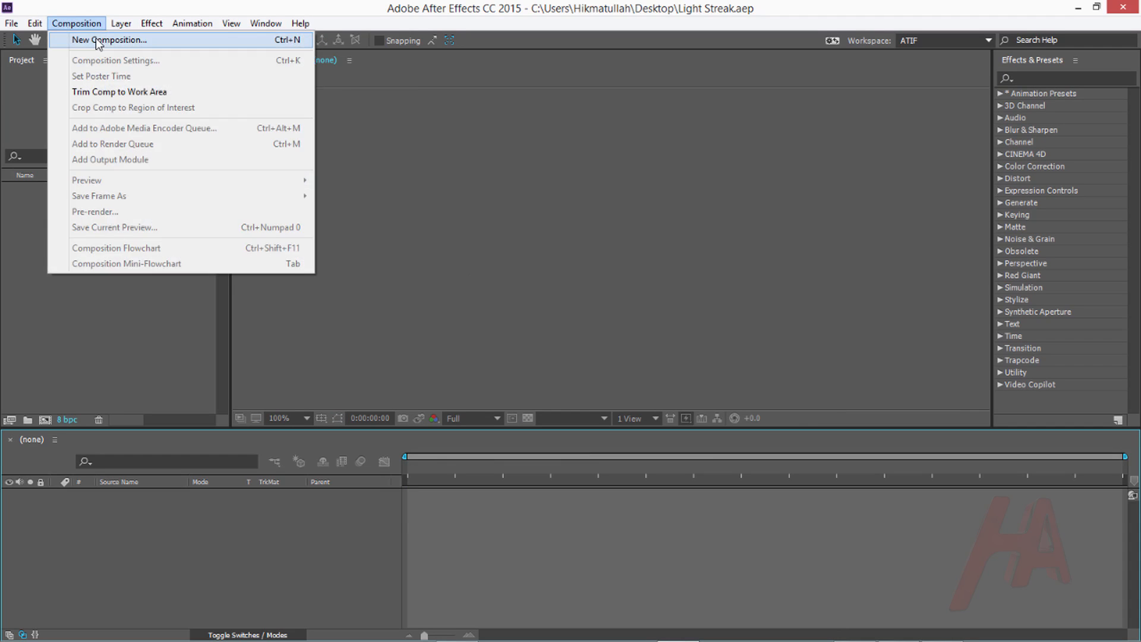
pyautogui.click(110, 39)
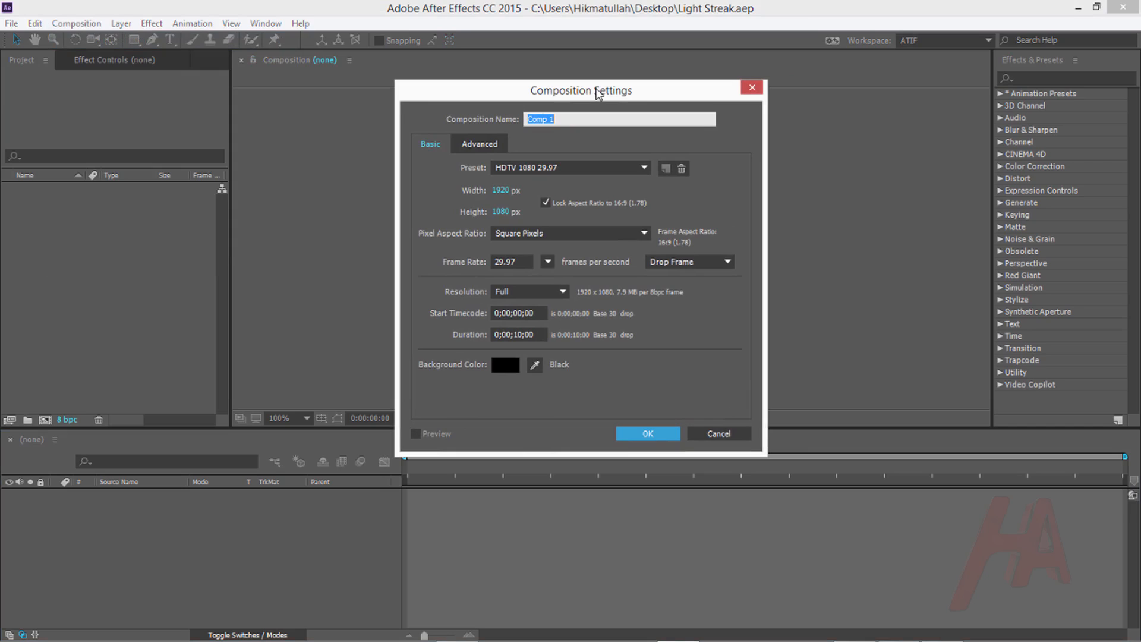
pyautogui.write('Main')
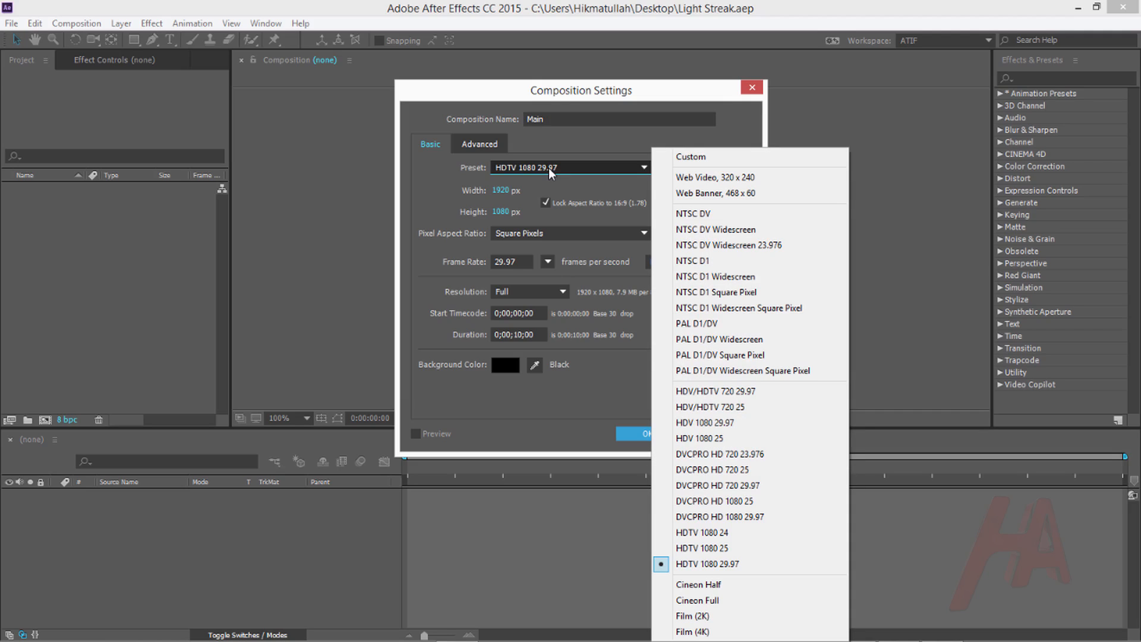
pyautogui.moveTo(542, 188)
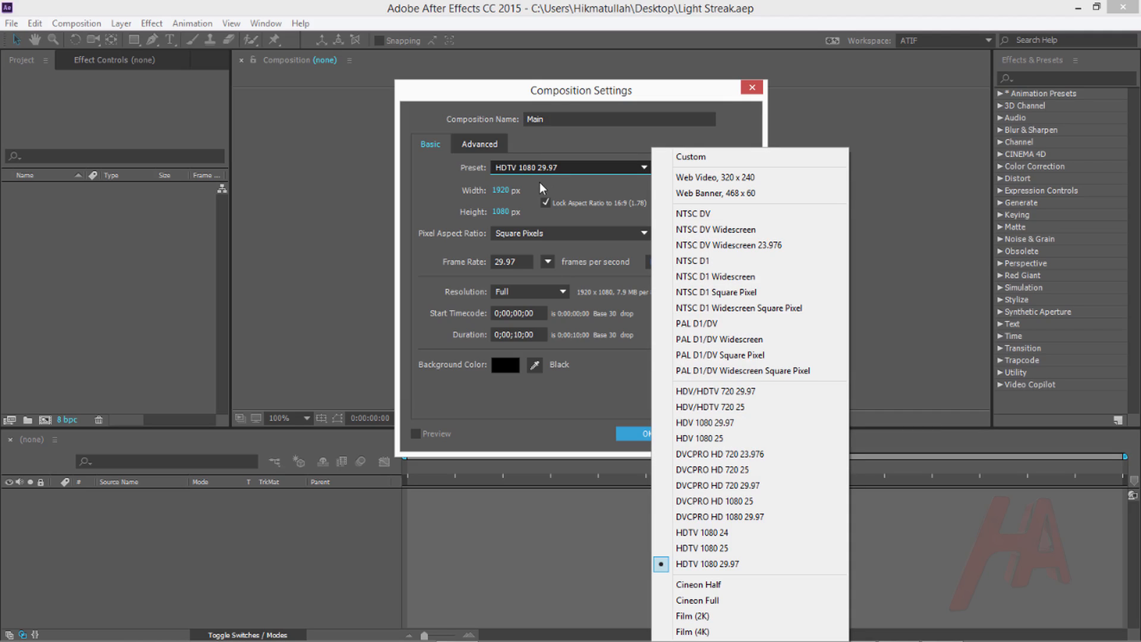
pyautogui.moveTo(465, 206)
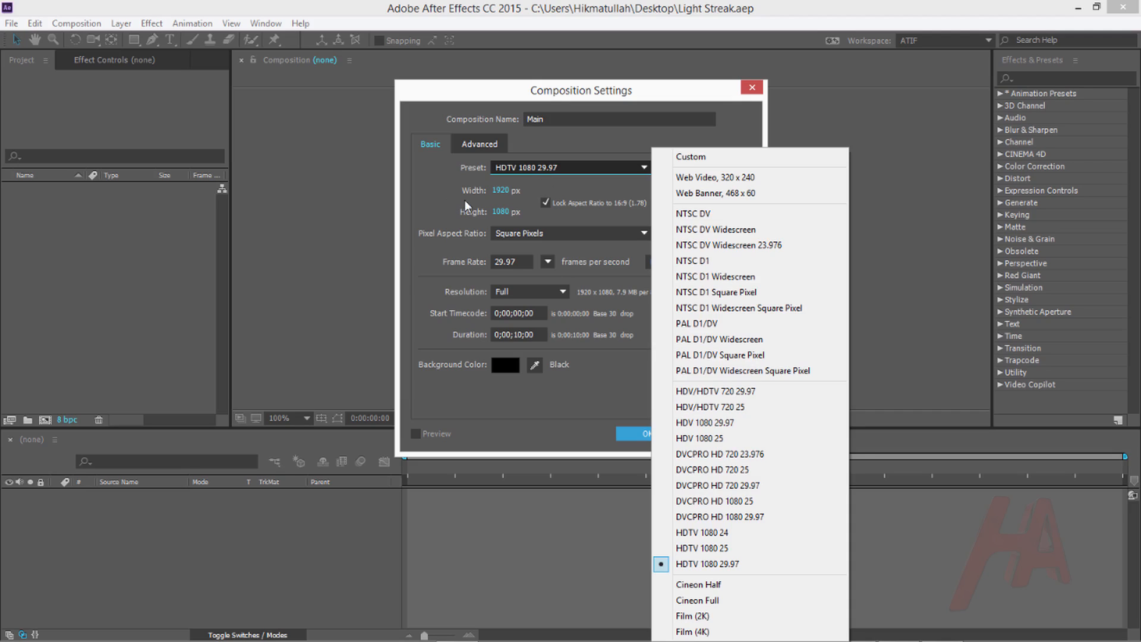
pyautogui.click(707, 563)
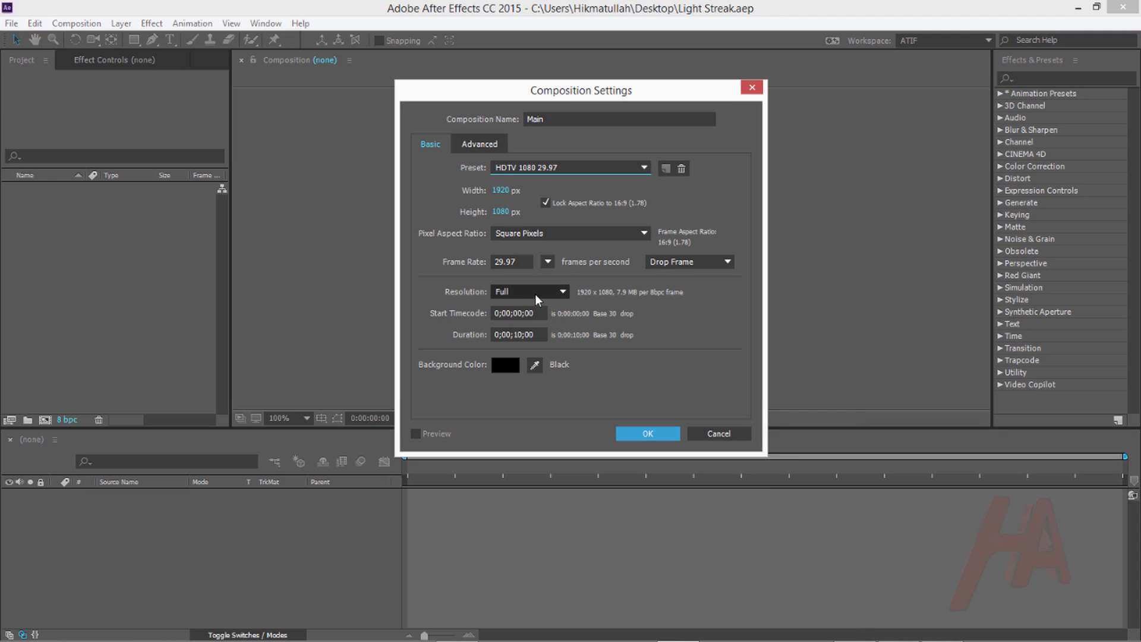
pyautogui.moveTo(536, 298)
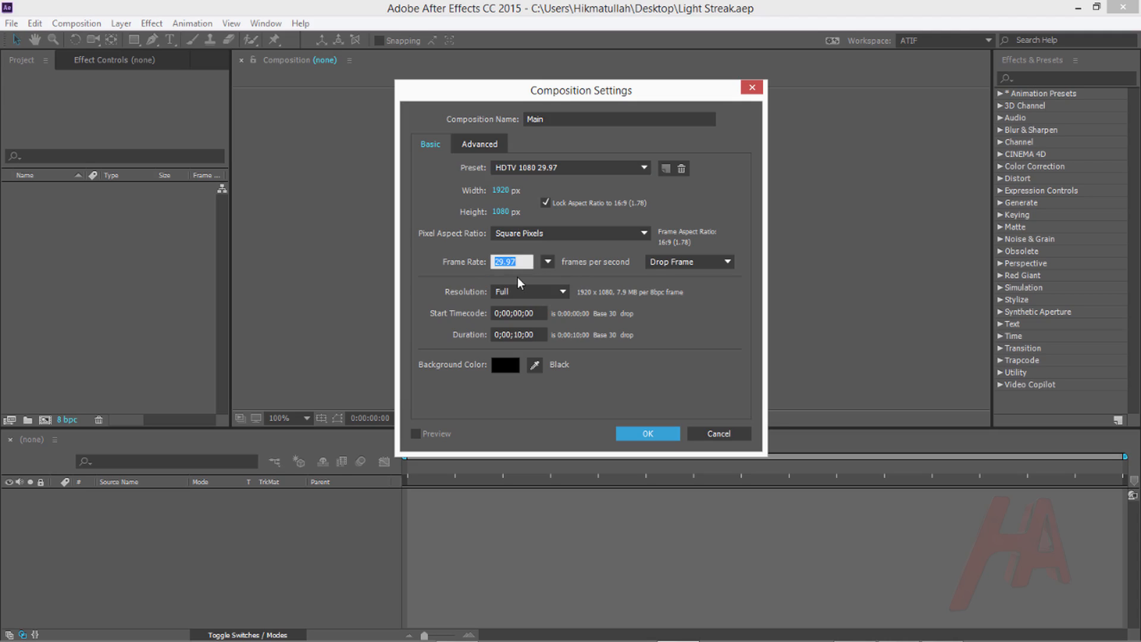
pyautogui.moveTo(449, 353)
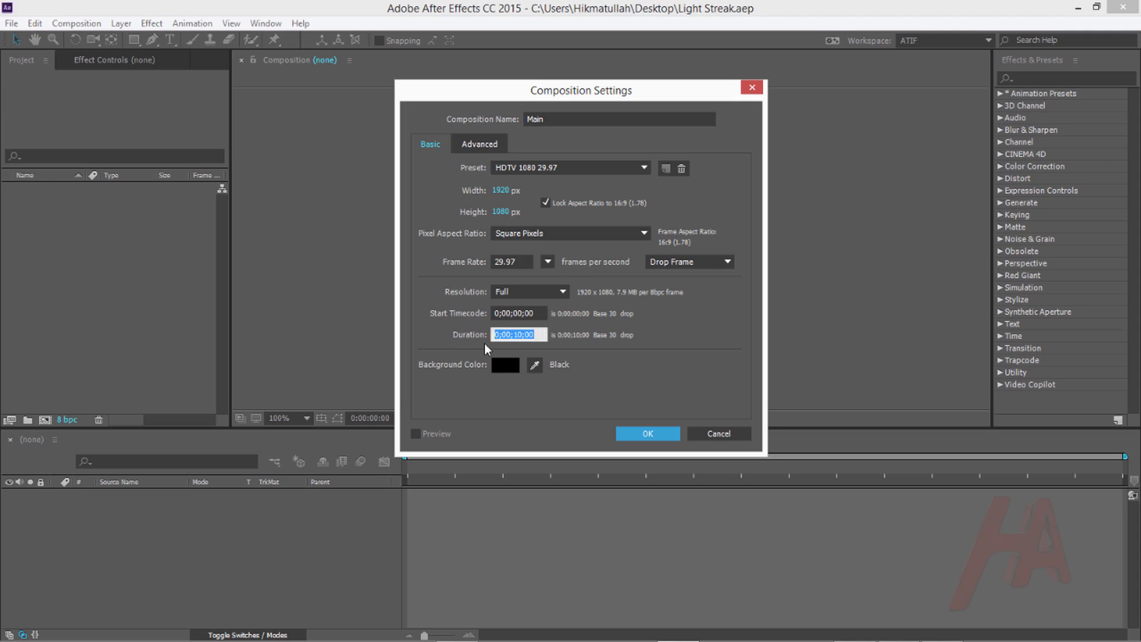
pyautogui.moveTo(535, 334)
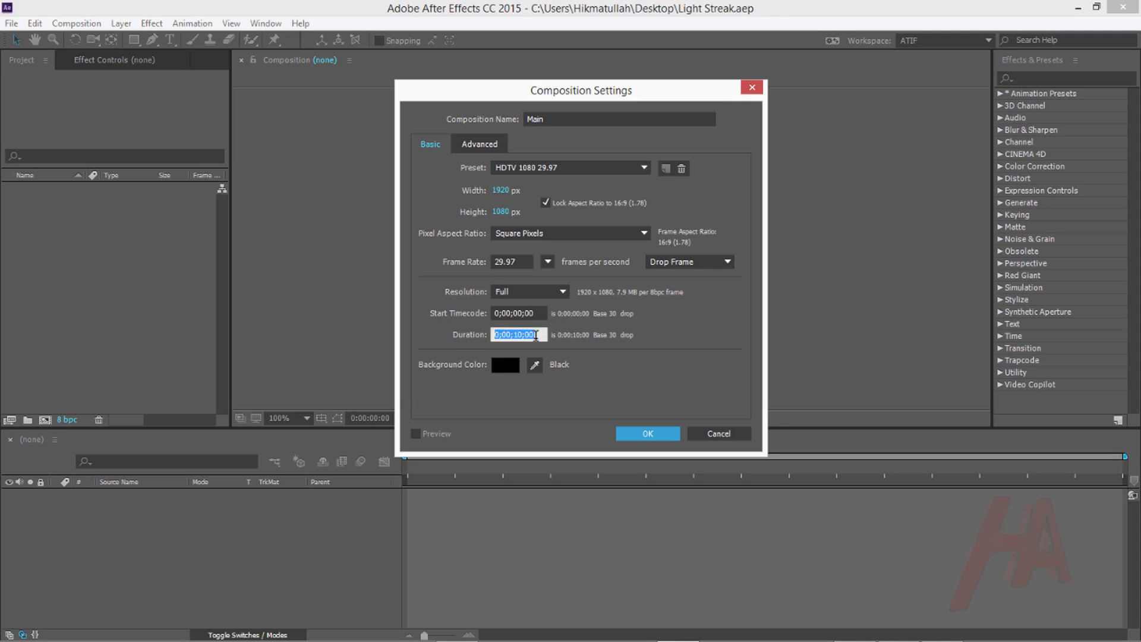
pyautogui.click(544, 404)
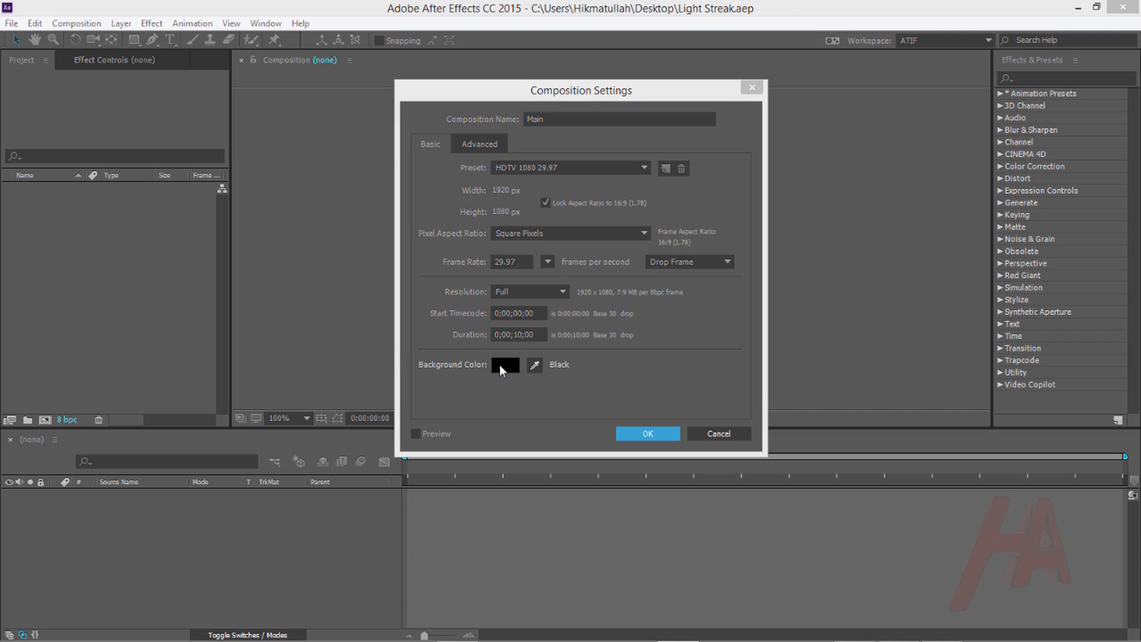
pyautogui.click(503, 364)
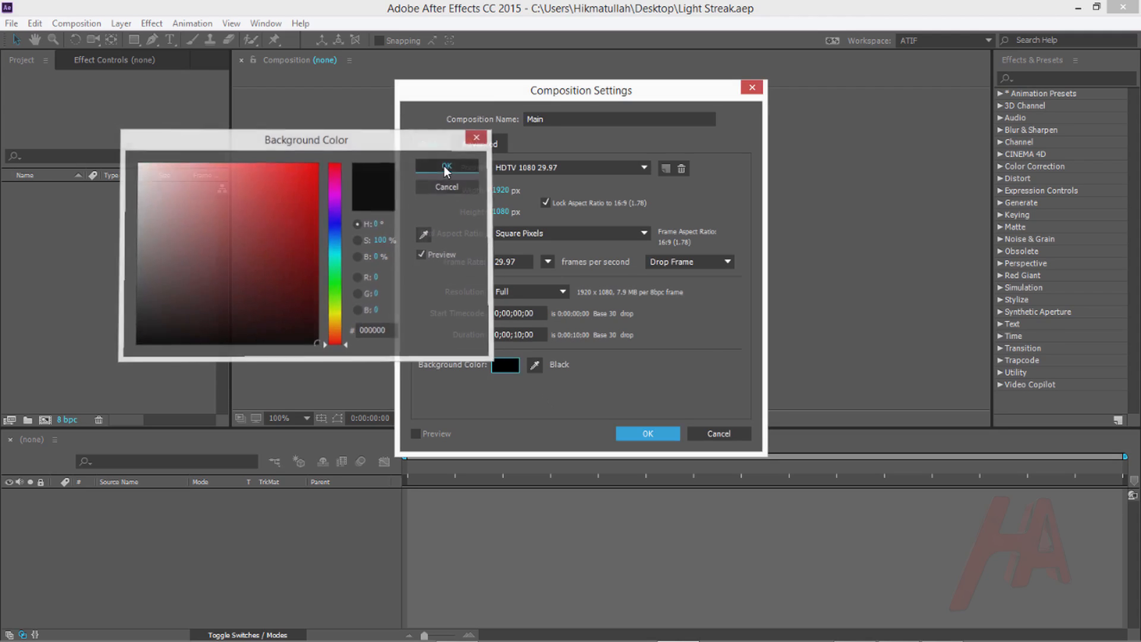
pyautogui.click(447, 166)
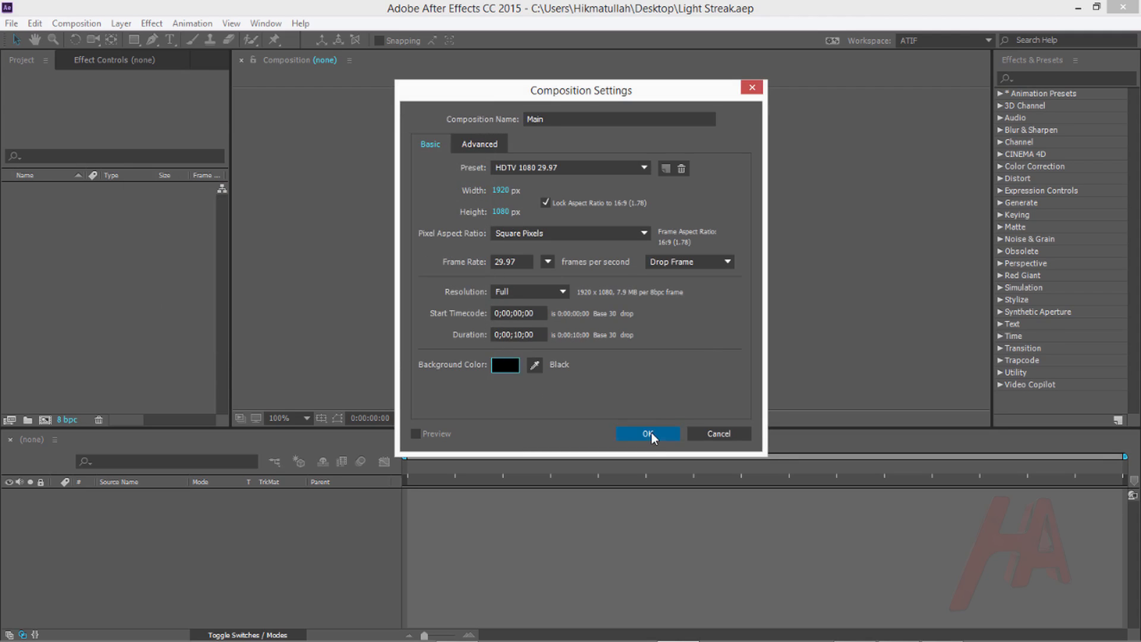
pyautogui.click(647, 434)
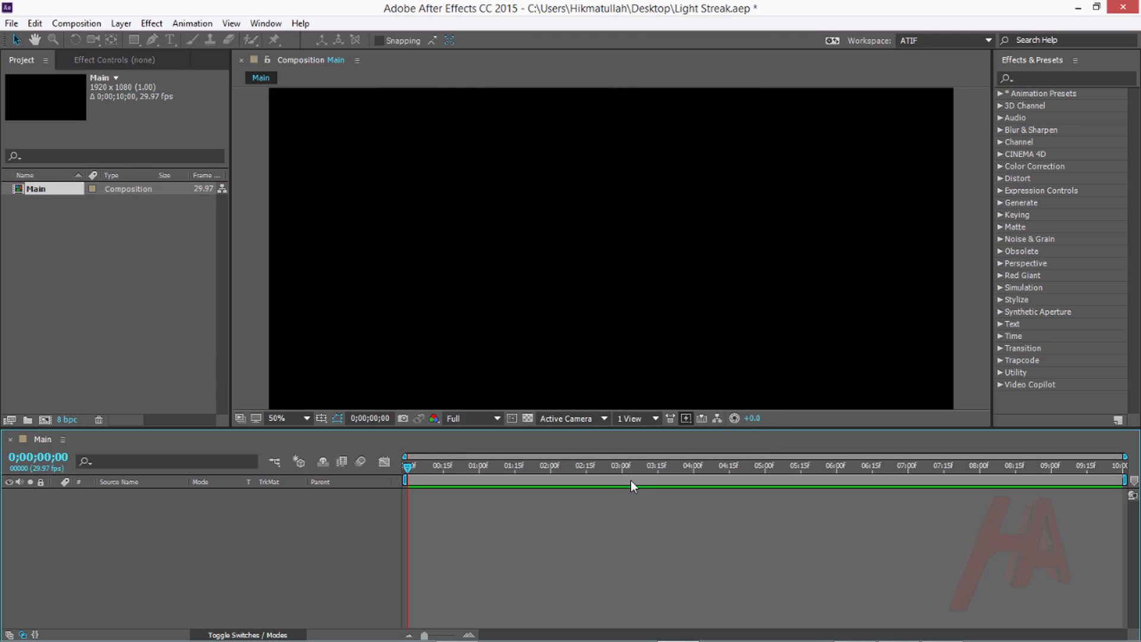
pyautogui.moveTo(415, 292)
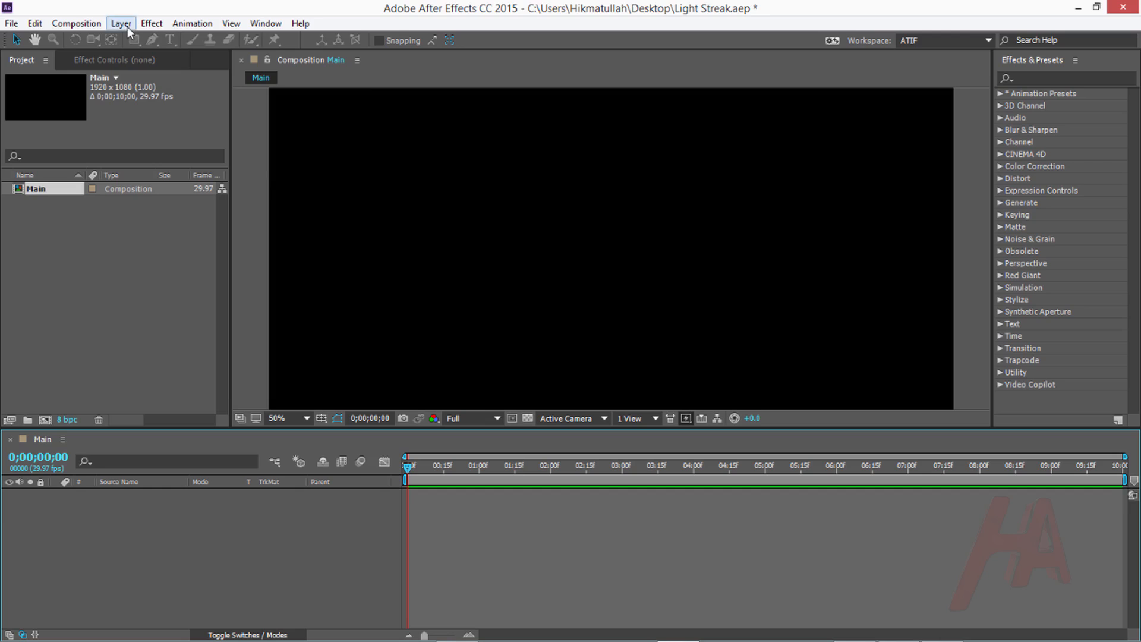
# - Add a new Point light layer named Emitter to the Main comp
pyautogui.click(265, 23)
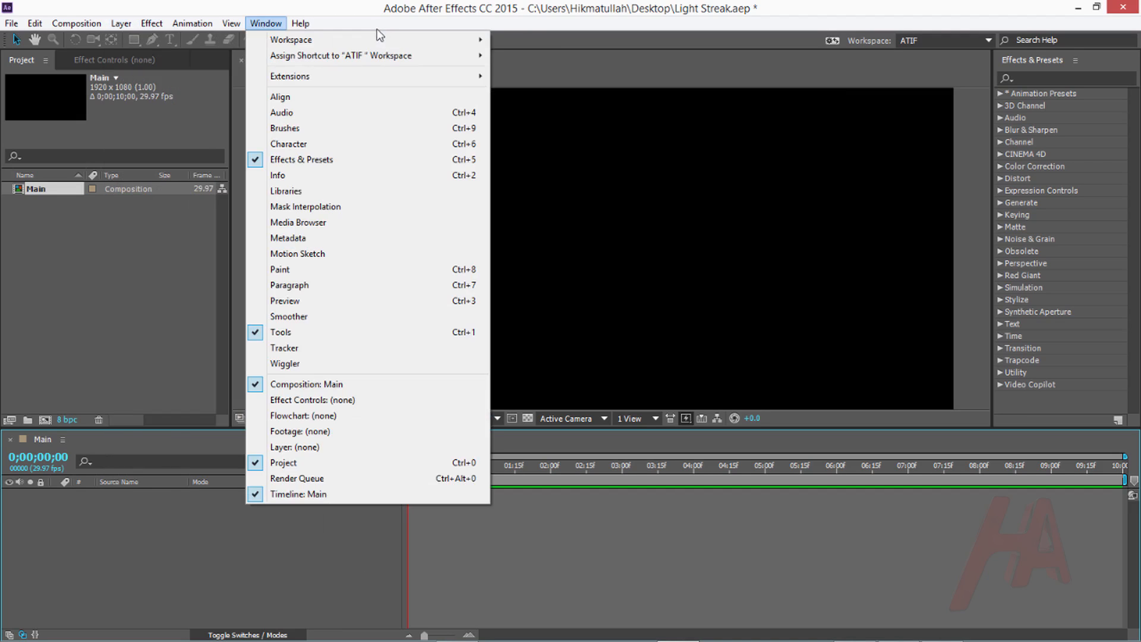
pyautogui.click(121, 24)
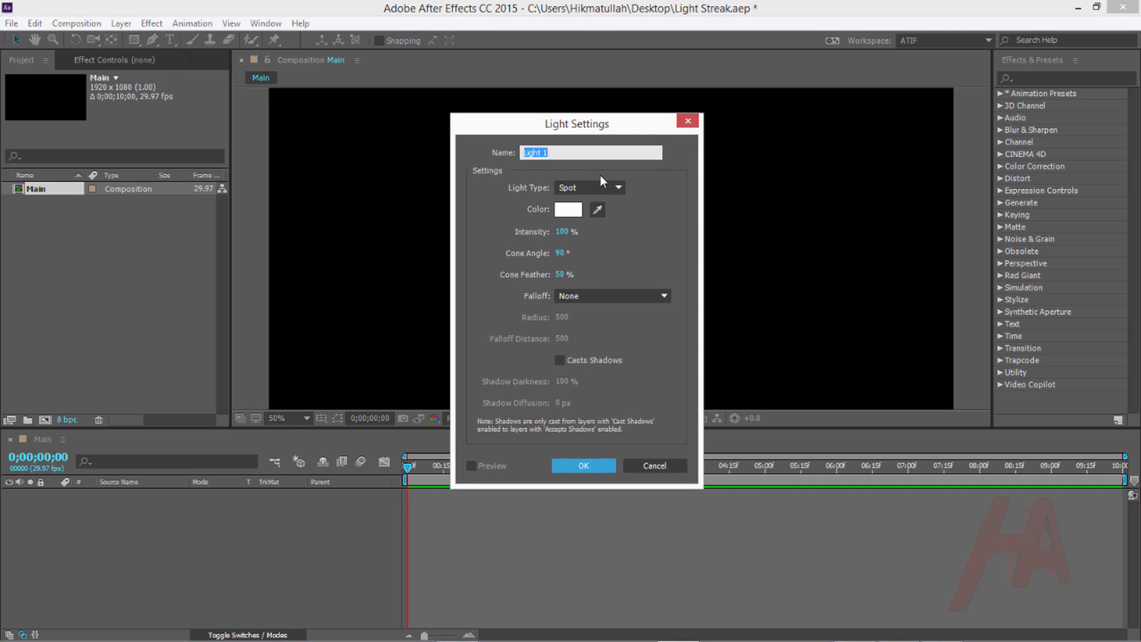
pyautogui.write('Emitter')
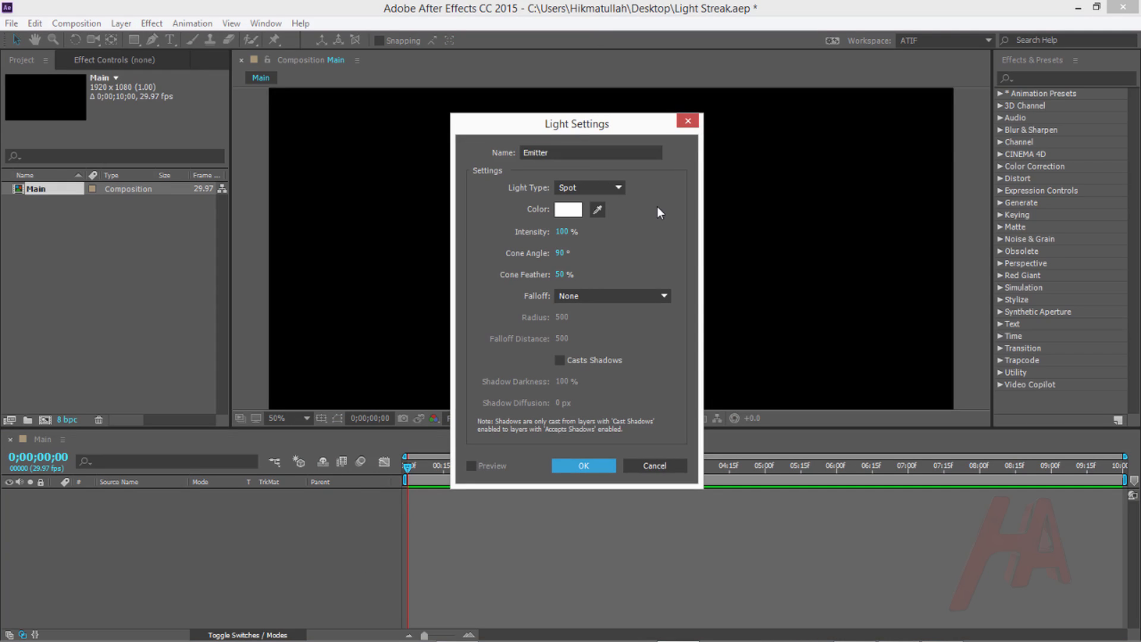
pyautogui.click(587, 187)
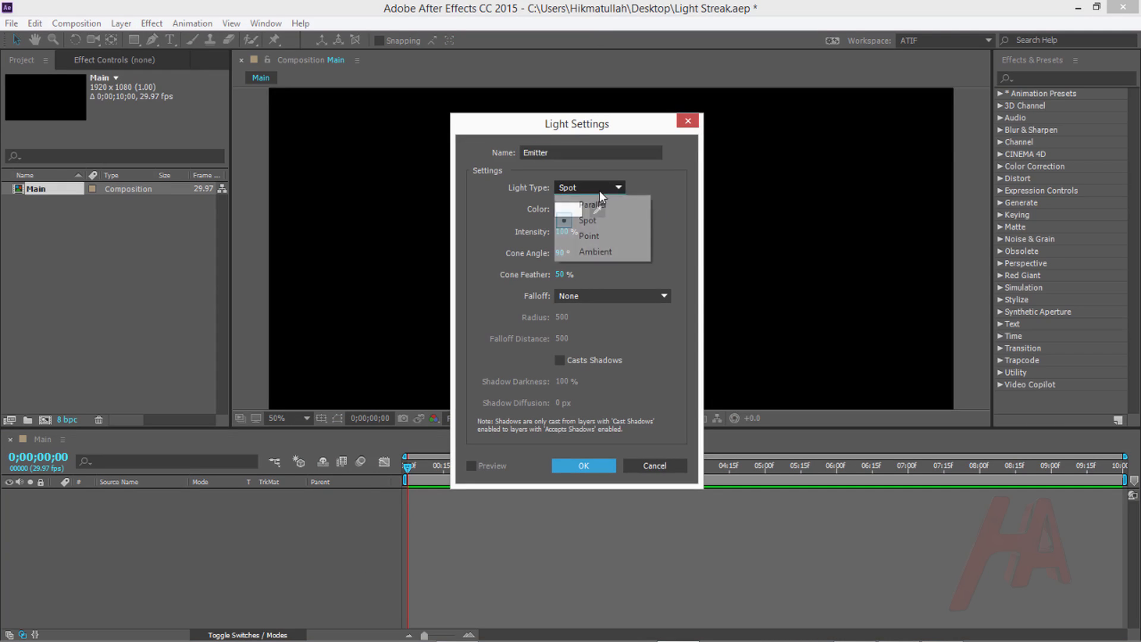
pyautogui.click(588, 235)
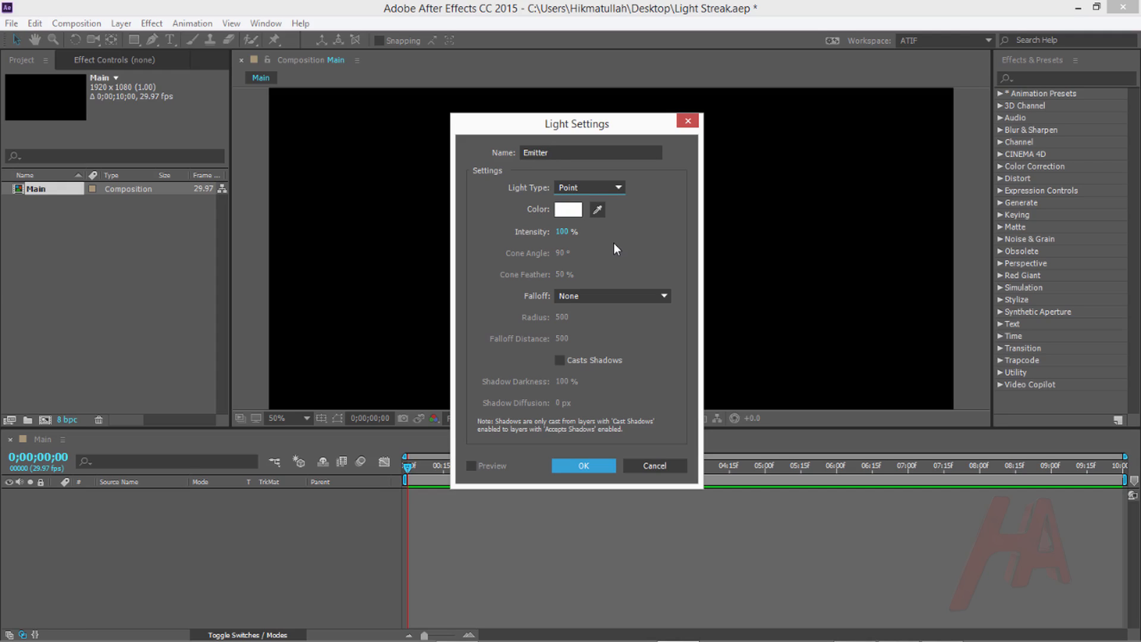
pyautogui.moveTo(583, 465)
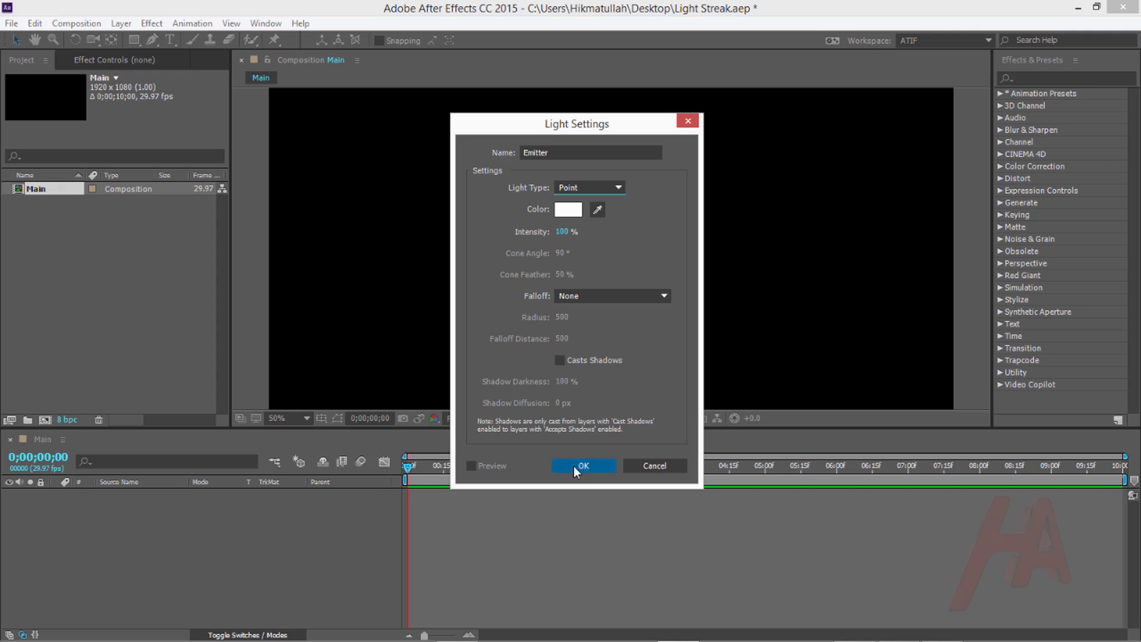
pyautogui.click(583, 466)
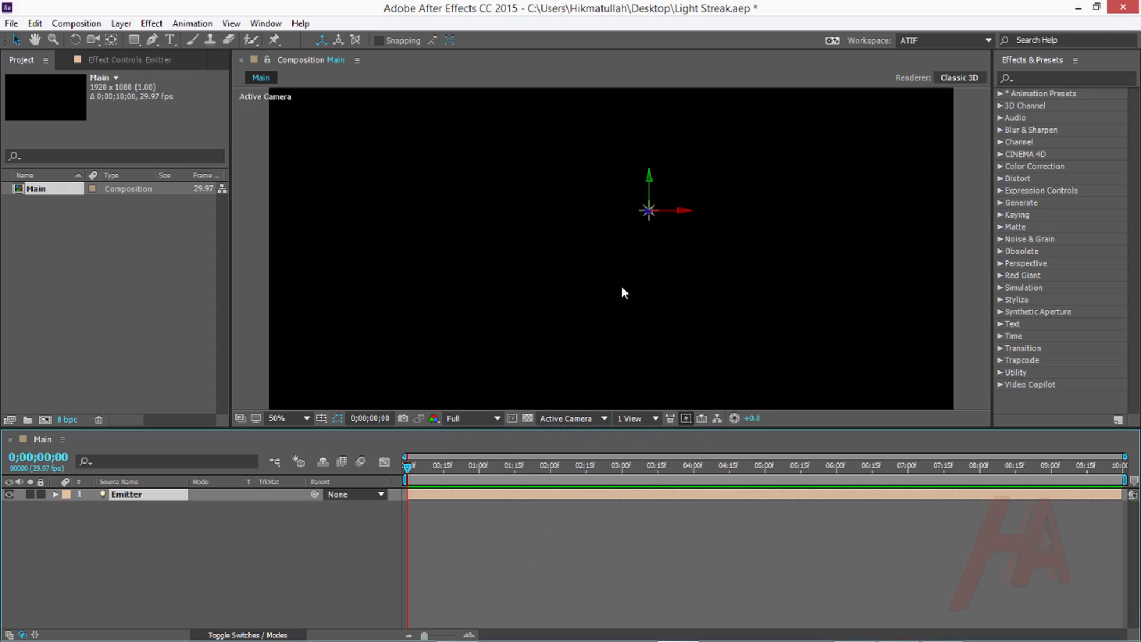
pyautogui.moveTo(649, 204)
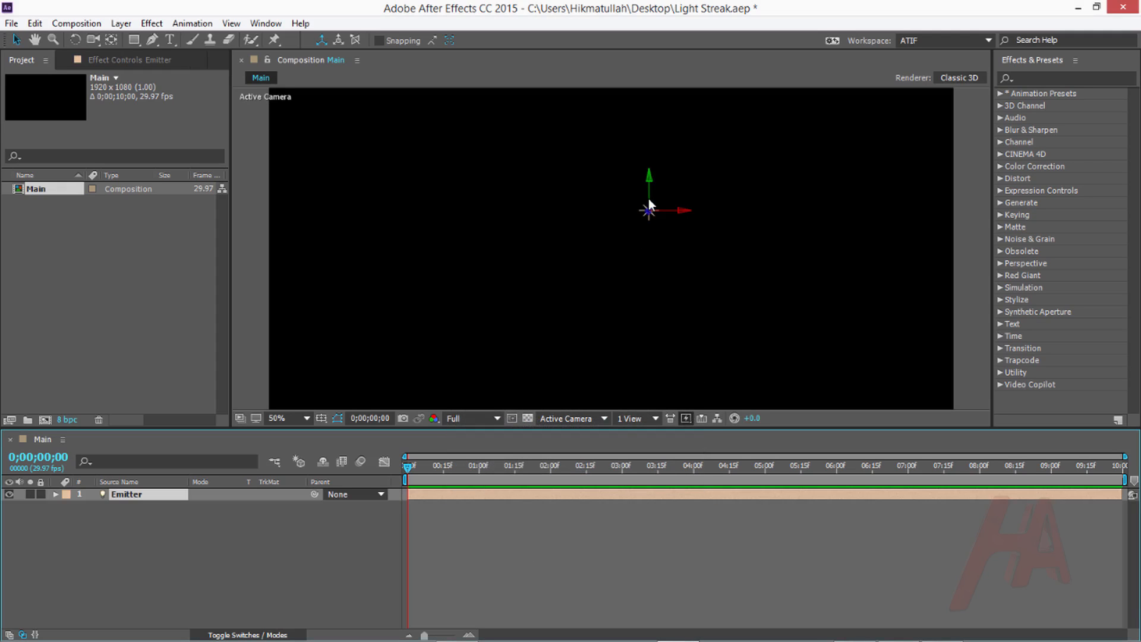
pyautogui.moveTo(537, 299)
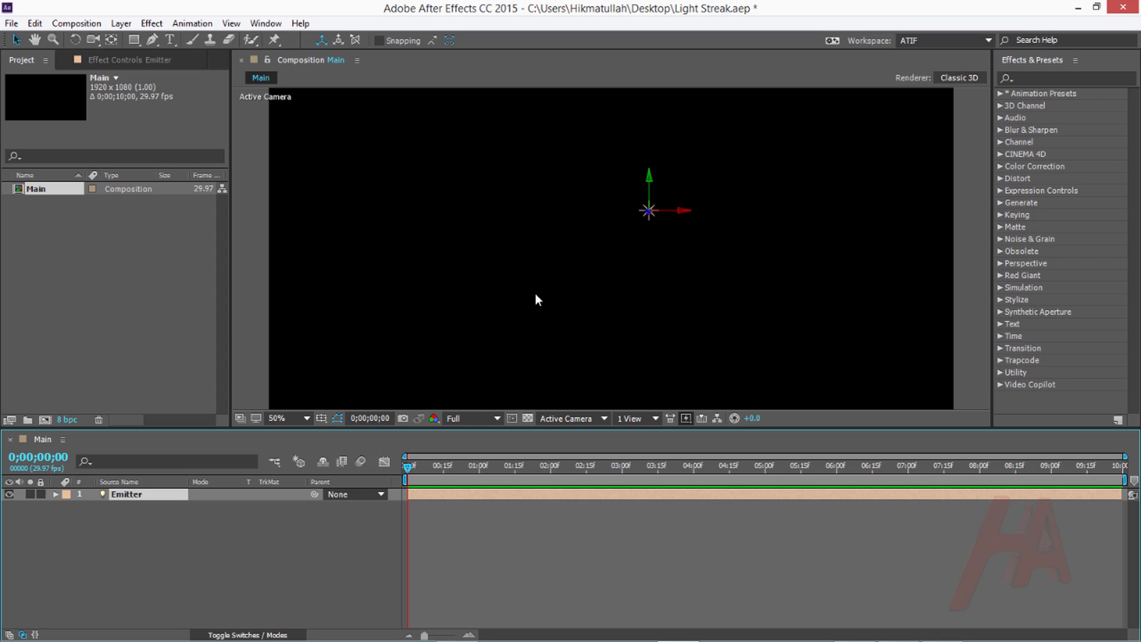
pyautogui.moveTo(207, 547)
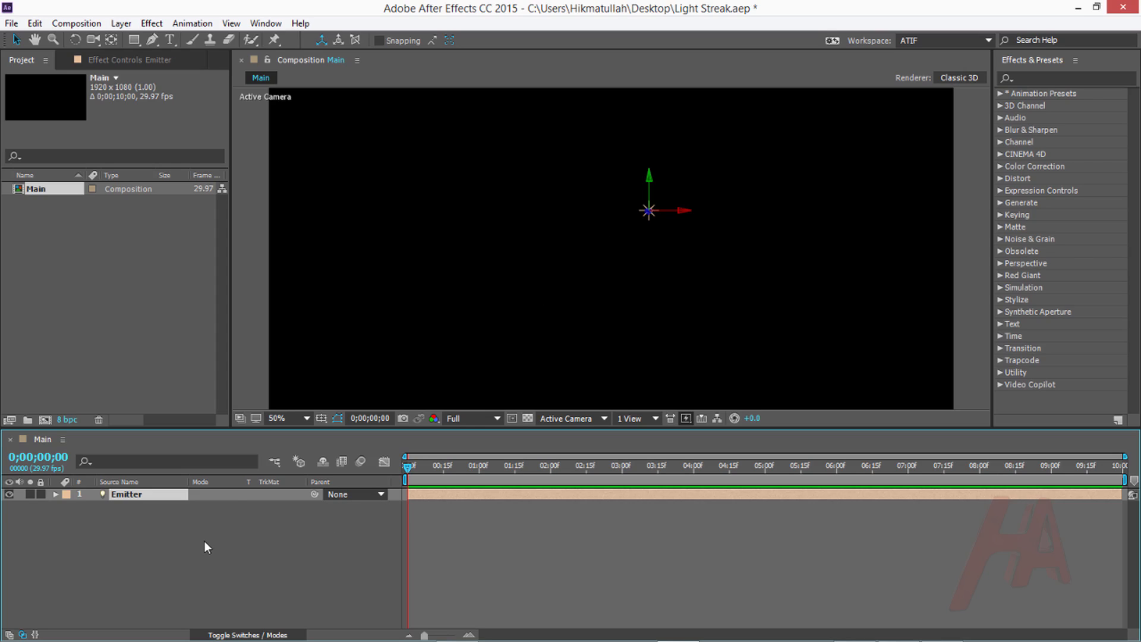
# - At 2:00, move the Emitter light to the frame centre, adding a Position keyframe
pyautogui.click(55, 494)
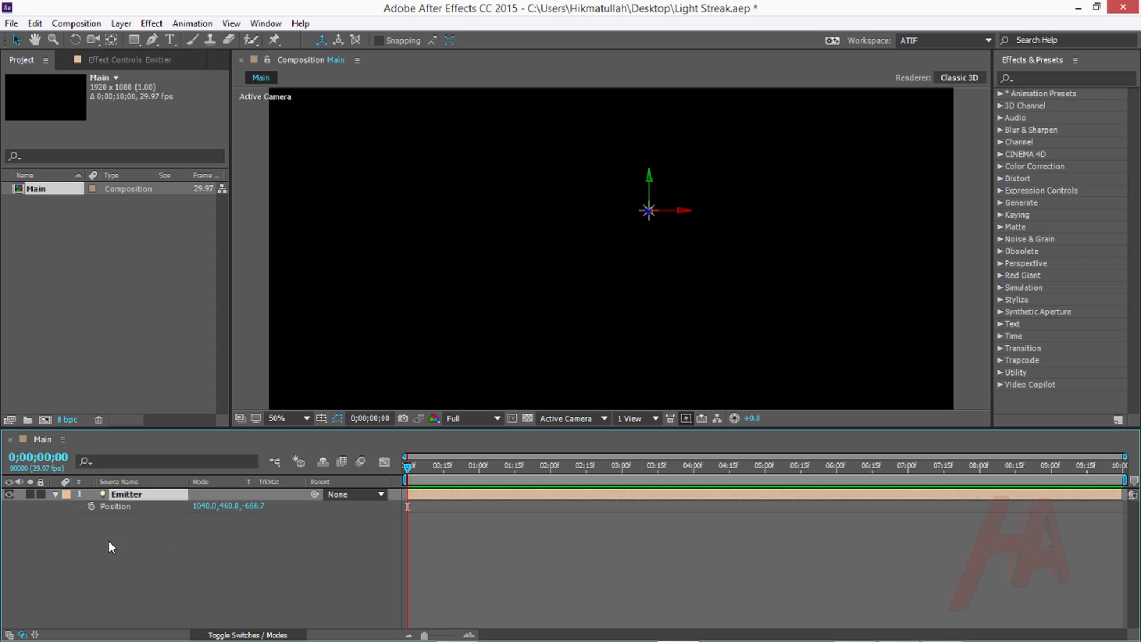
pyautogui.moveTo(447, 325)
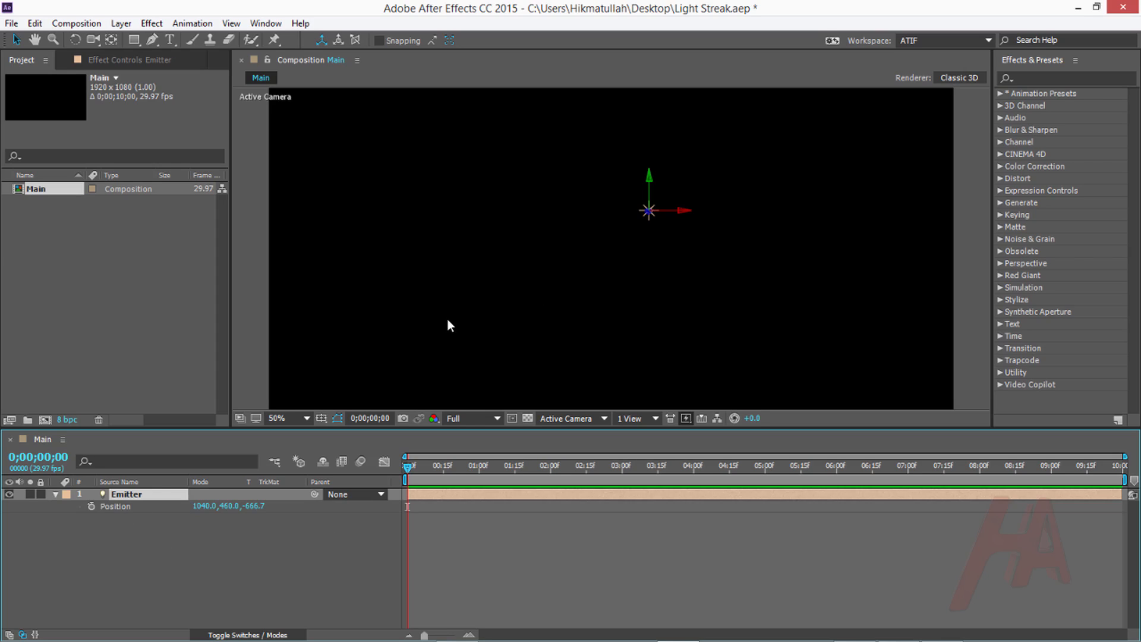
pyautogui.click(277, 418)
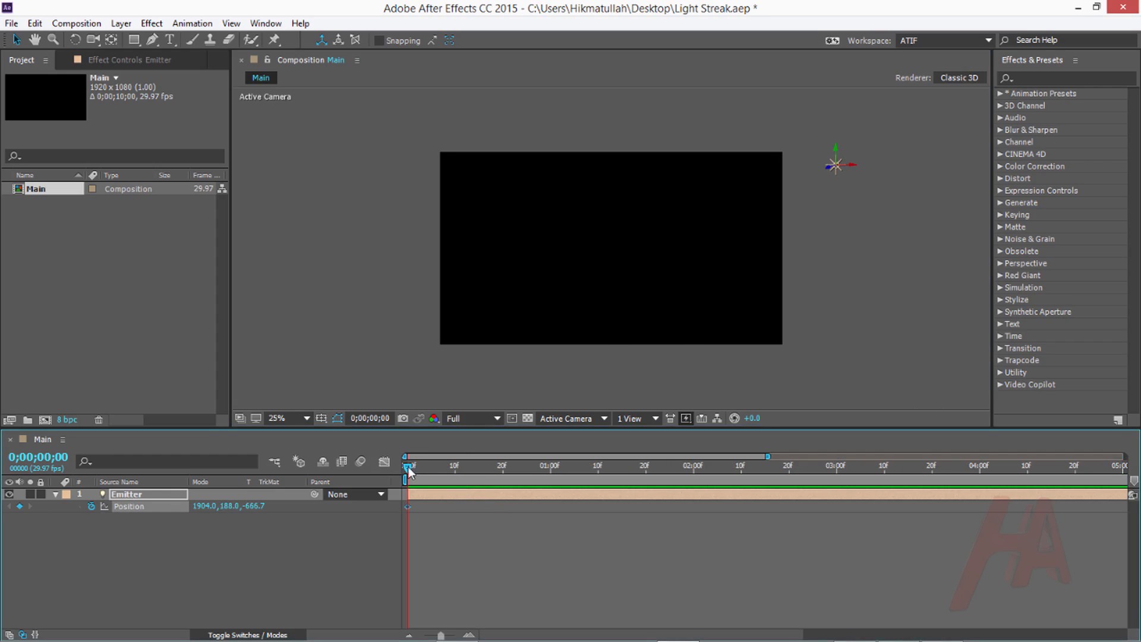
pyautogui.click(645, 465)
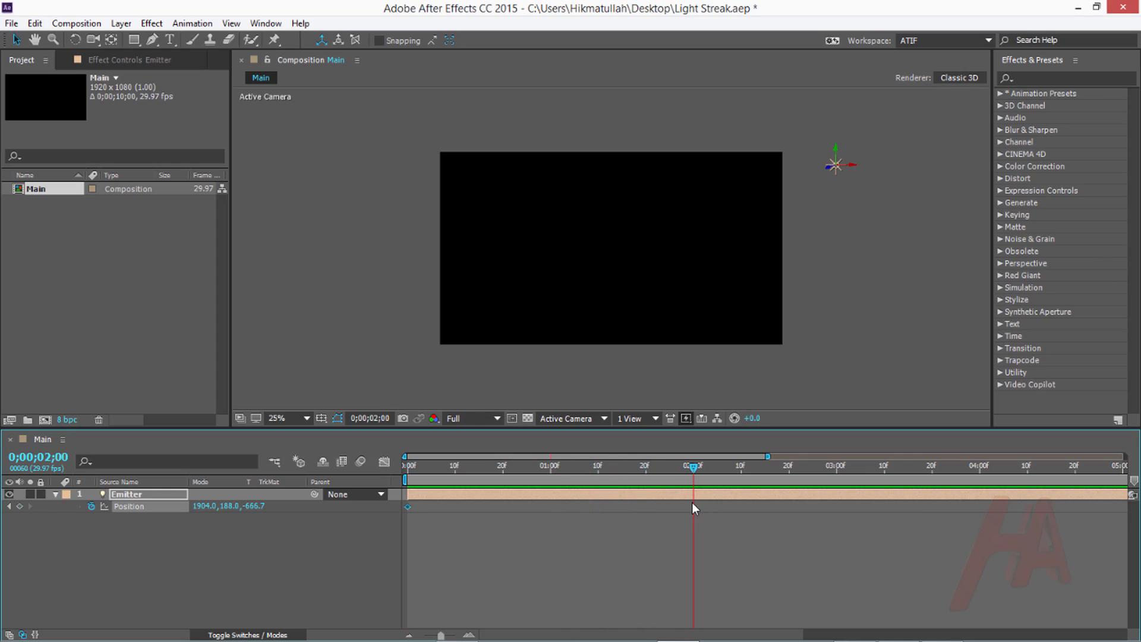
pyautogui.moveTo(458, 466)
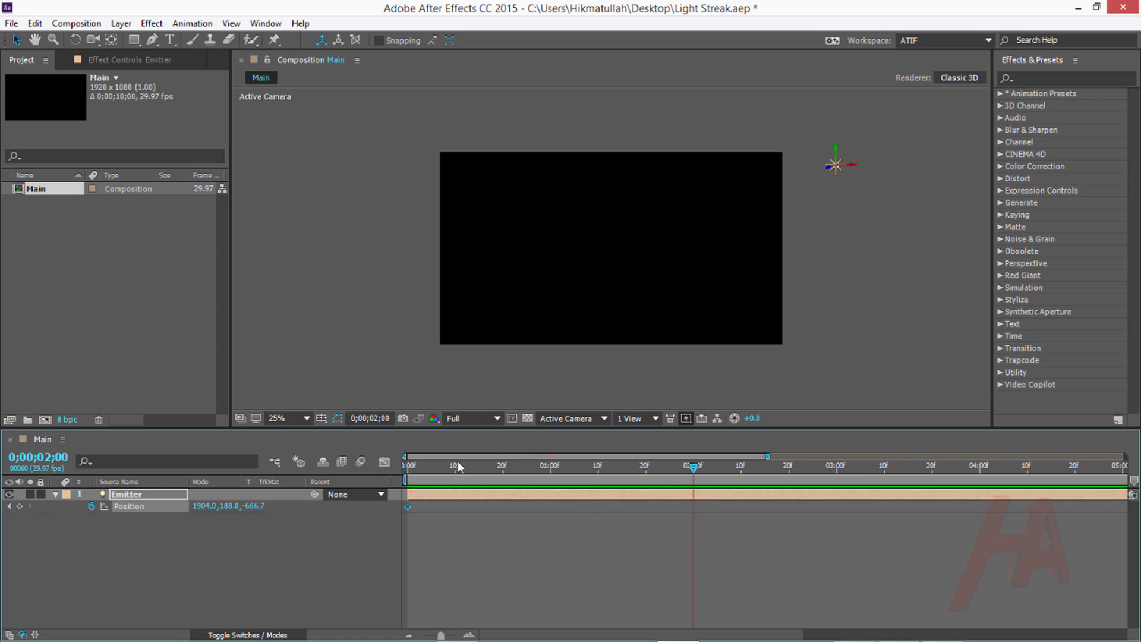
pyautogui.moveTo(706, 479)
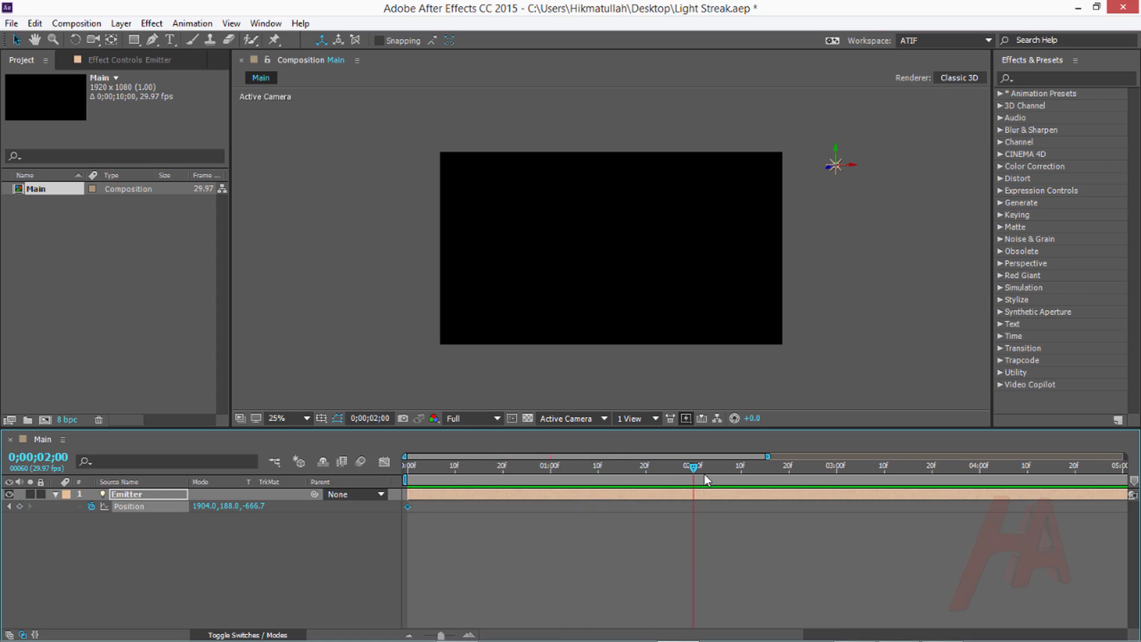
pyautogui.moveTo(846, 174)
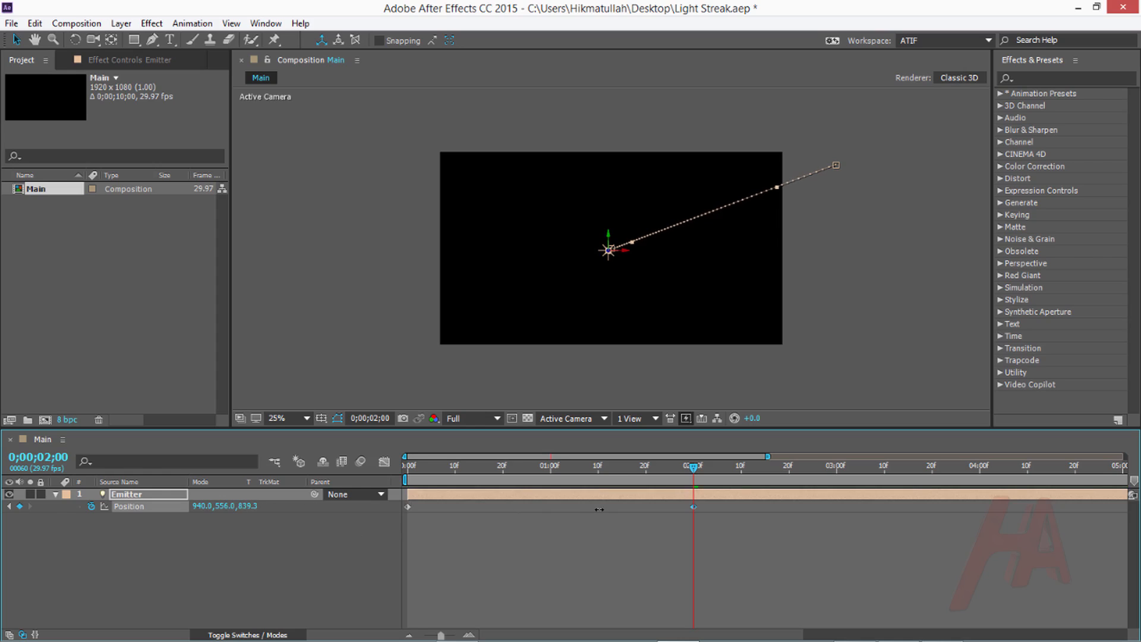
# - At 4:00, use Top view to move Emitter to -168, 836, -707.7, past the left edge
pyautogui.click(572, 418)
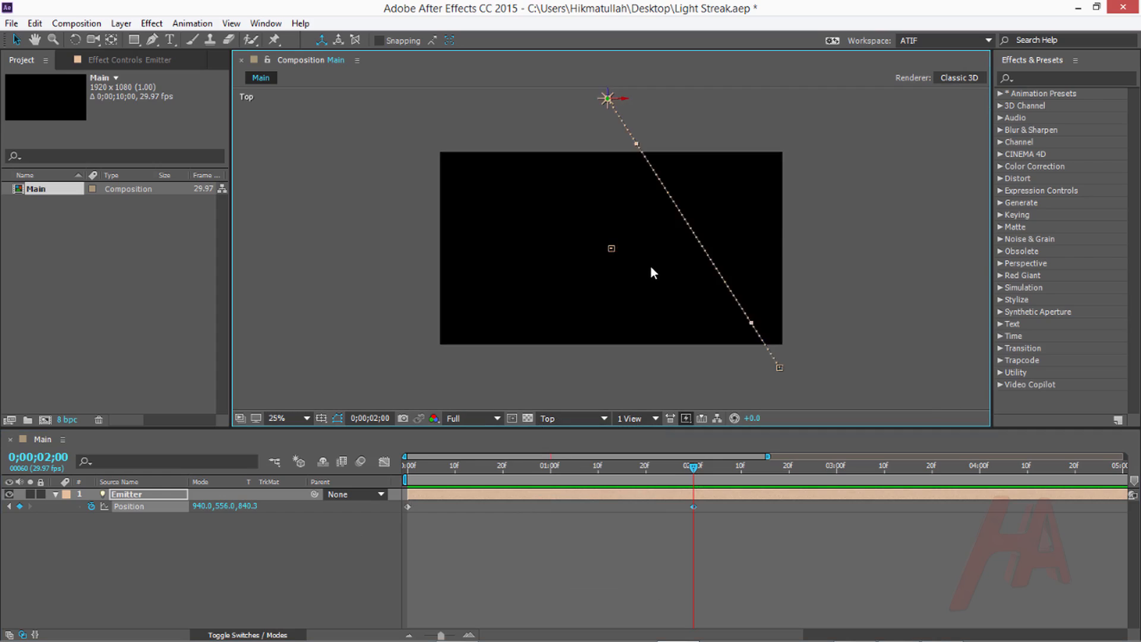
pyautogui.moveTo(629, 138)
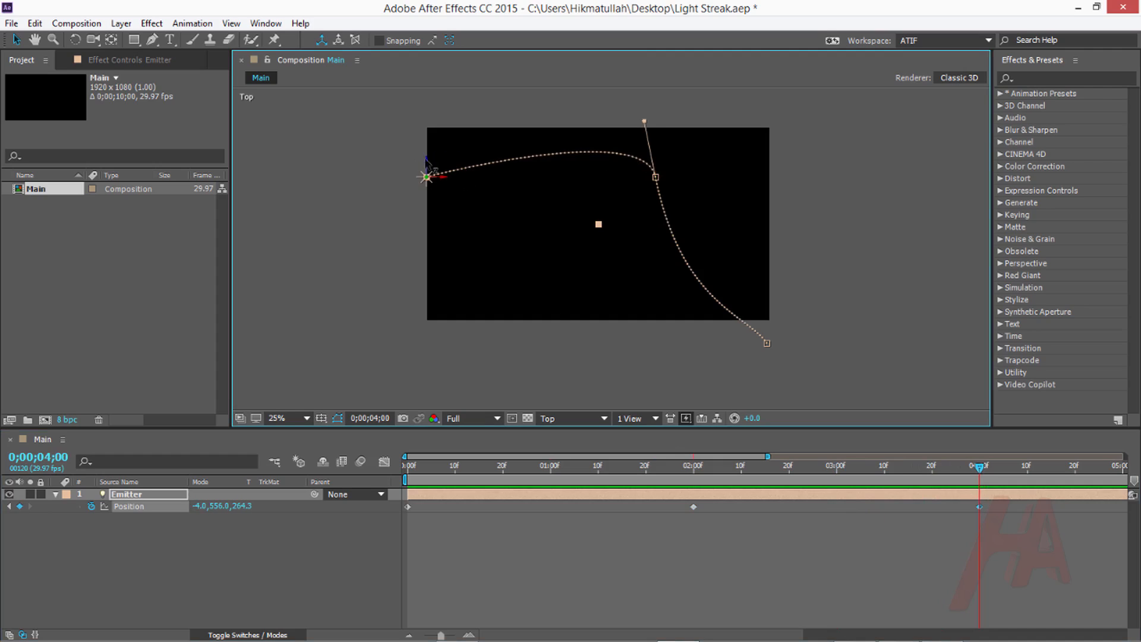
pyautogui.moveTo(427, 176); pyautogui.dragTo(426, 206)
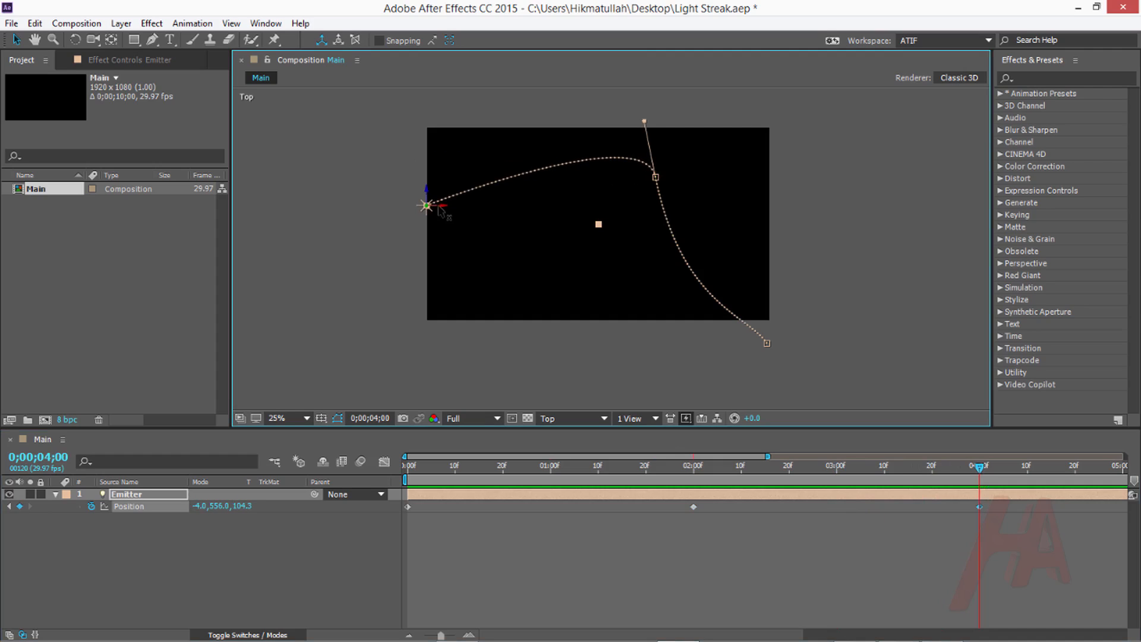
pyautogui.click(572, 418)
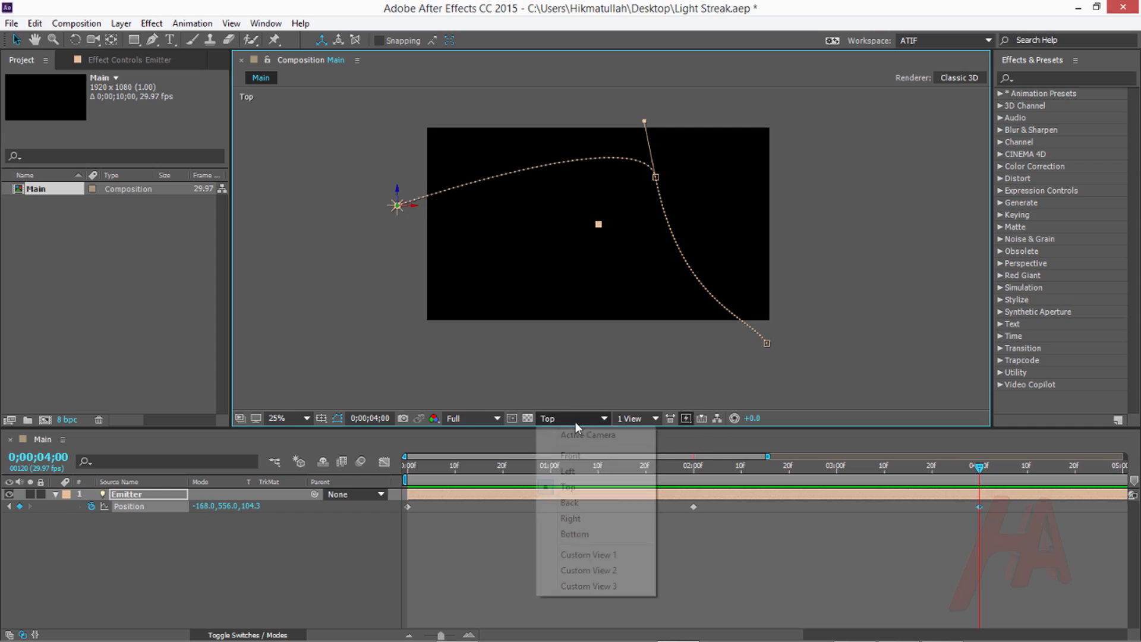
pyautogui.click(586, 434)
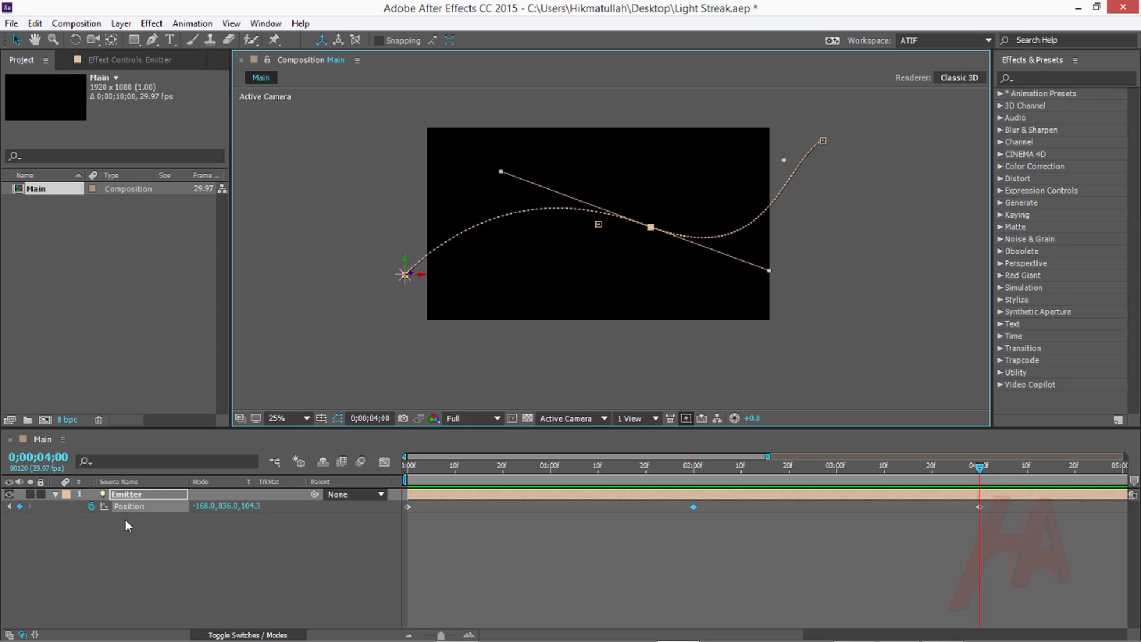
pyautogui.moveTo(254, 513)
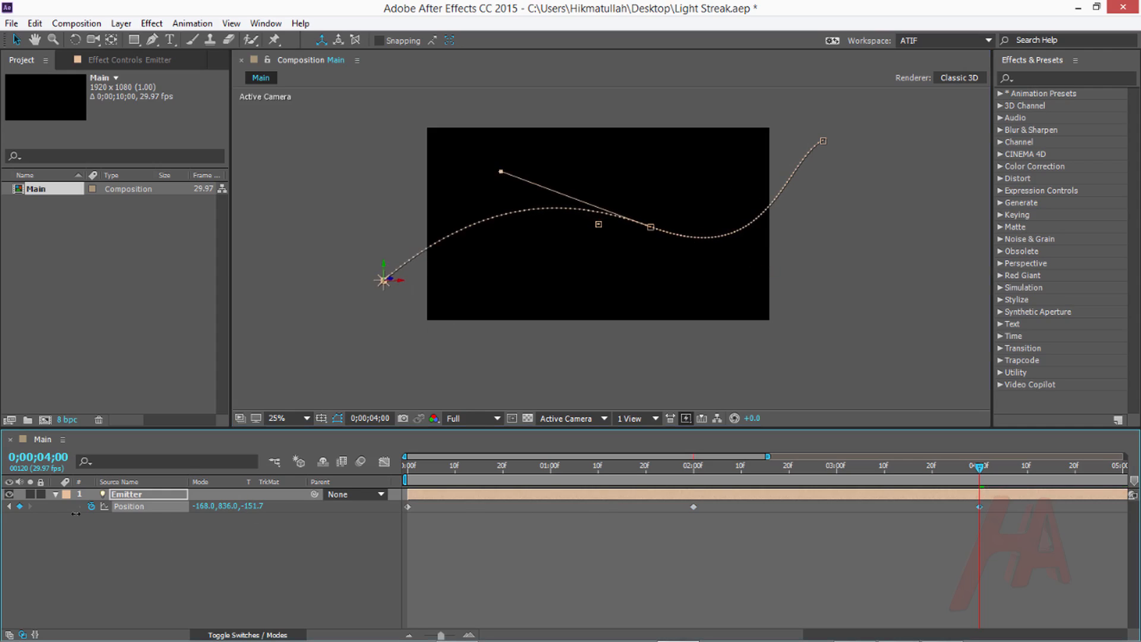
pyautogui.click(566, 417)
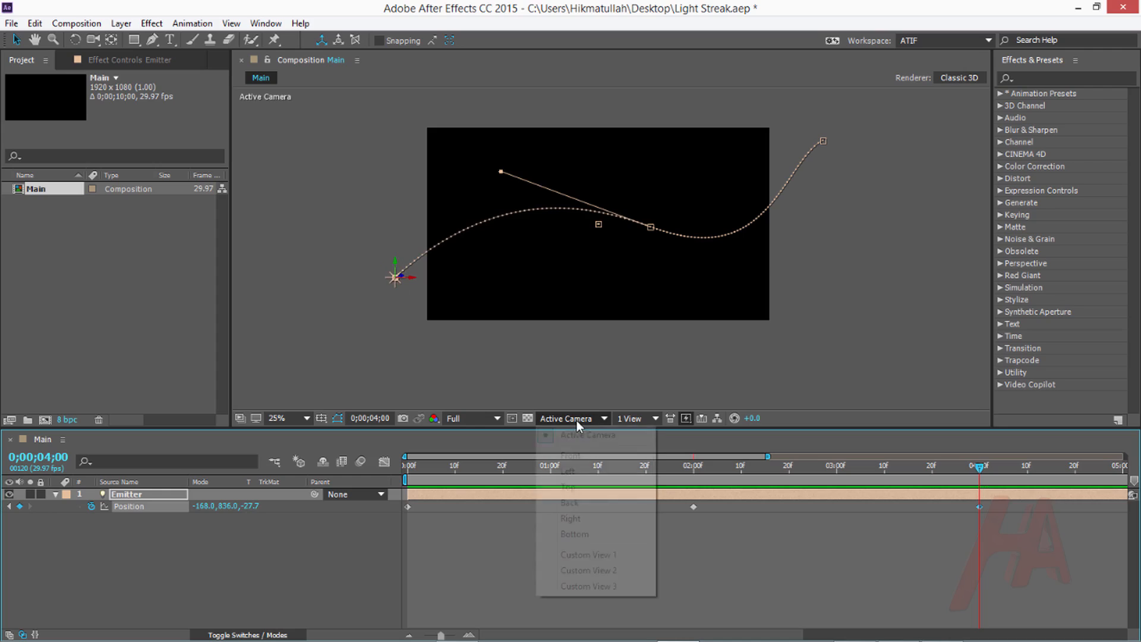
pyautogui.click(570, 486)
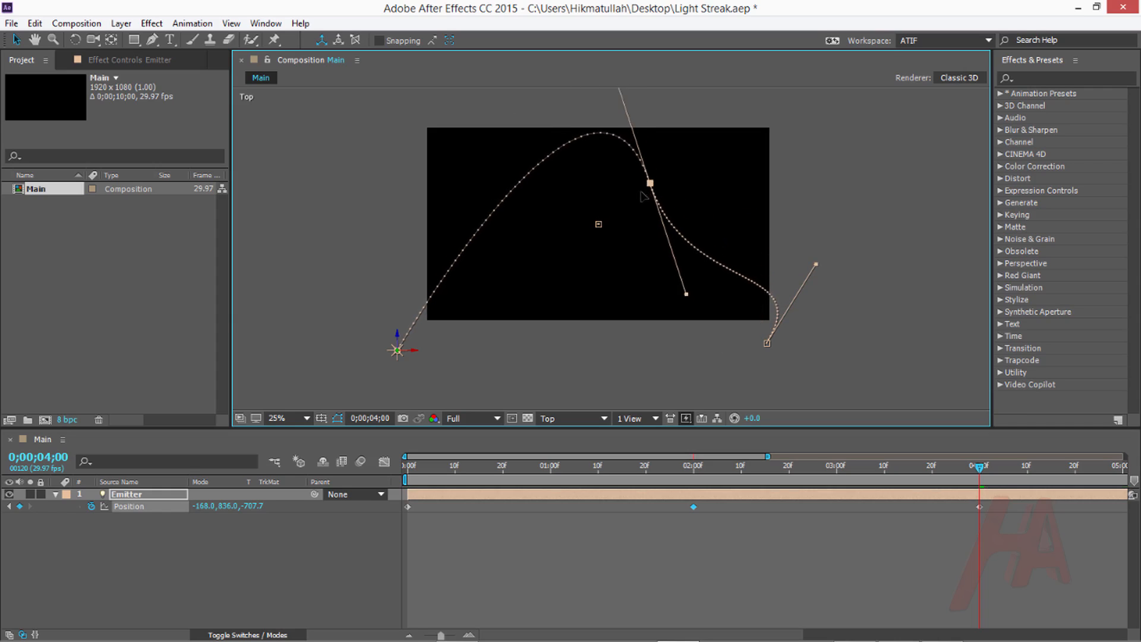
pyautogui.click(571, 418)
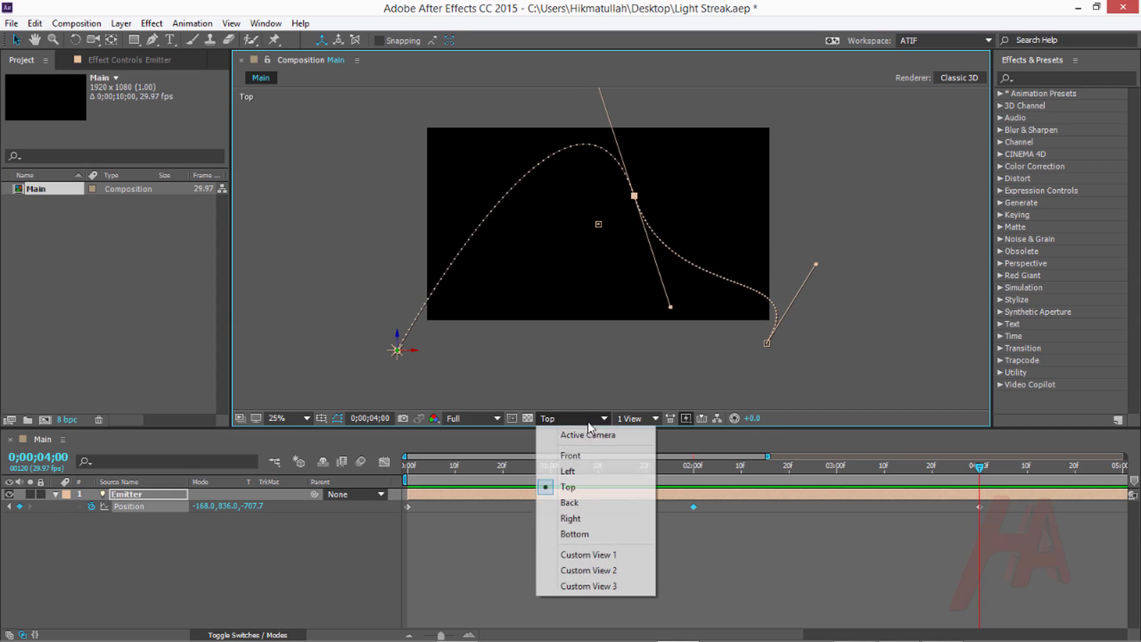
pyautogui.click(586, 434)
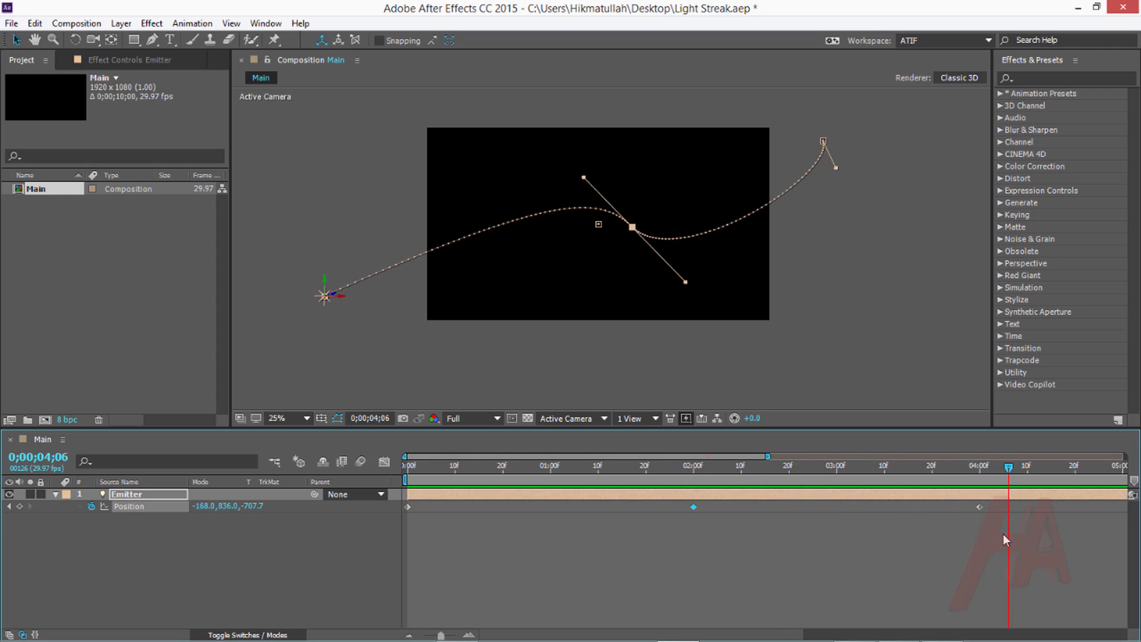
# - At 6;15, move Emitter off right to 2004, 432, -883.7 as a fourth keyframe
pyautogui.click(681, 466)
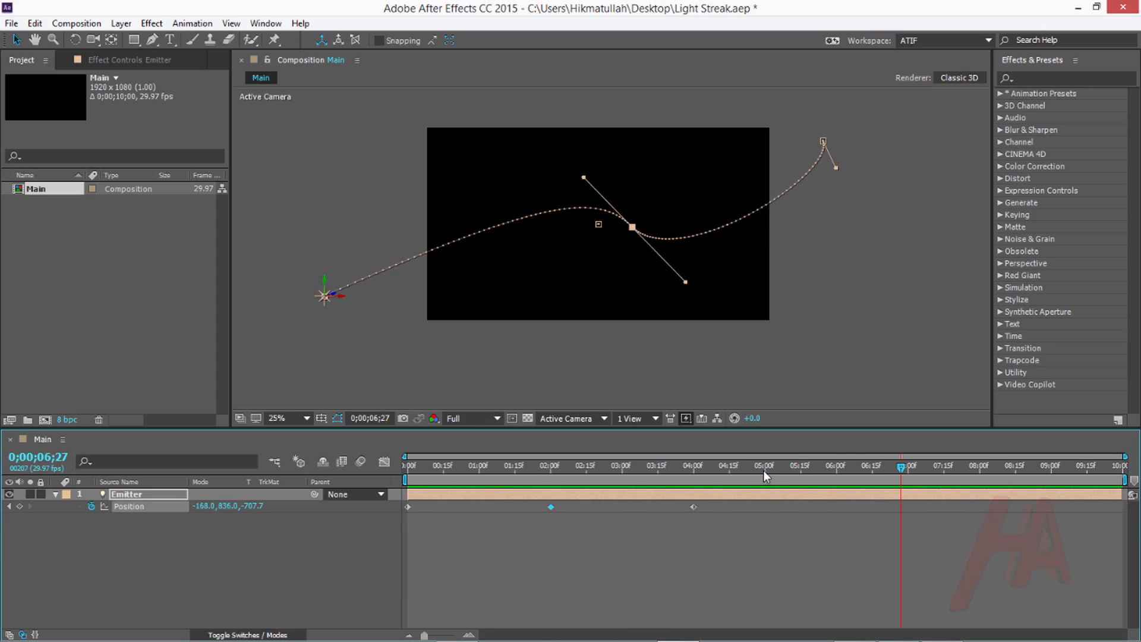
pyautogui.click(871, 466)
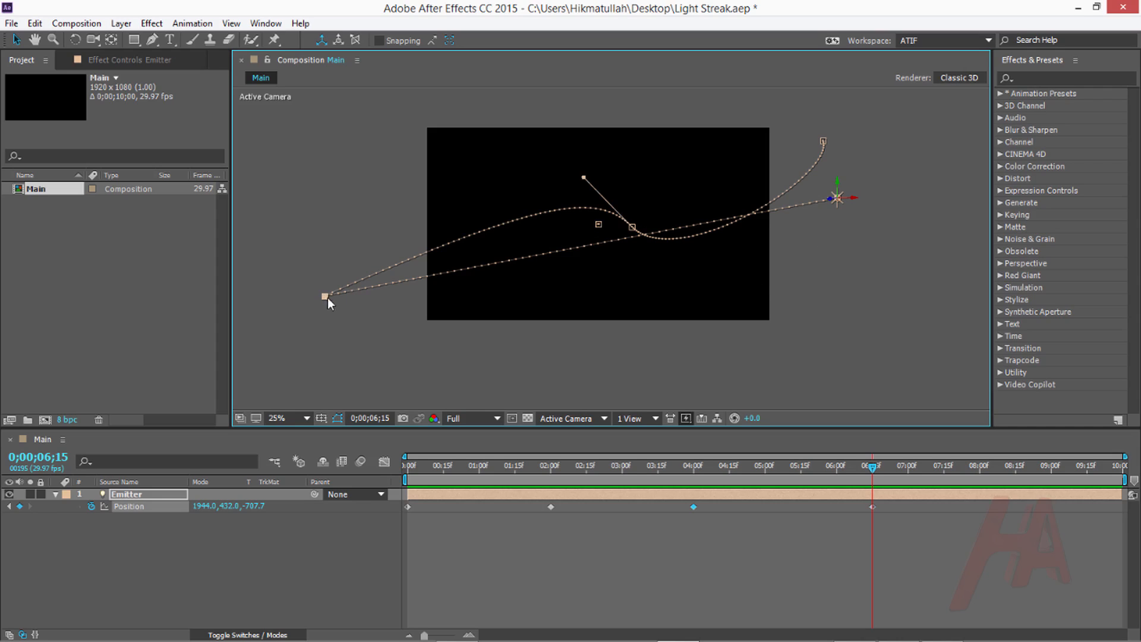
pyautogui.moveTo(856, 470)
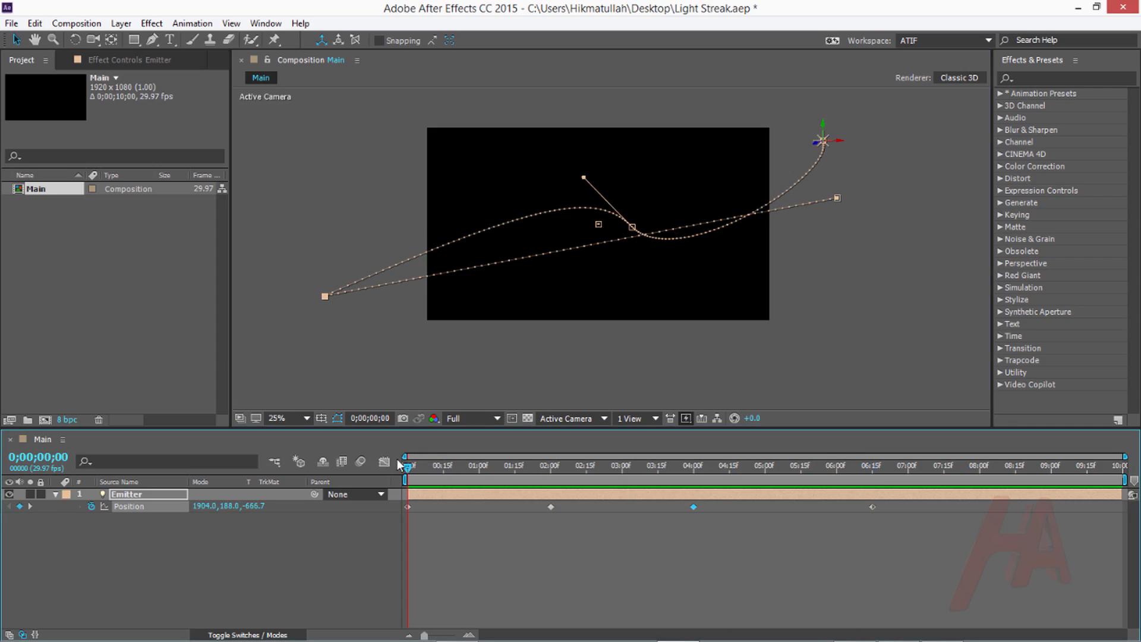
pyautogui.click(871, 465)
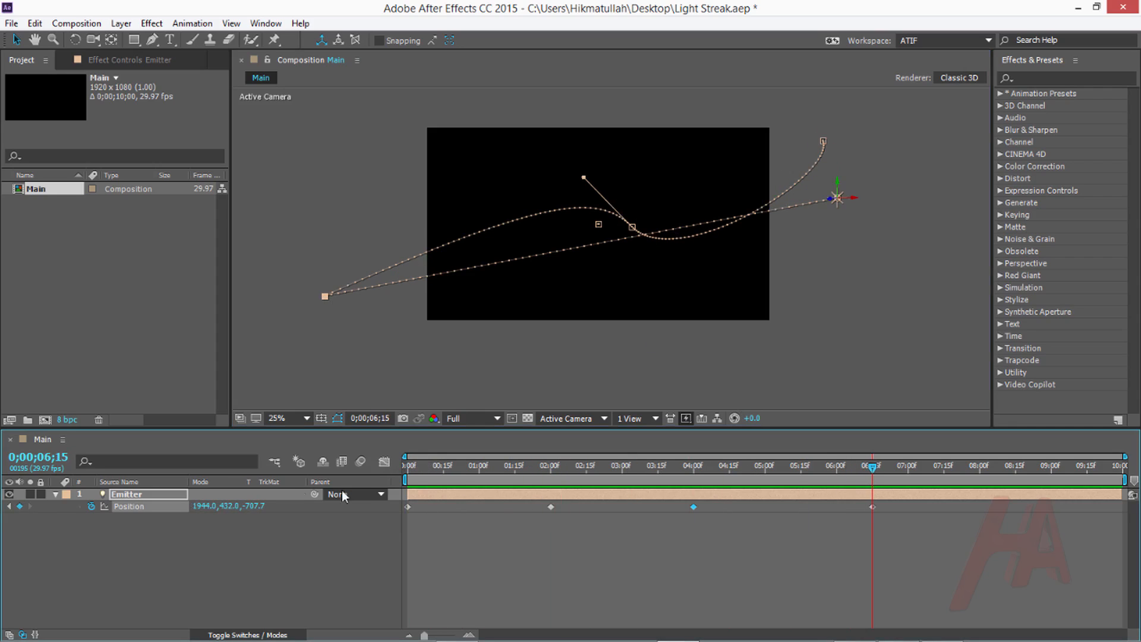
pyautogui.click(567, 417)
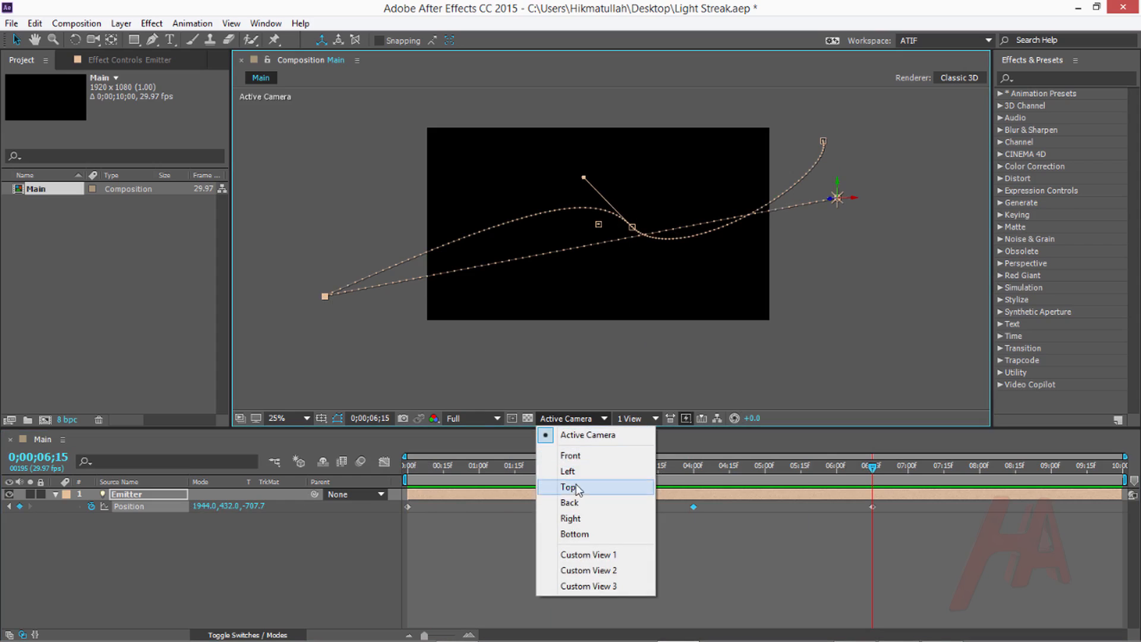
pyautogui.click(569, 486)
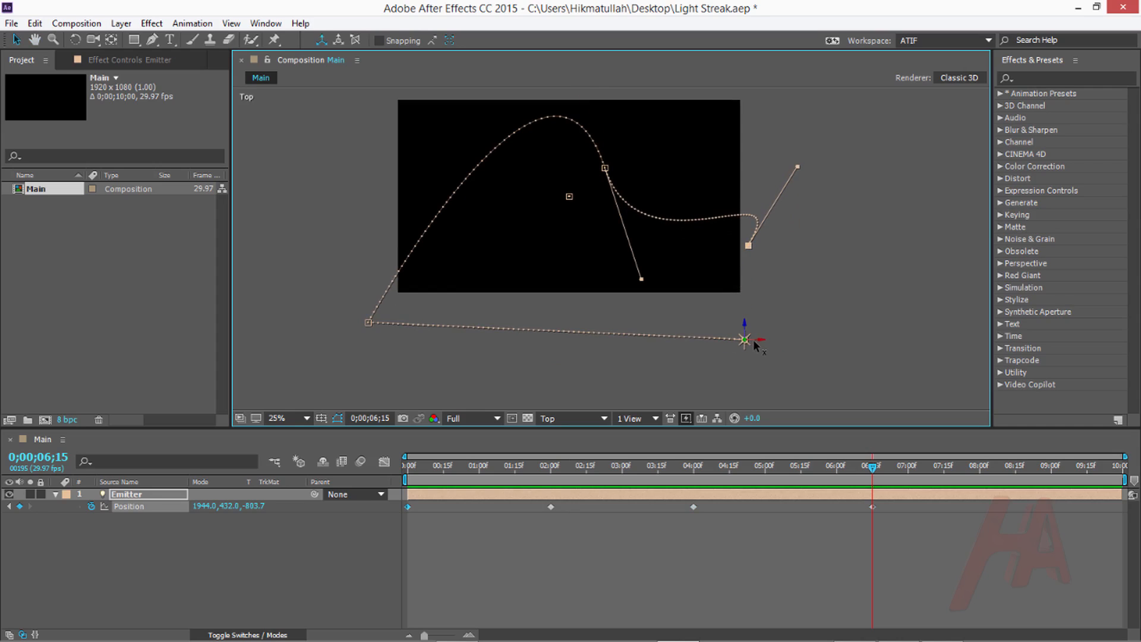
pyautogui.click(571, 417)
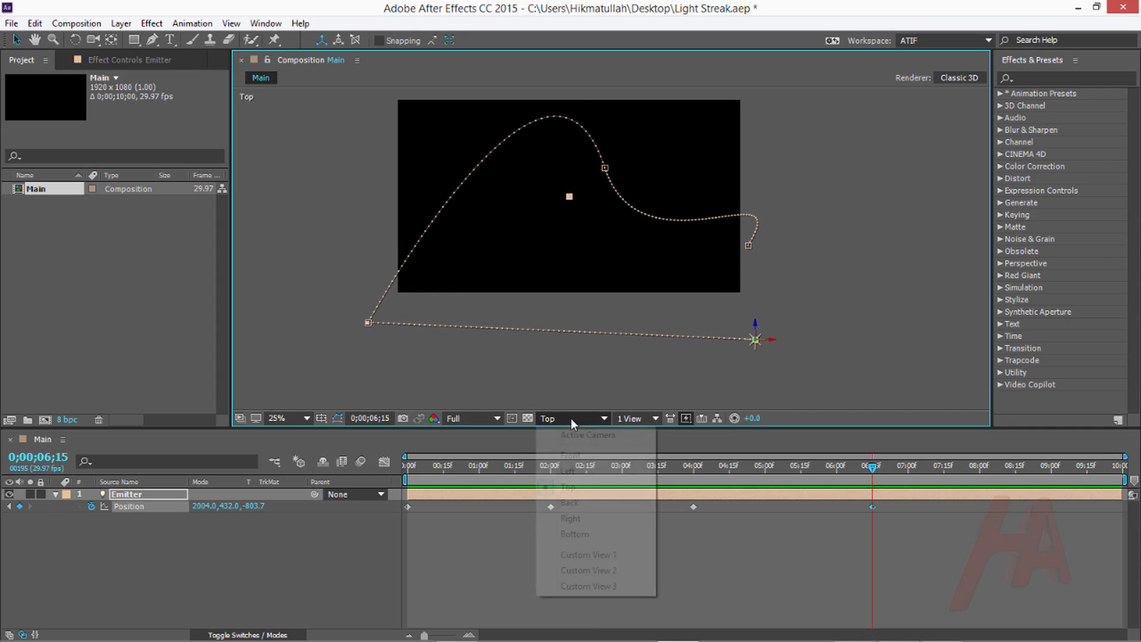
pyautogui.click(587, 435)
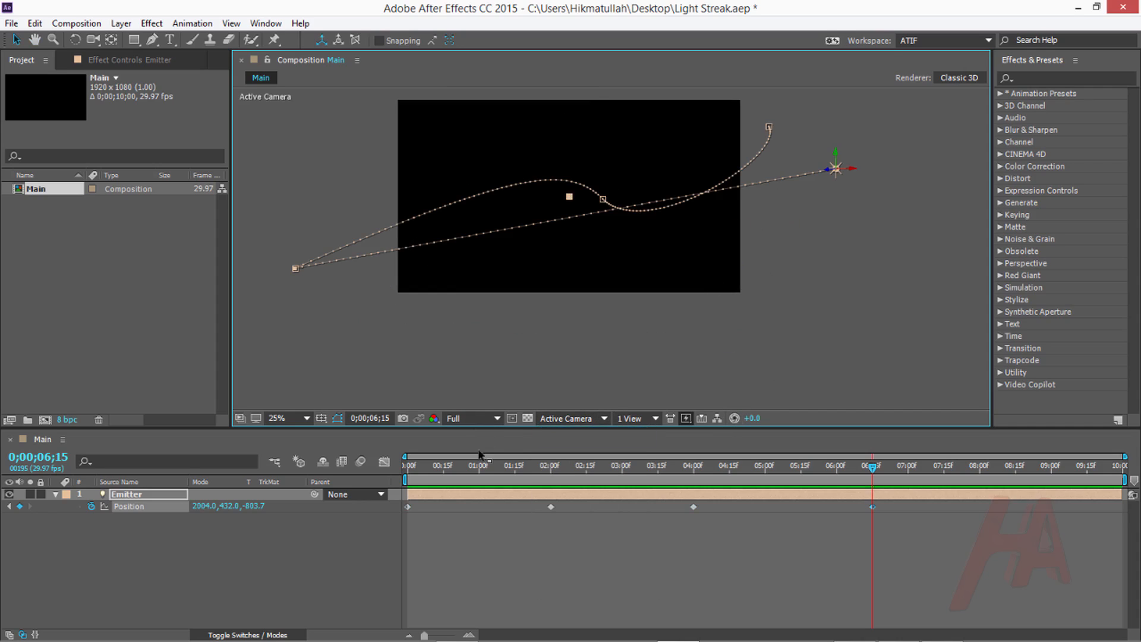
pyautogui.click(597, 465)
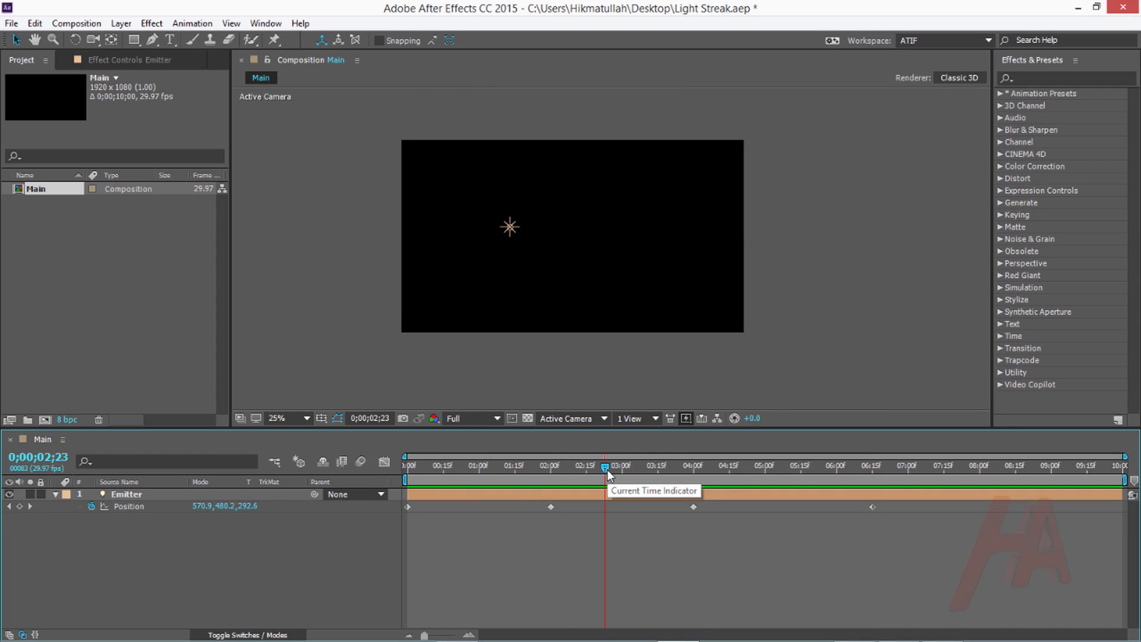
pyautogui.moveTo(265, 554)
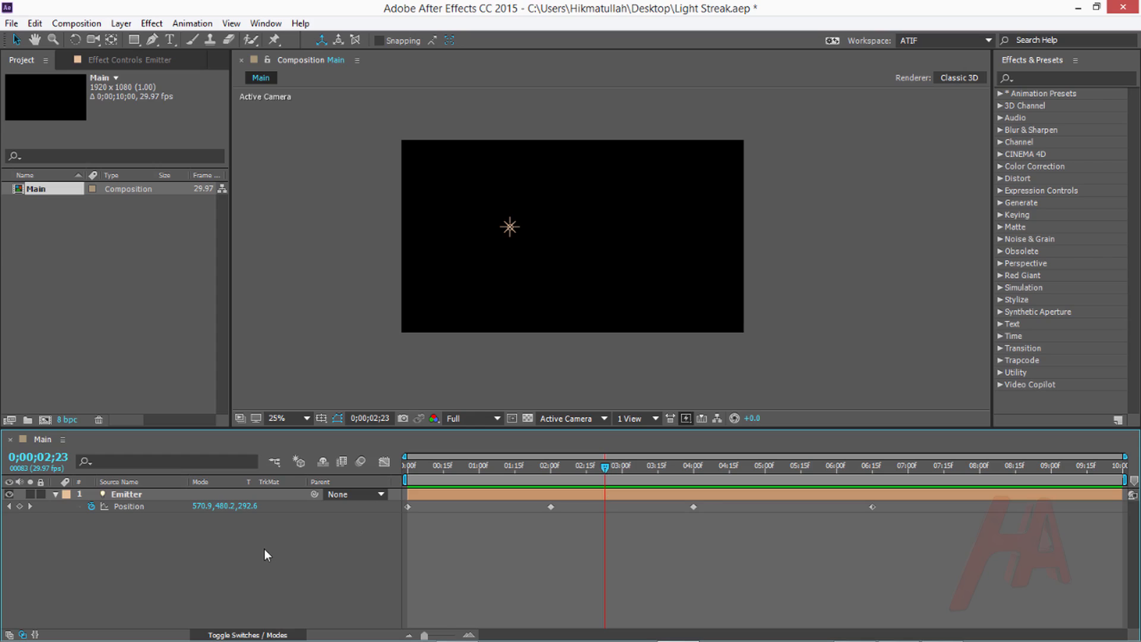
# - Create a black comp-sized solid layer named particular
pyautogui.click(121, 23)
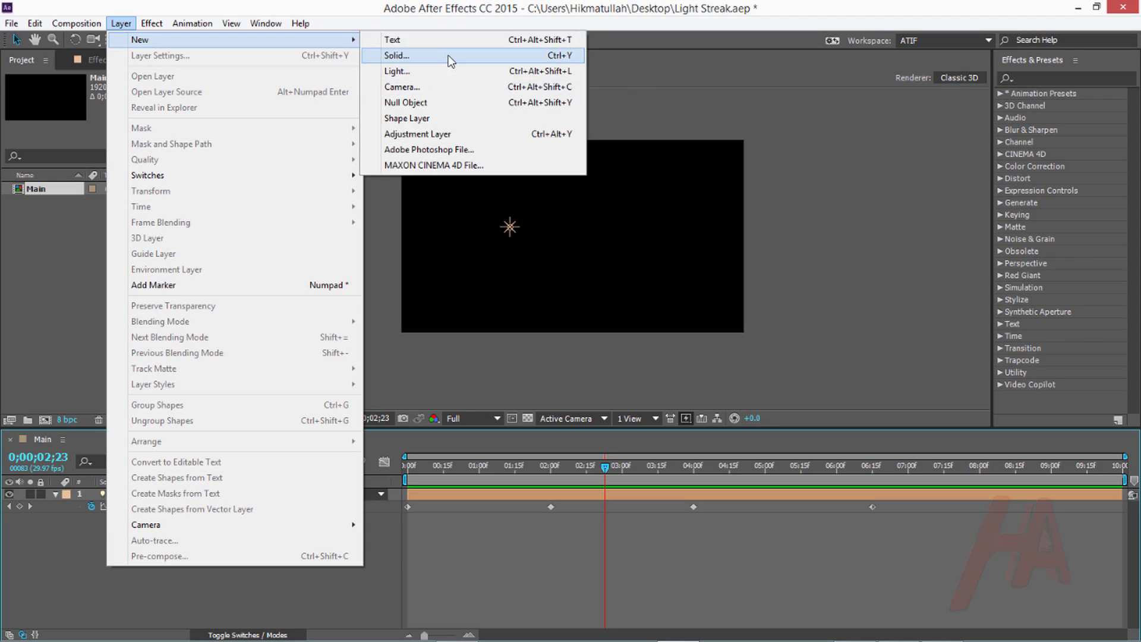
pyautogui.click(397, 55)
pyautogui.write('particular')
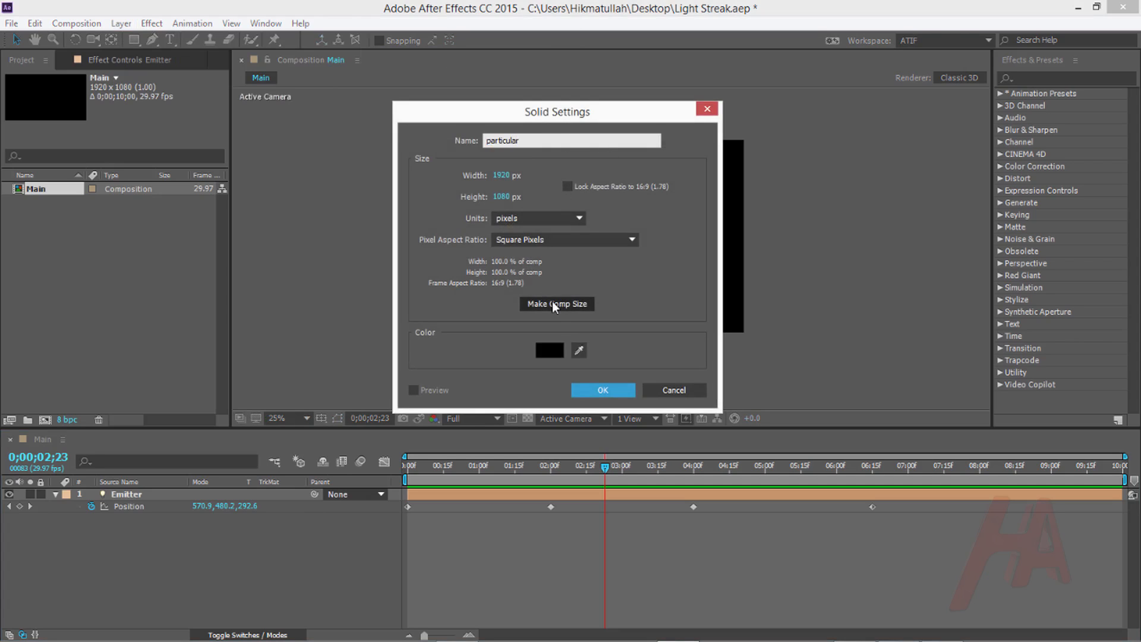
pyautogui.moveTo(596, 326)
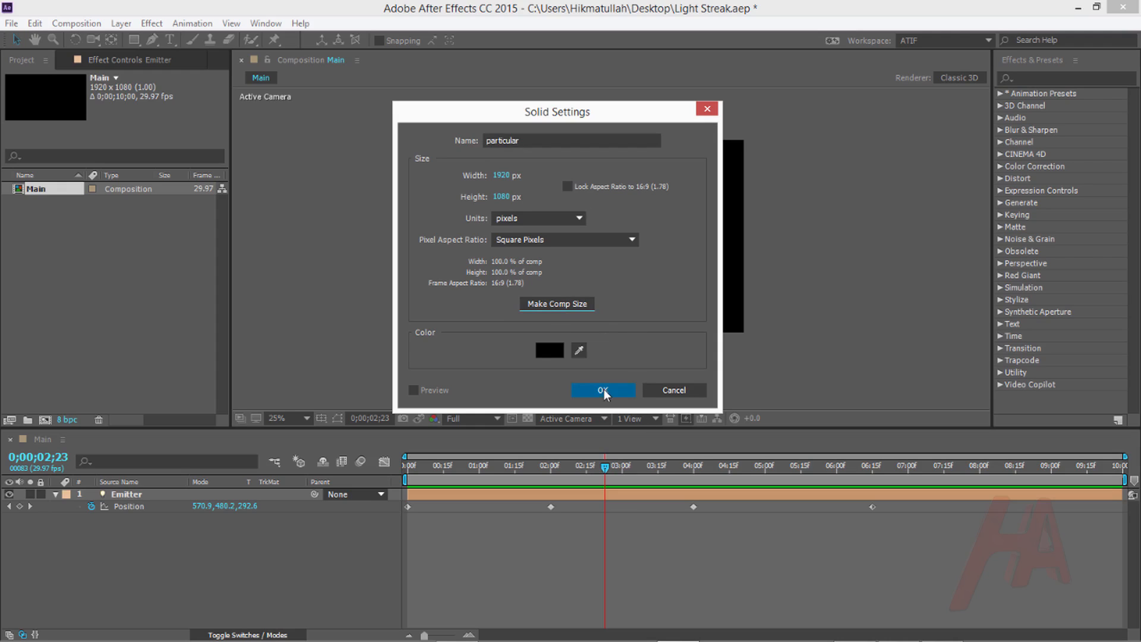
pyautogui.click(601, 390)
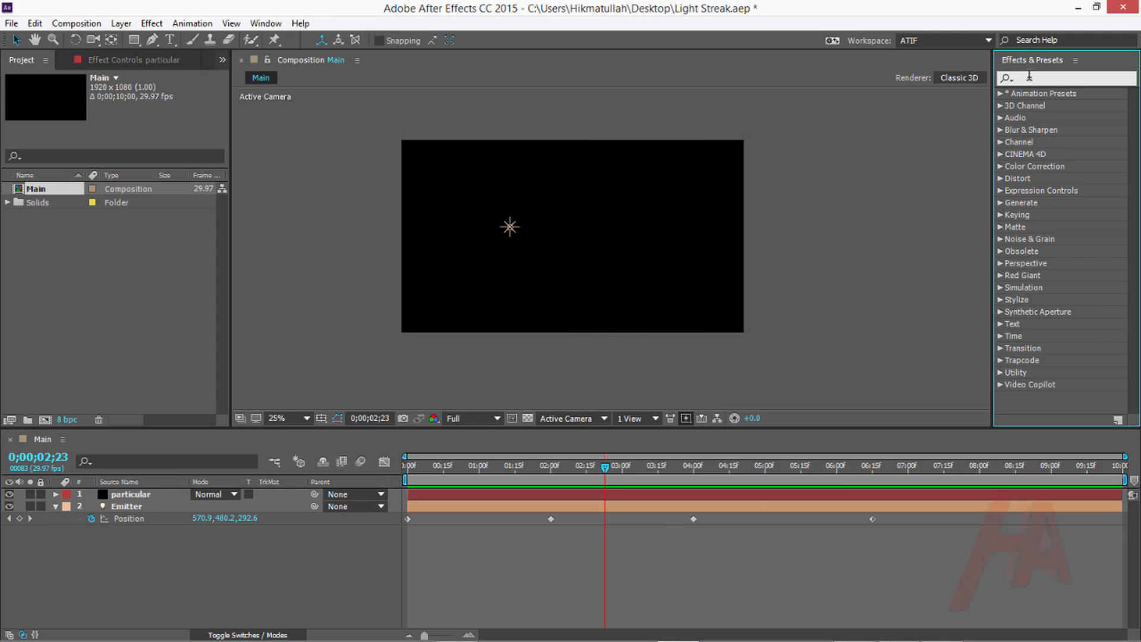
# - Search Effects & Presets for Particular and select the particular solid
pyautogui.write('part')
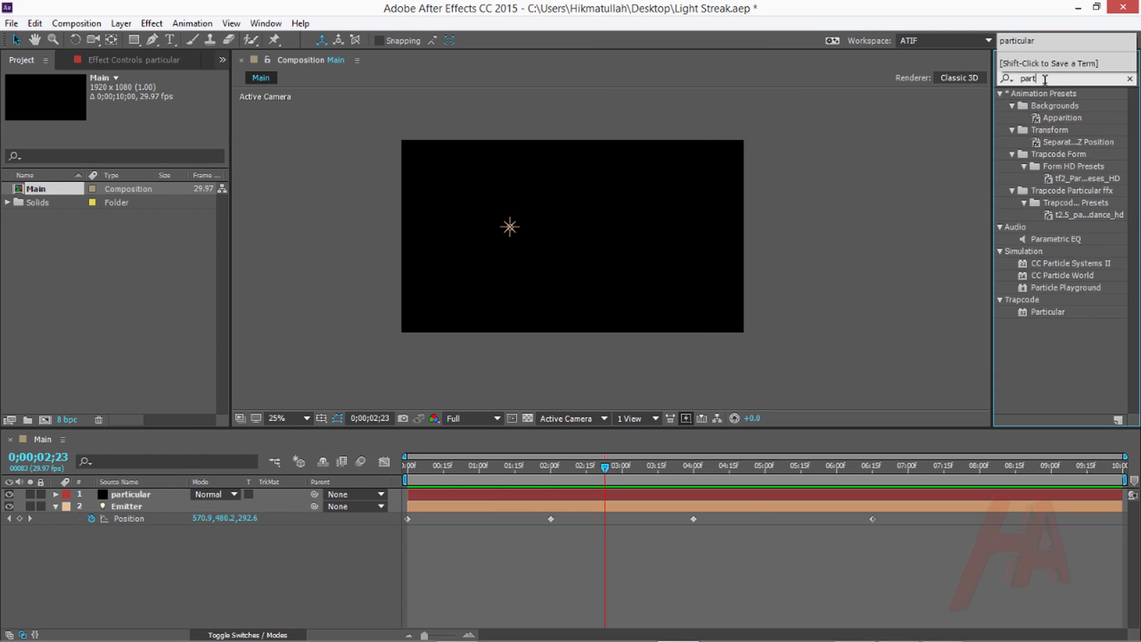
pyautogui.write('icular')
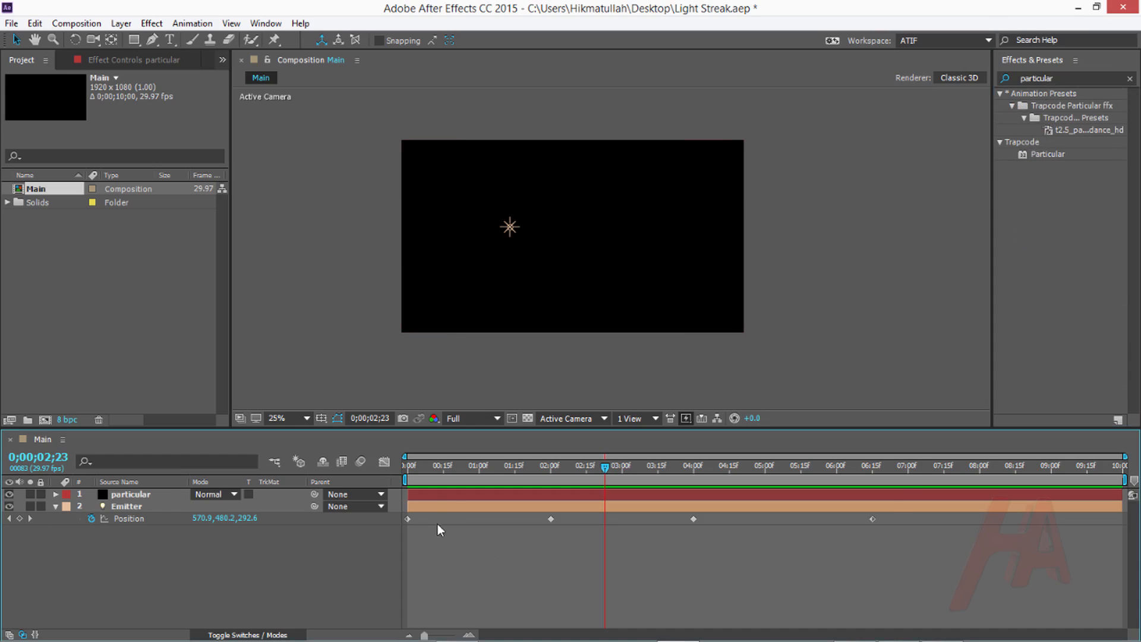
pyautogui.click(150, 22)
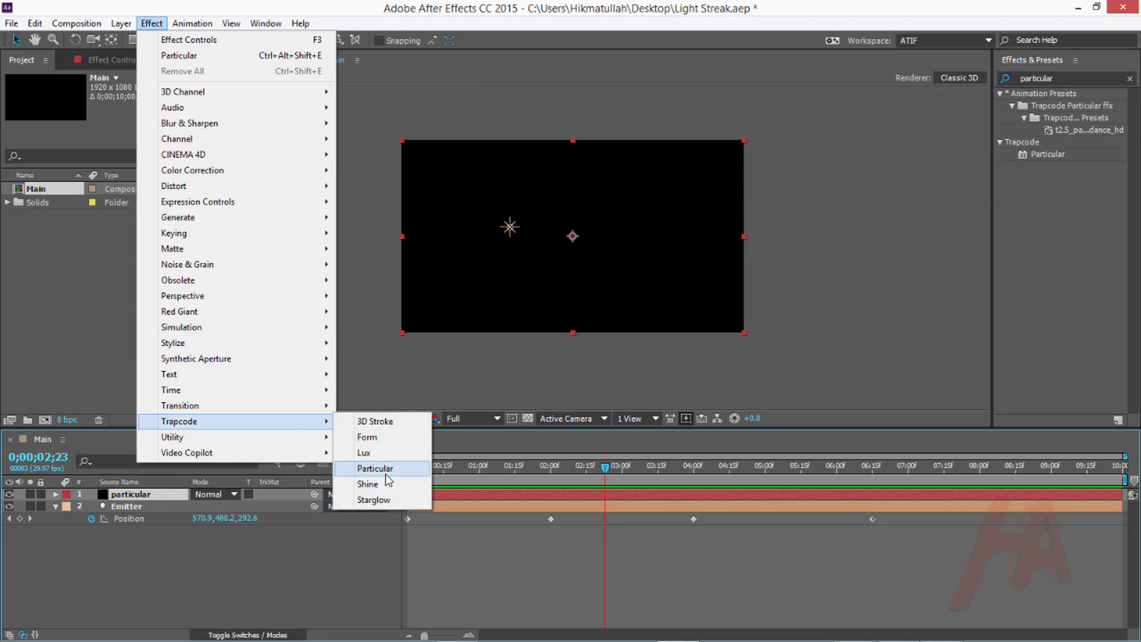
pyautogui.click(375, 467)
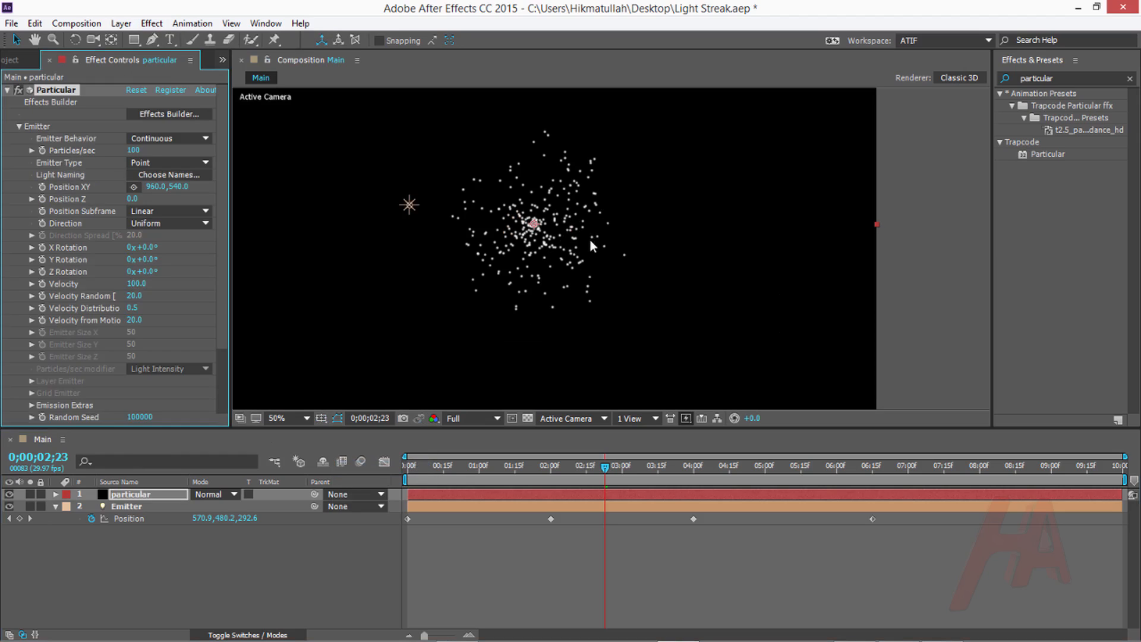
pyautogui.click(286, 418)
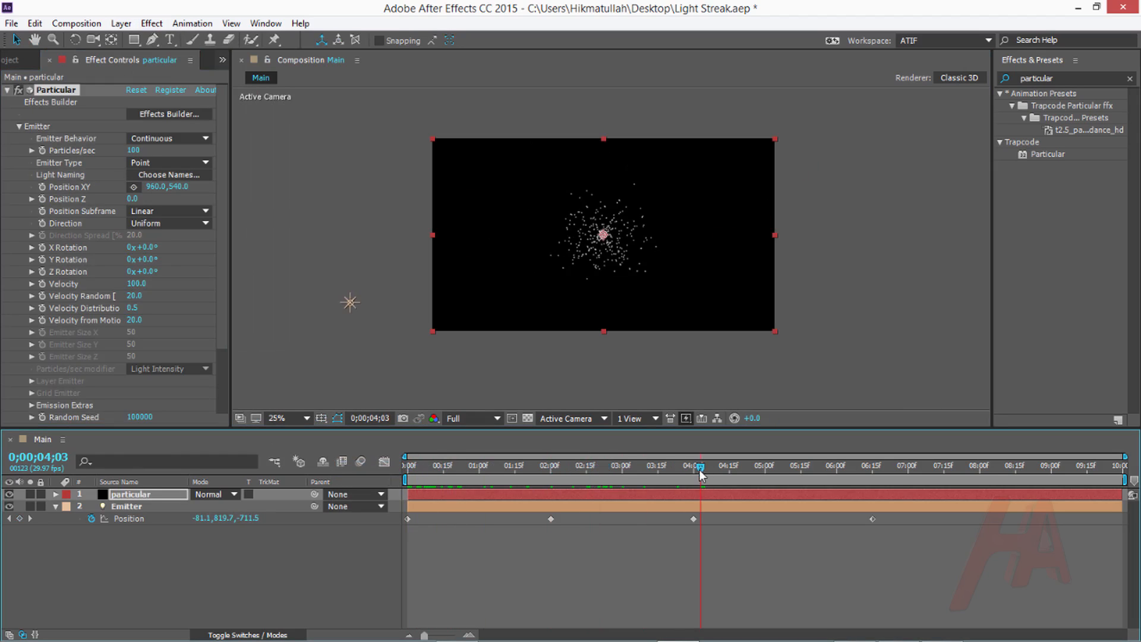
pyautogui.click(588, 466)
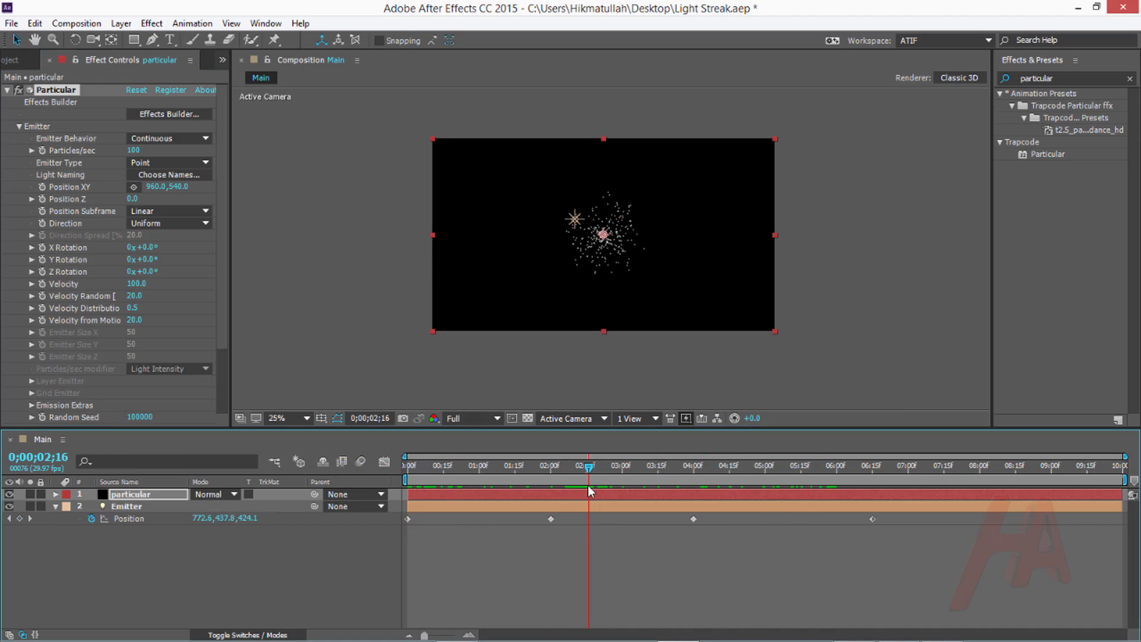
pyautogui.click(276, 418)
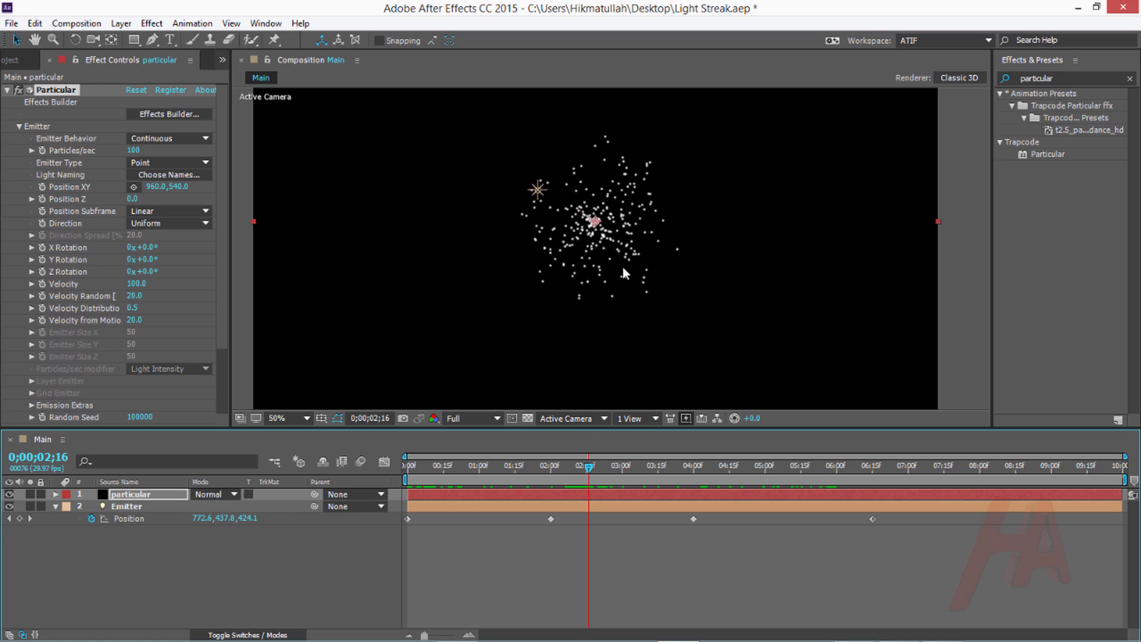
pyautogui.moveTo(599, 479)
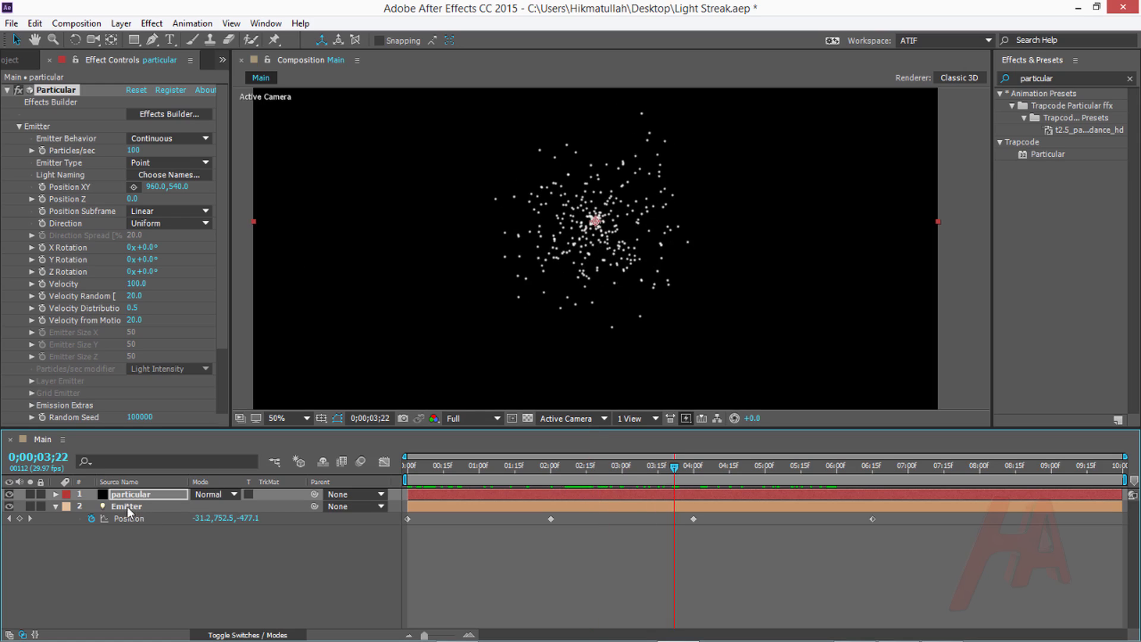
pyautogui.moveTo(495, 441)
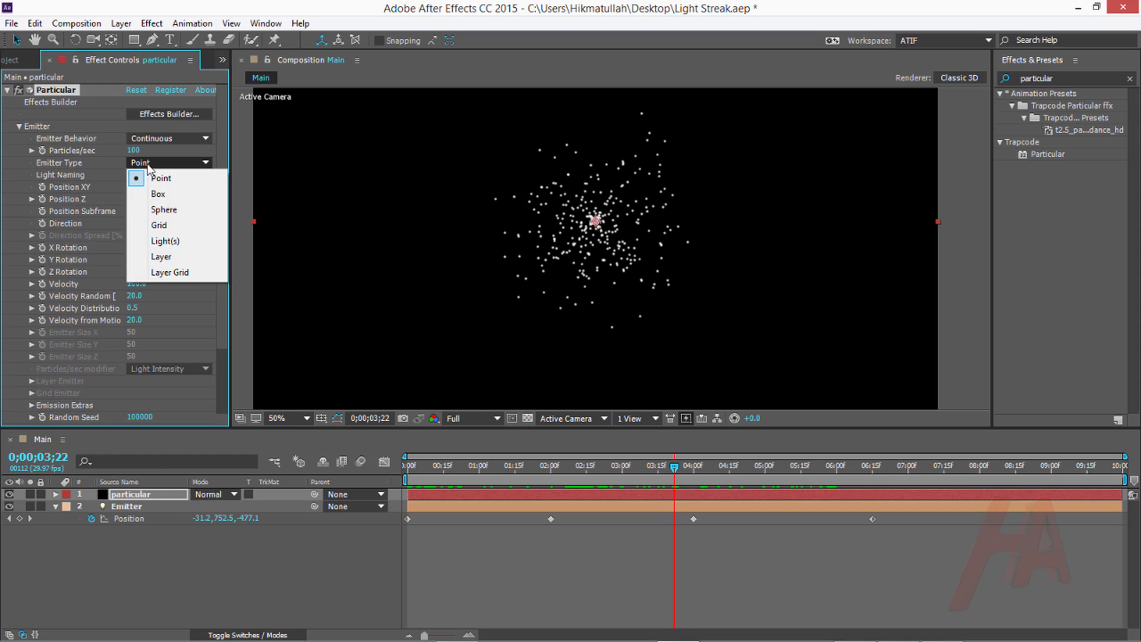
pyautogui.moveTo(175, 224)
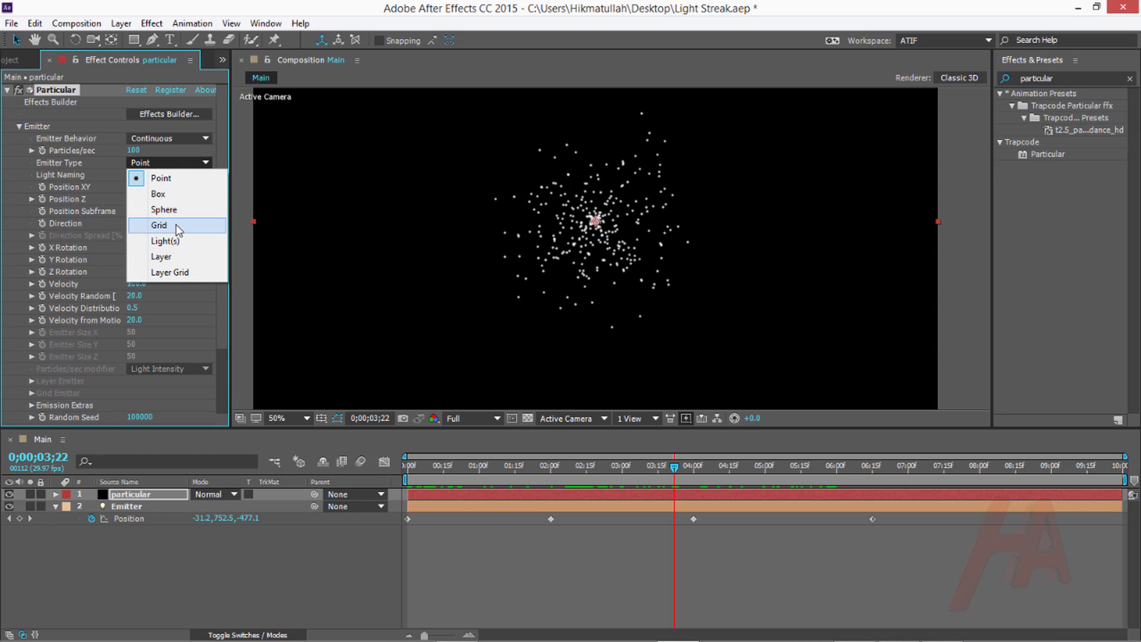
# - Set Particular to emit from Light(s) at 2500 particles/sec with velocity and emitter size 0
pyautogui.click(165, 241)
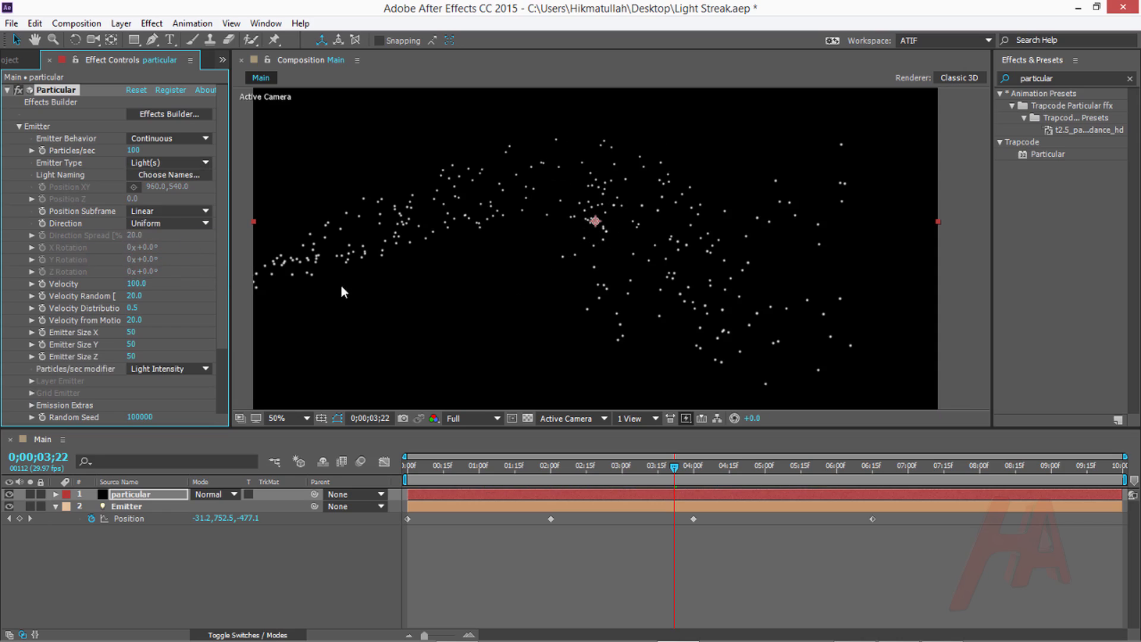
pyautogui.click(414, 466)
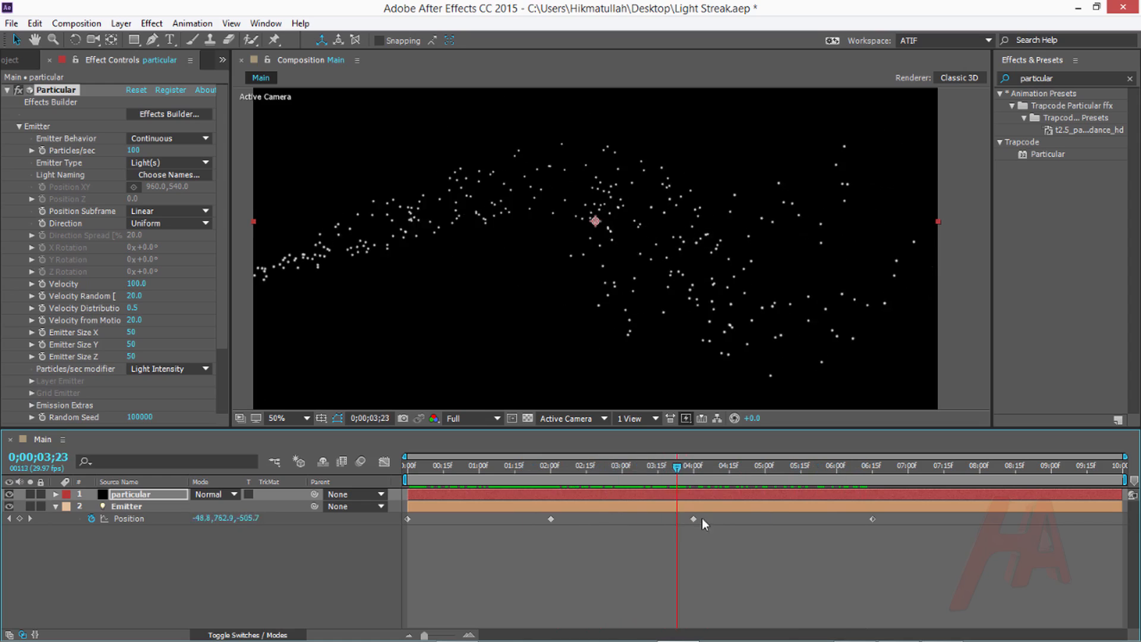
pyautogui.click(646, 466)
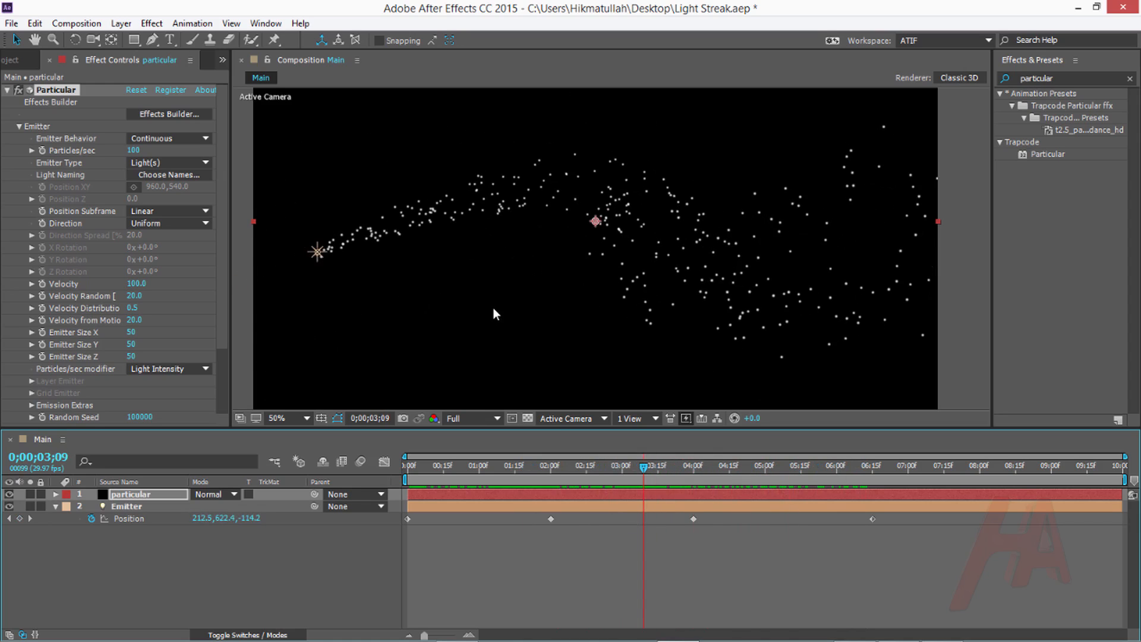
pyautogui.moveTo(101, 163)
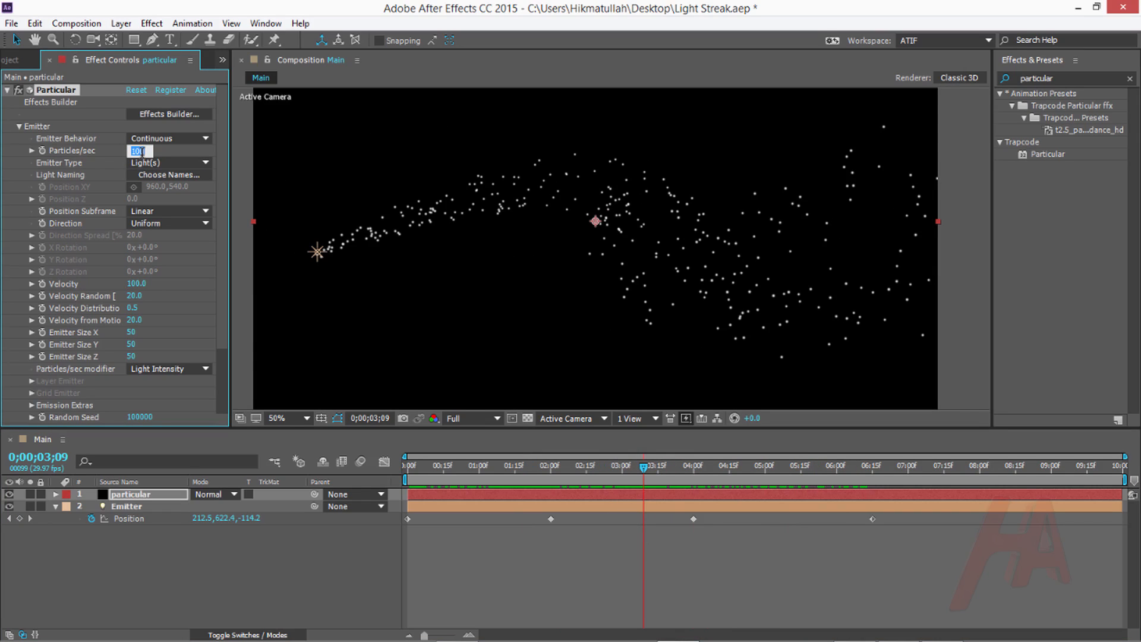
pyautogui.write('250')
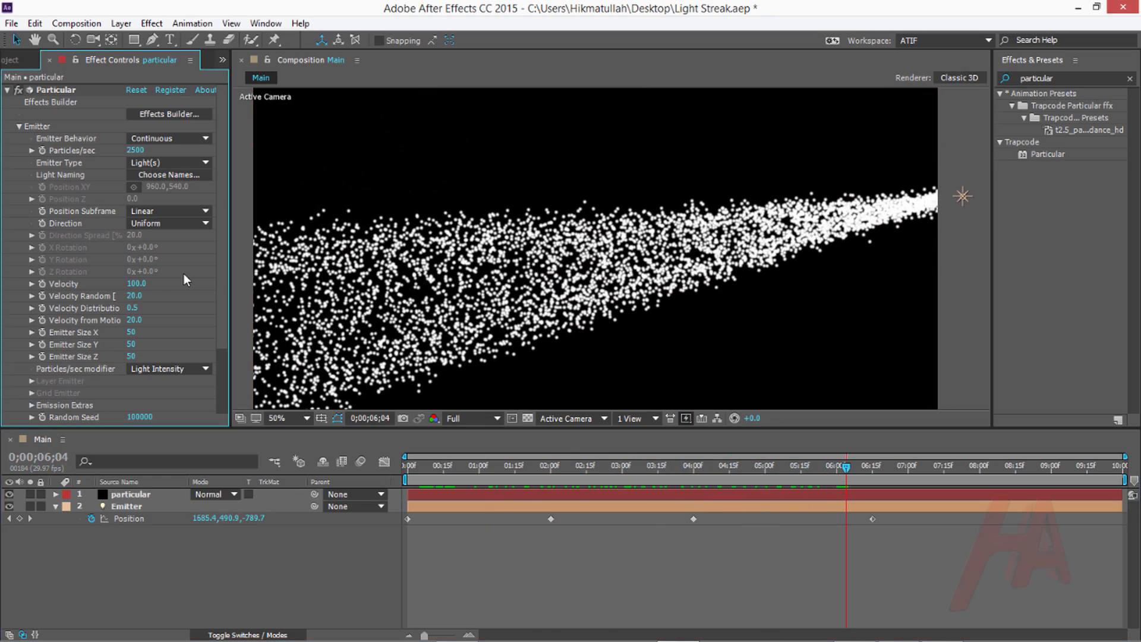
pyautogui.moveTo(65, 296)
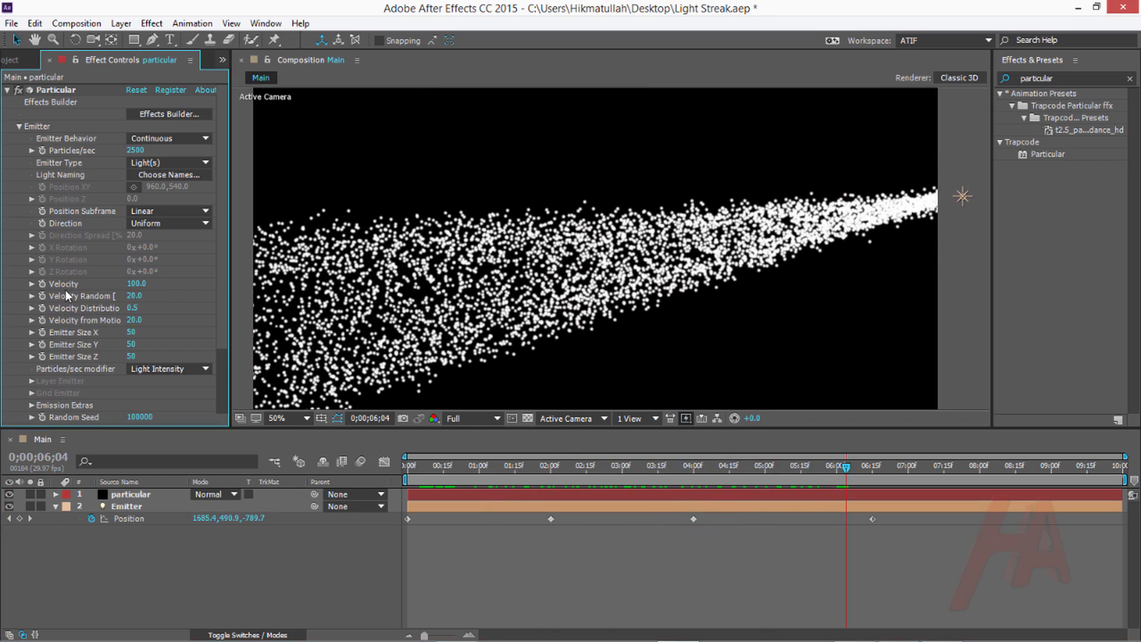
pyautogui.doubleClick(136, 283)
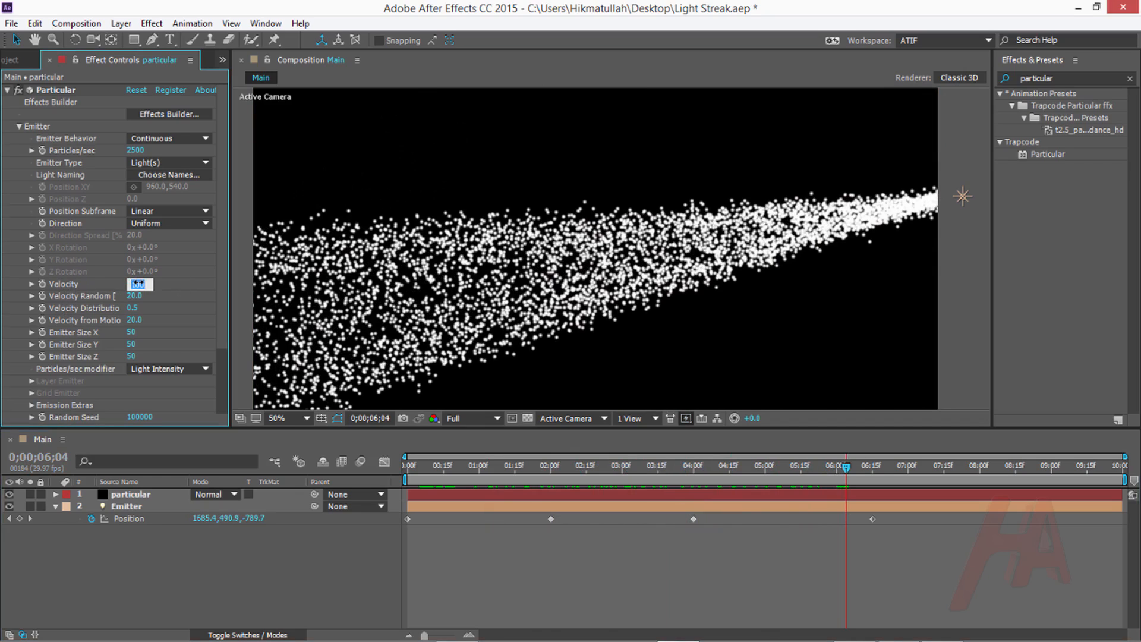
pyautogui.write('0')
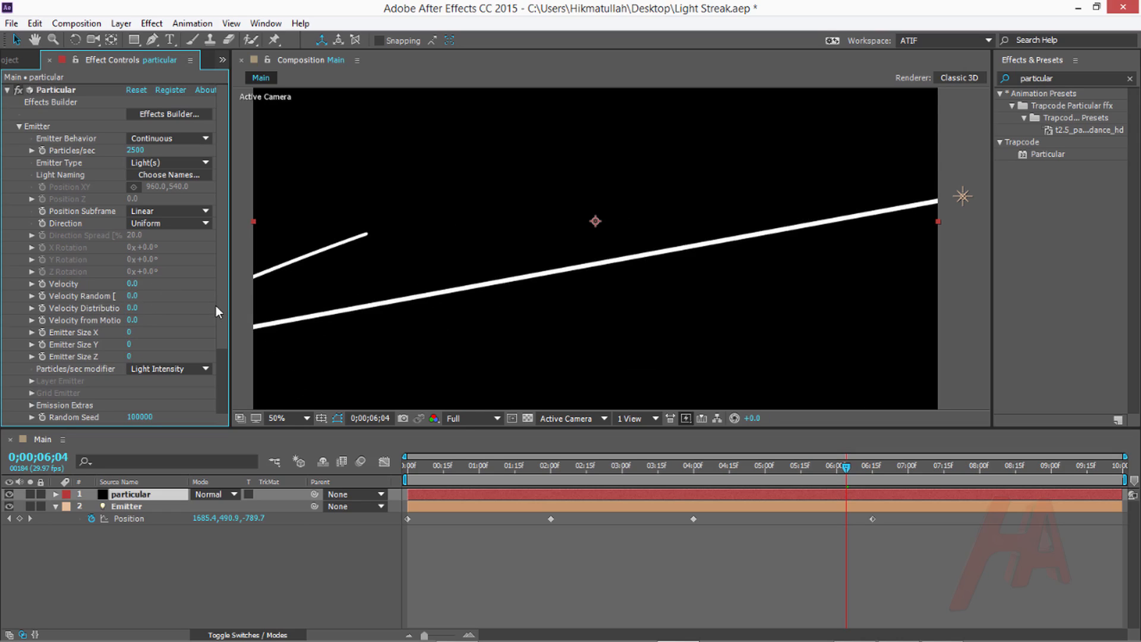
# - Make the particles size-30 Streaklets and zoom in to inspect the streak edges
pyautogui.click(18, 126)
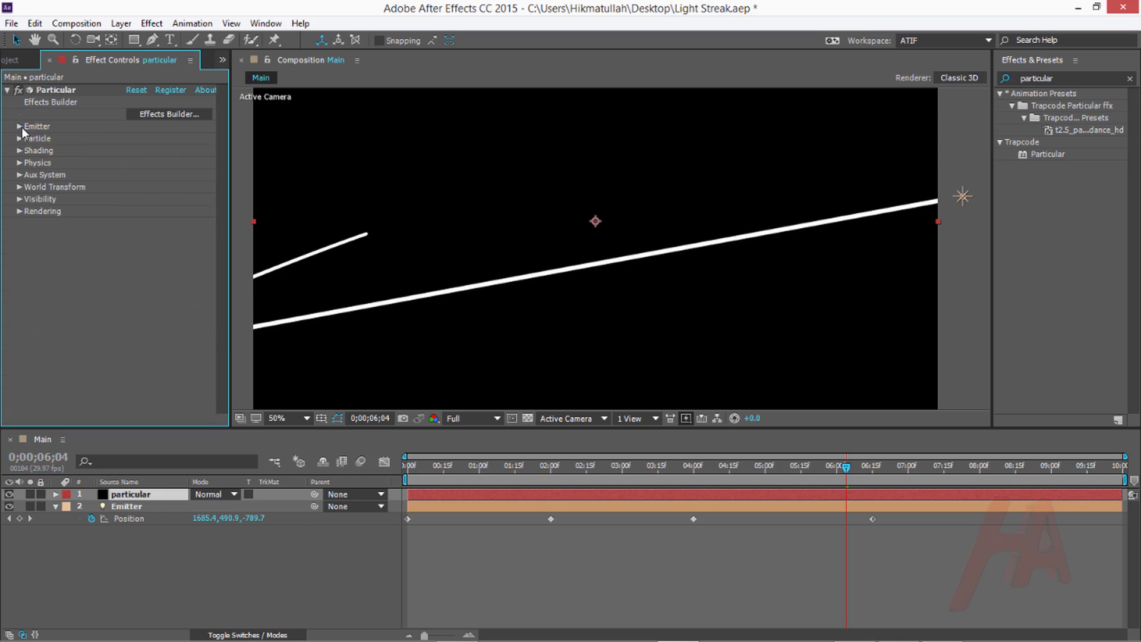
pyautogui.click(37, 138)
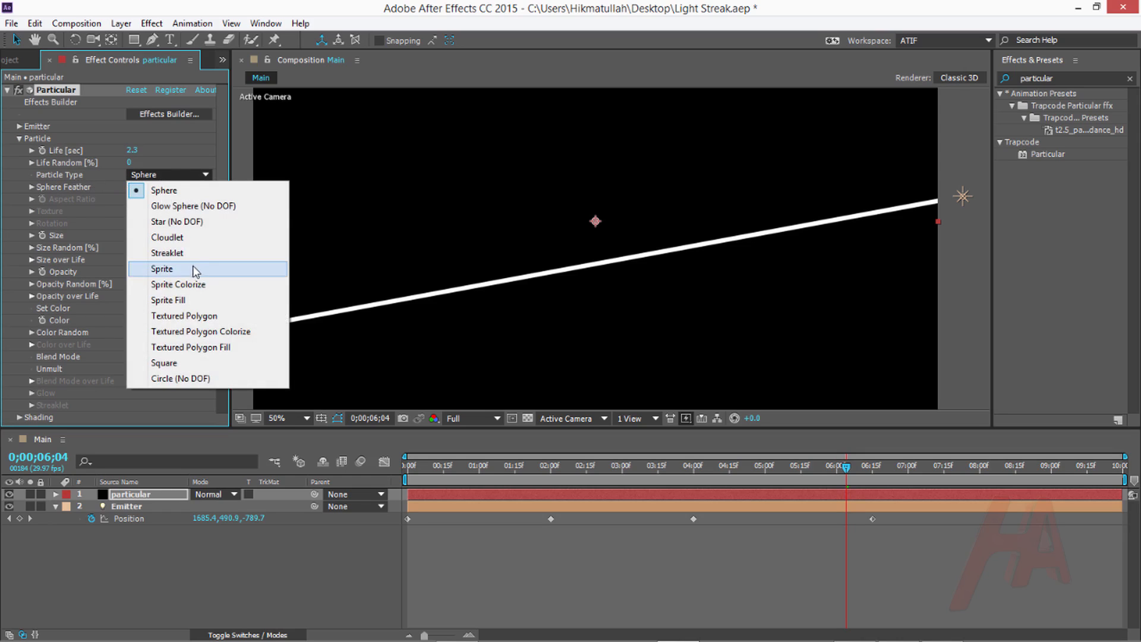
pyautogui.click(166, 252)
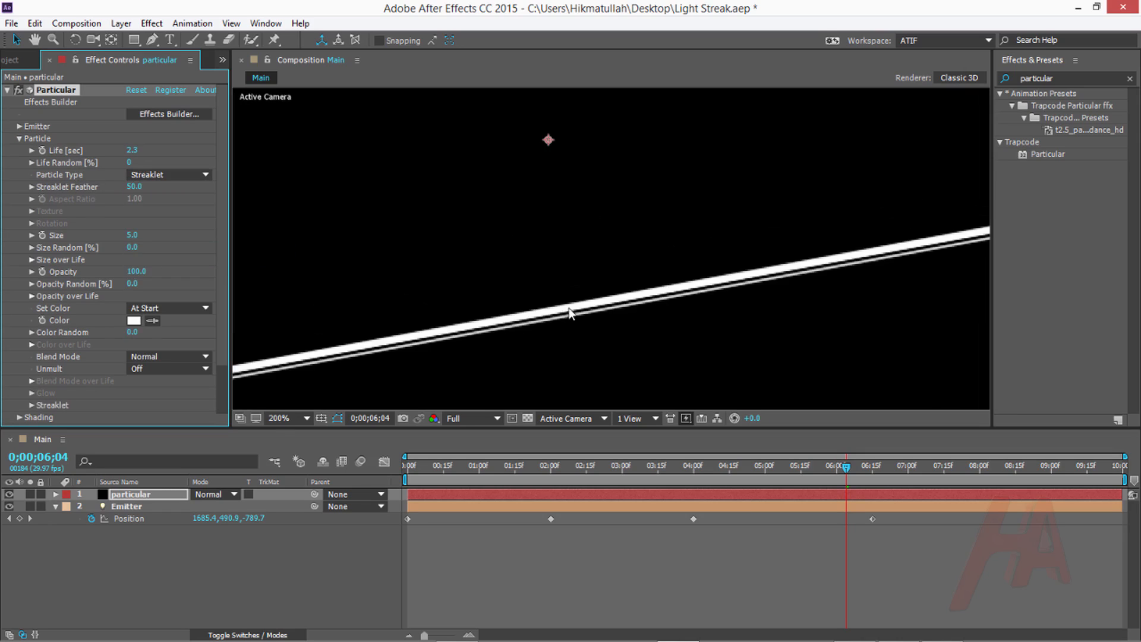
pyautogui.click(281, 417)
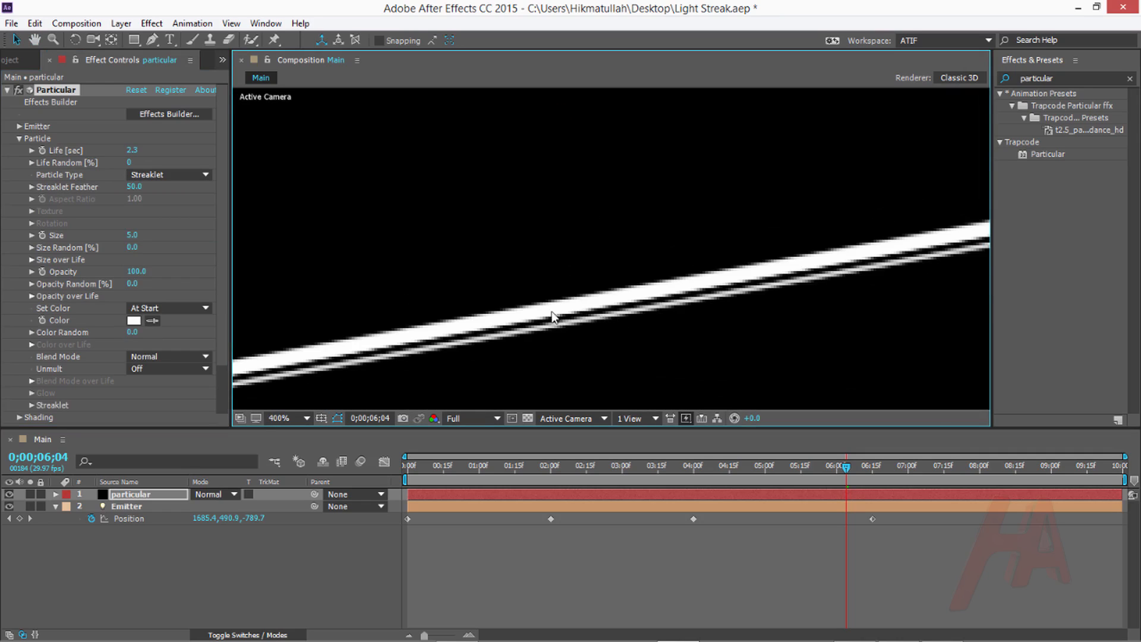
pyautogui.click(290, 418)
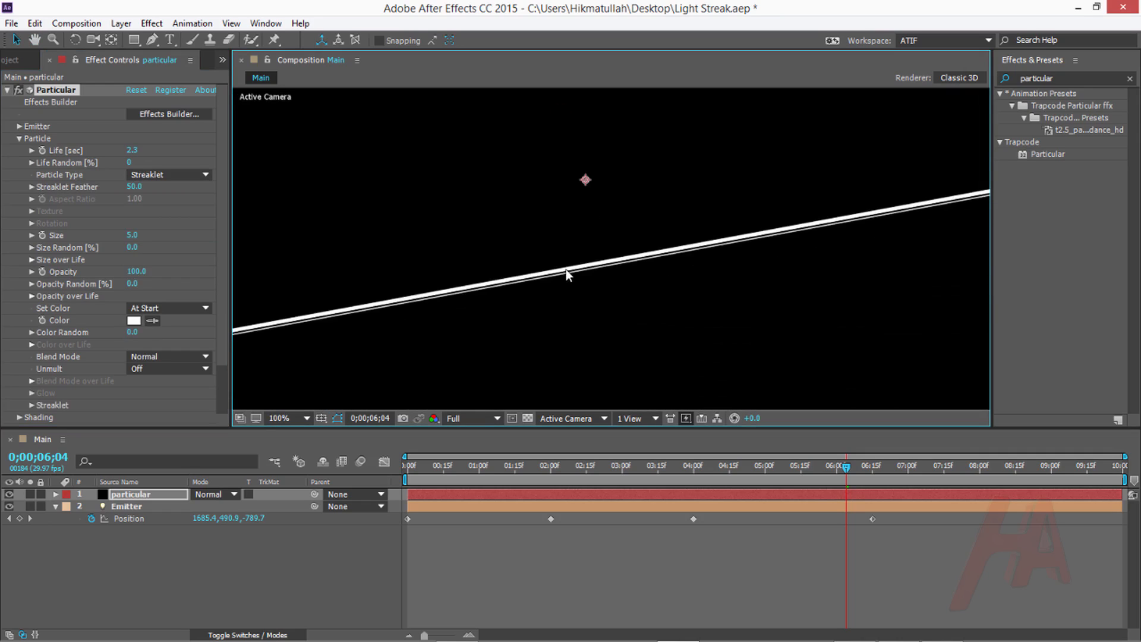
pyautogui.click(288, 418)
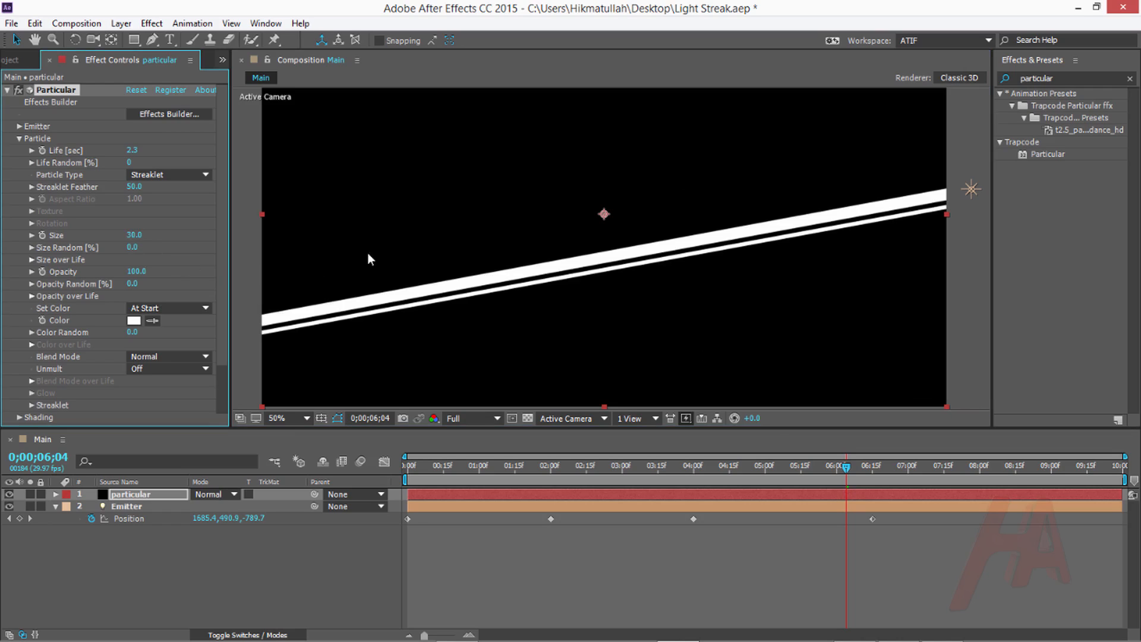
pyautogui.moveTo(77, 312)
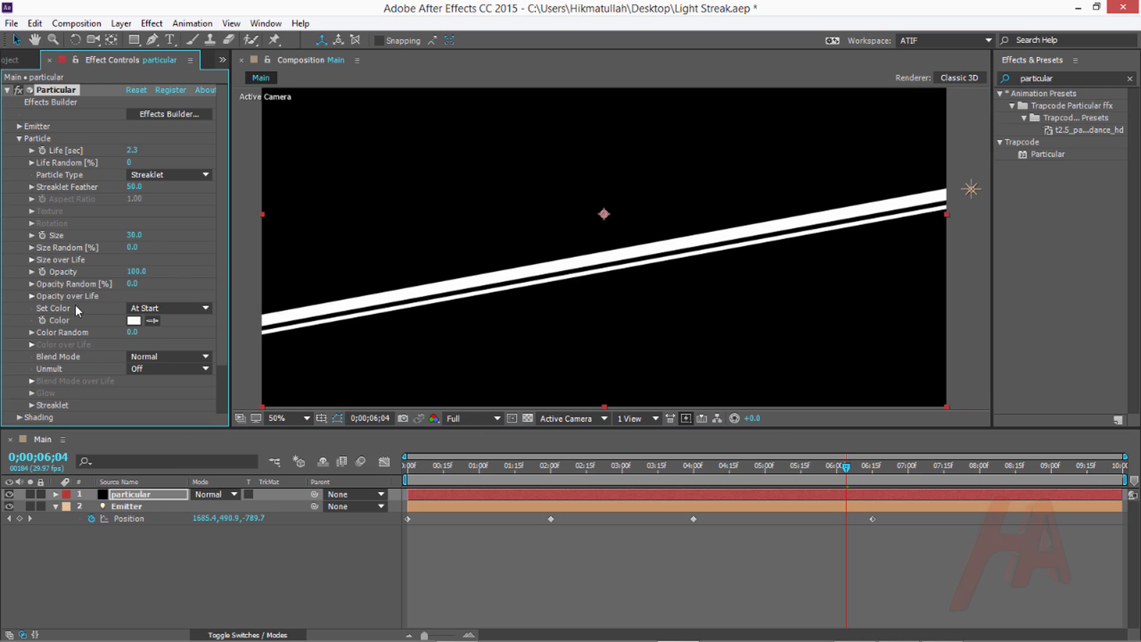
# - Set particle colour to From Light Emitter and zoom back out
pyautogui.scroll(-3)
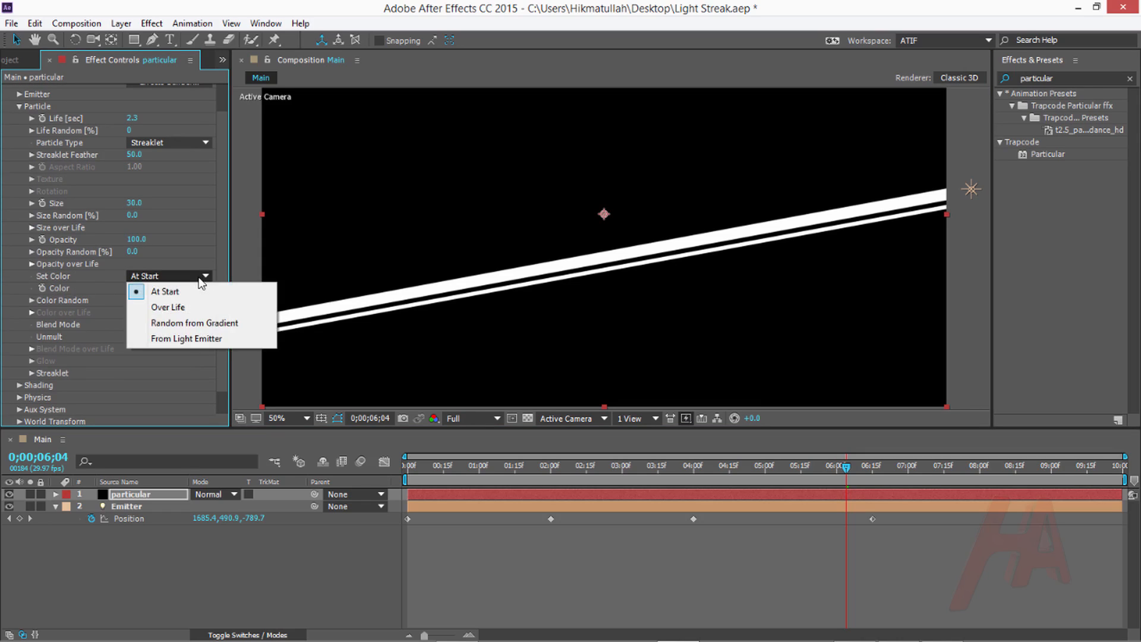
pyautogui.click(186, 338)
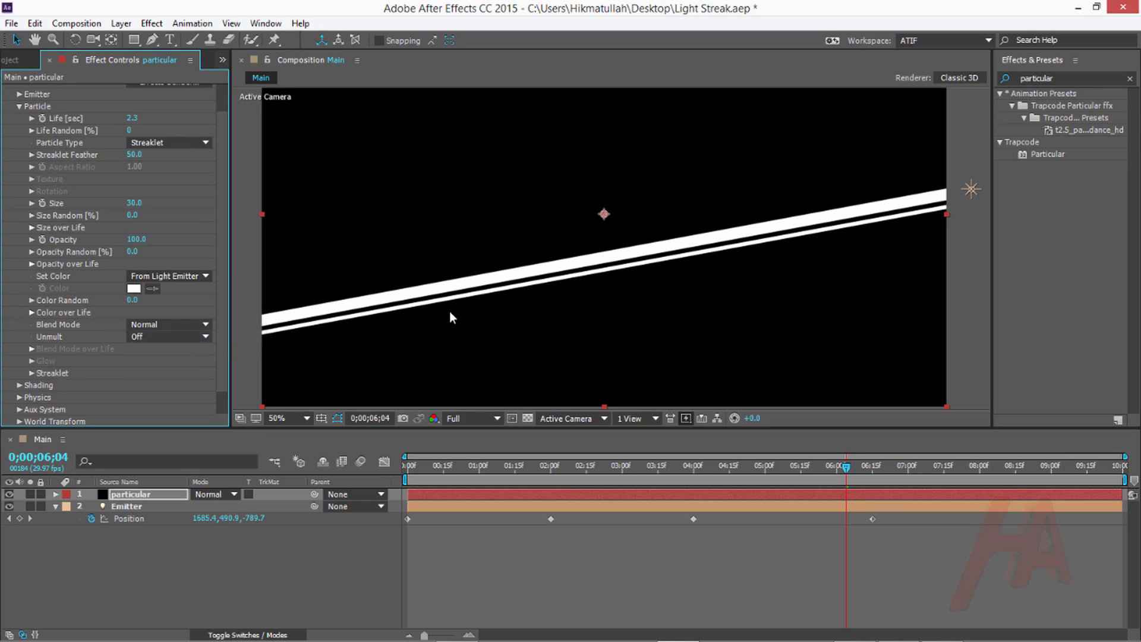
pyautogui.click(289, 418)
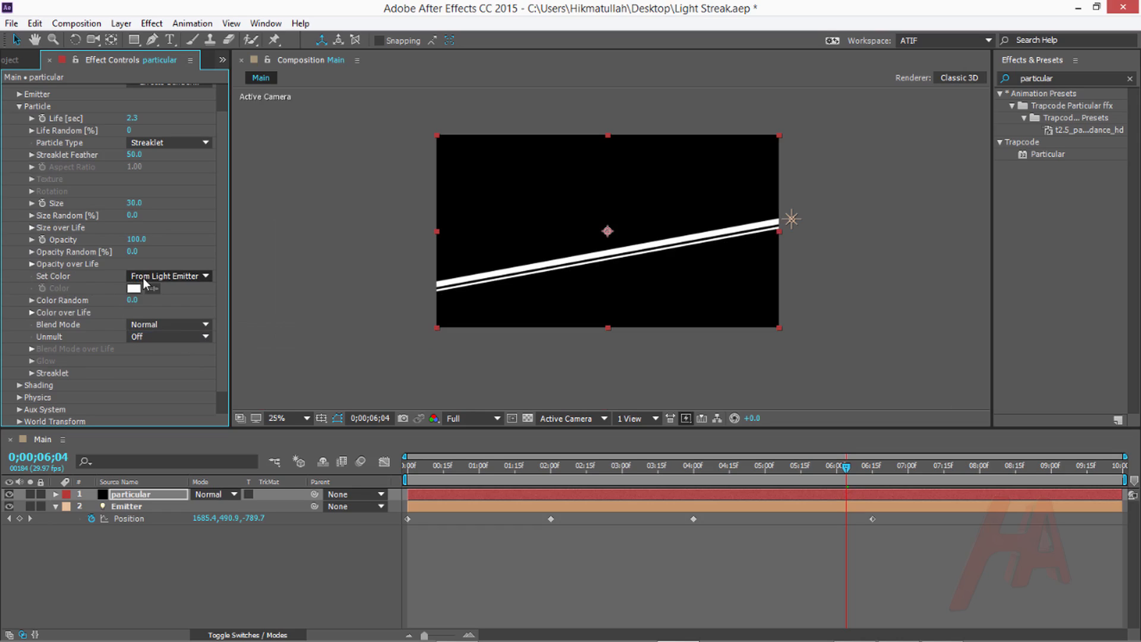
pyautogui.moveTo(151, 284)
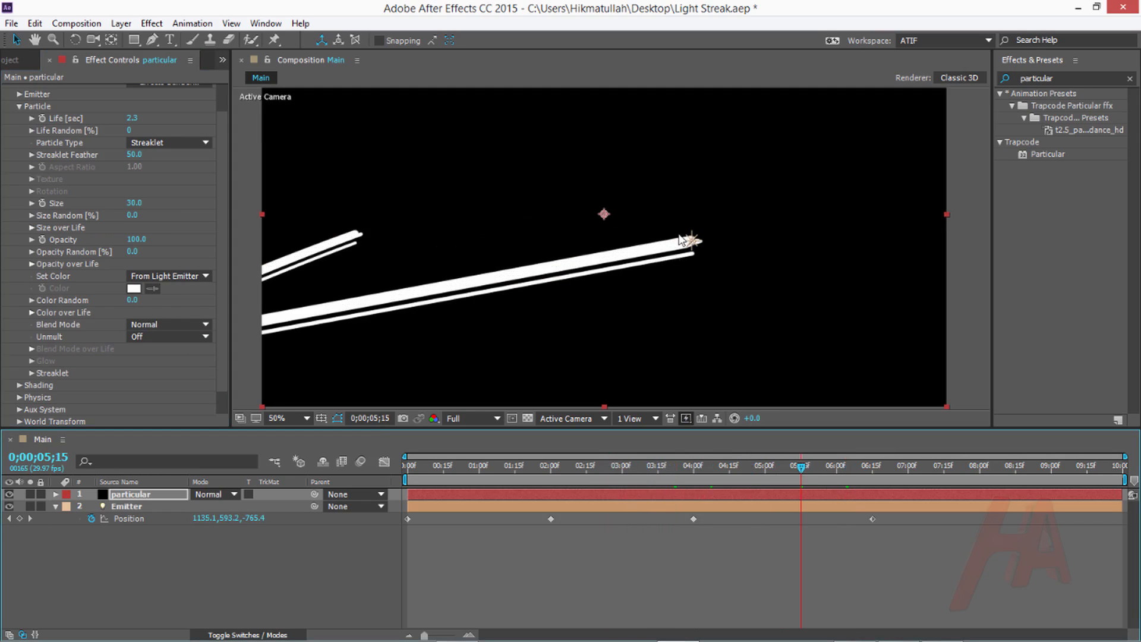
pyautogui.moveTo(180, 363)
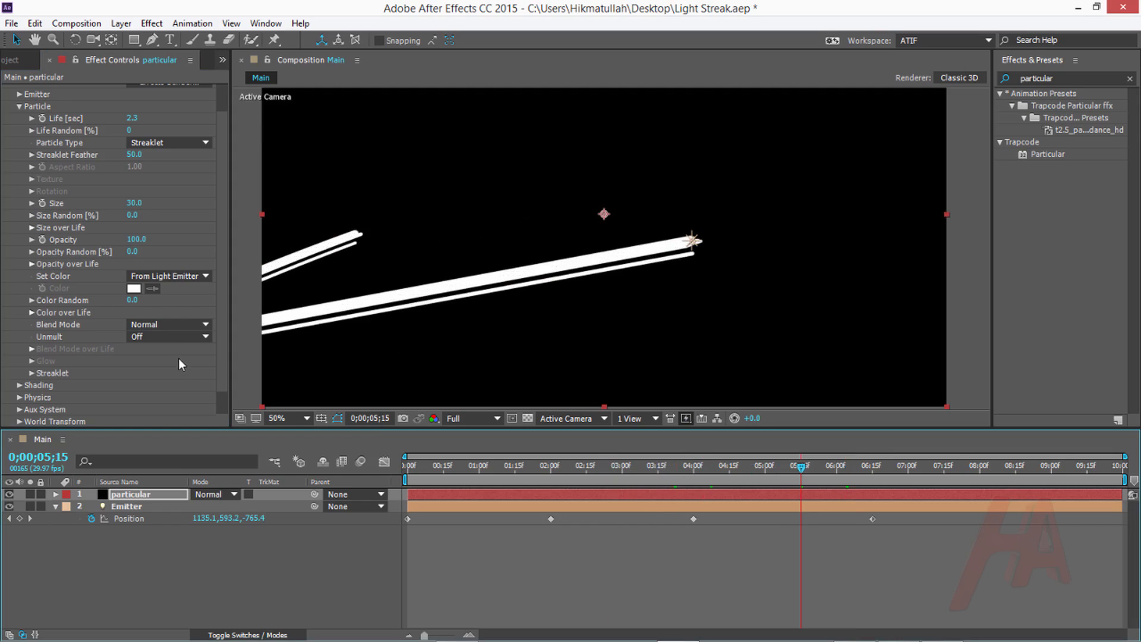
pyautogui.moveTo(58, 348)
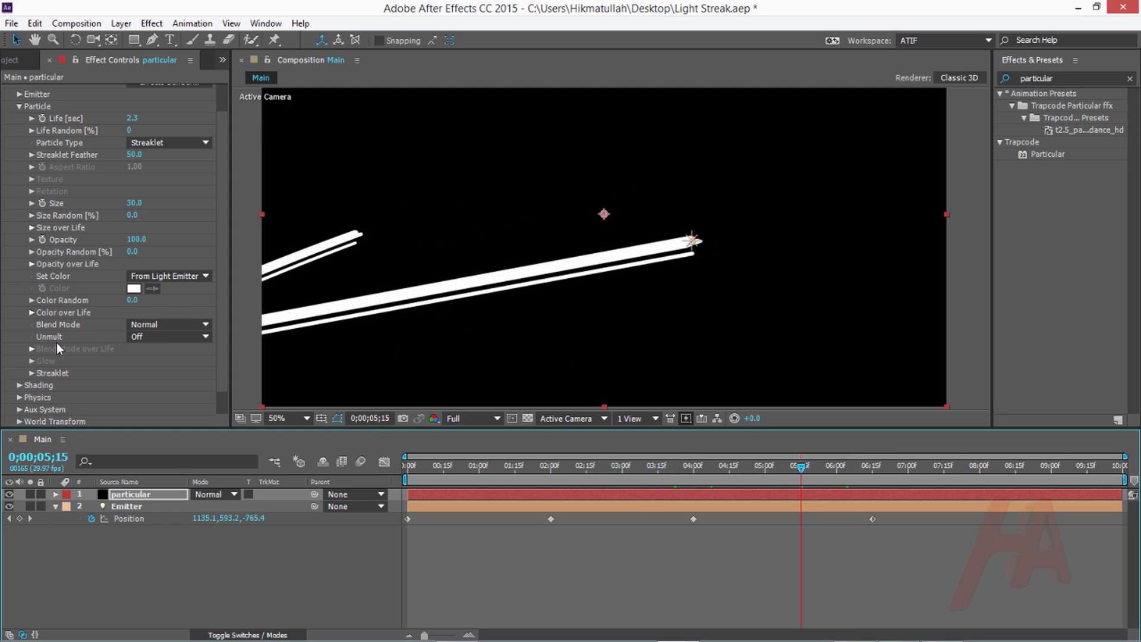
# - Set Particular's Particle Blend Mode to Add
pyautogui.click(168, 324)
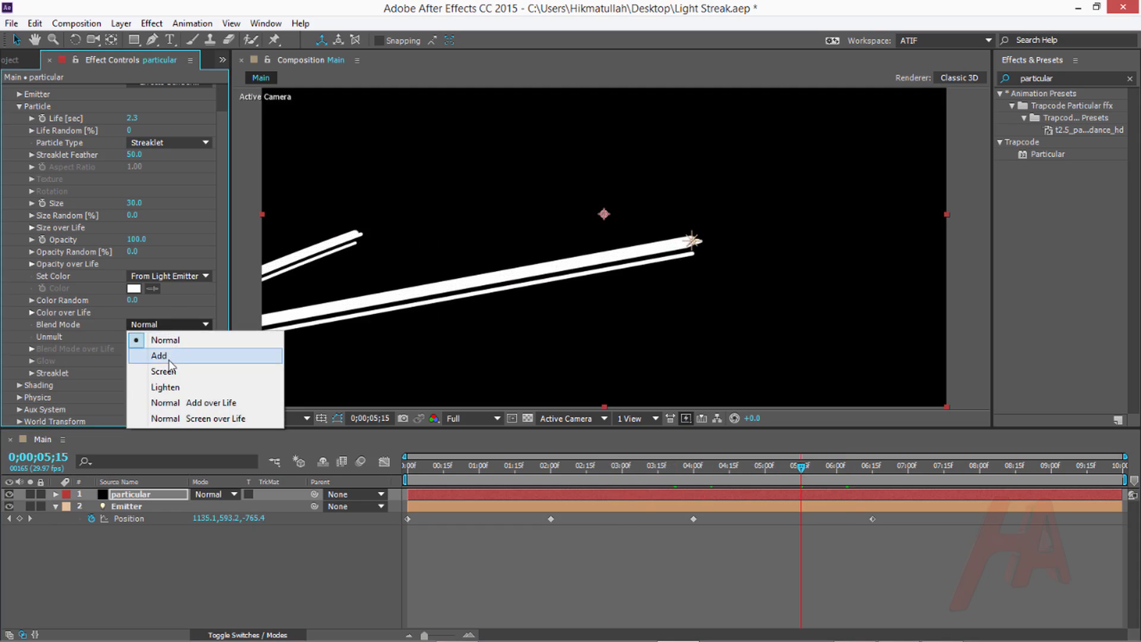
pyautogui.click(158, 355)
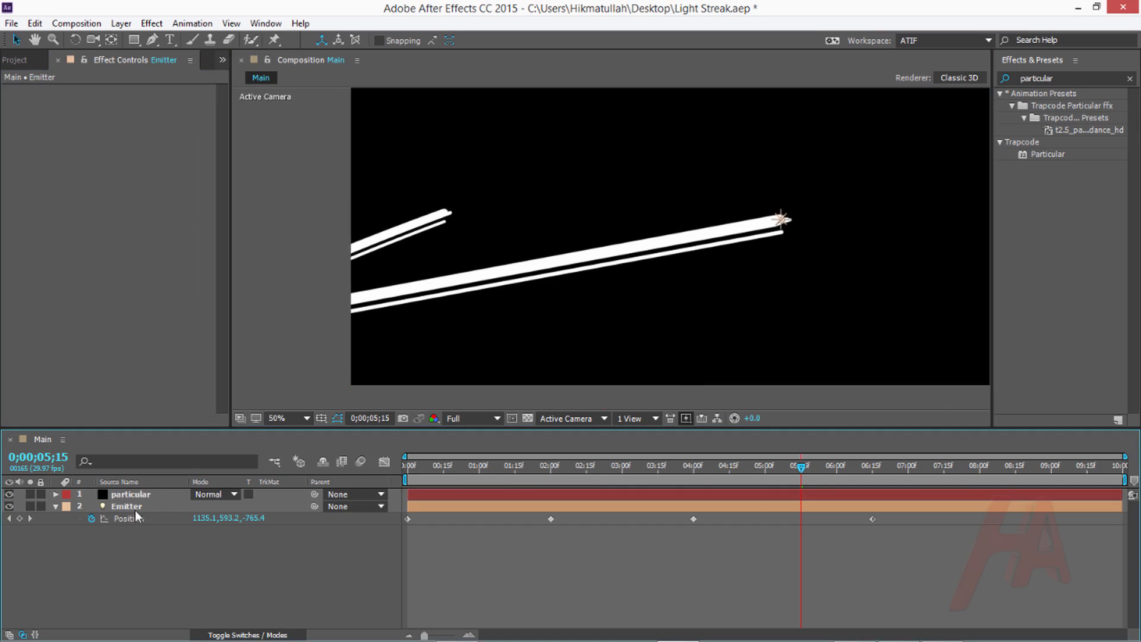
# - Set the Emitter light's colour to dark orange and its intensity to 35%
pyautogui.click(126, 506)
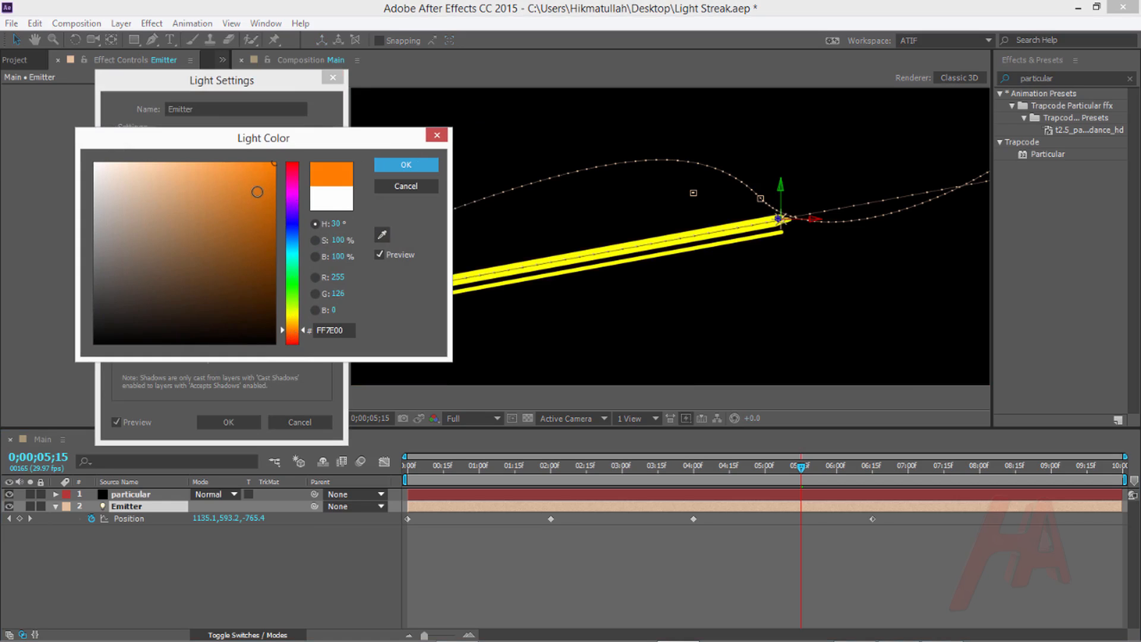
pyautogui.click(273, 270)
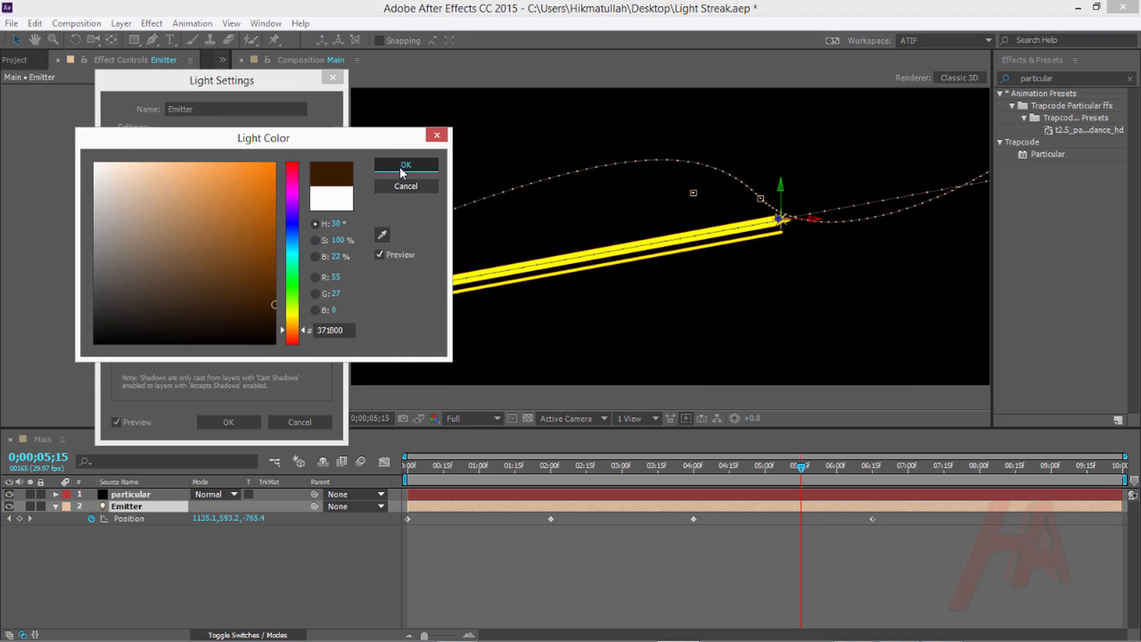
pyautogui.click(406, 165)
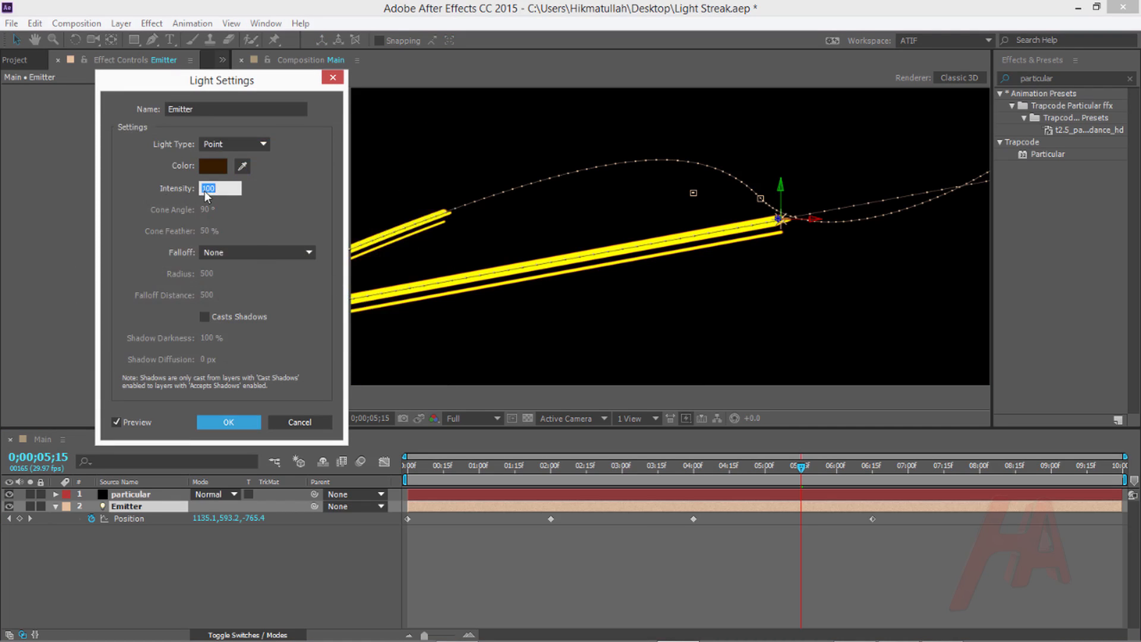
pyautogui.write('35')
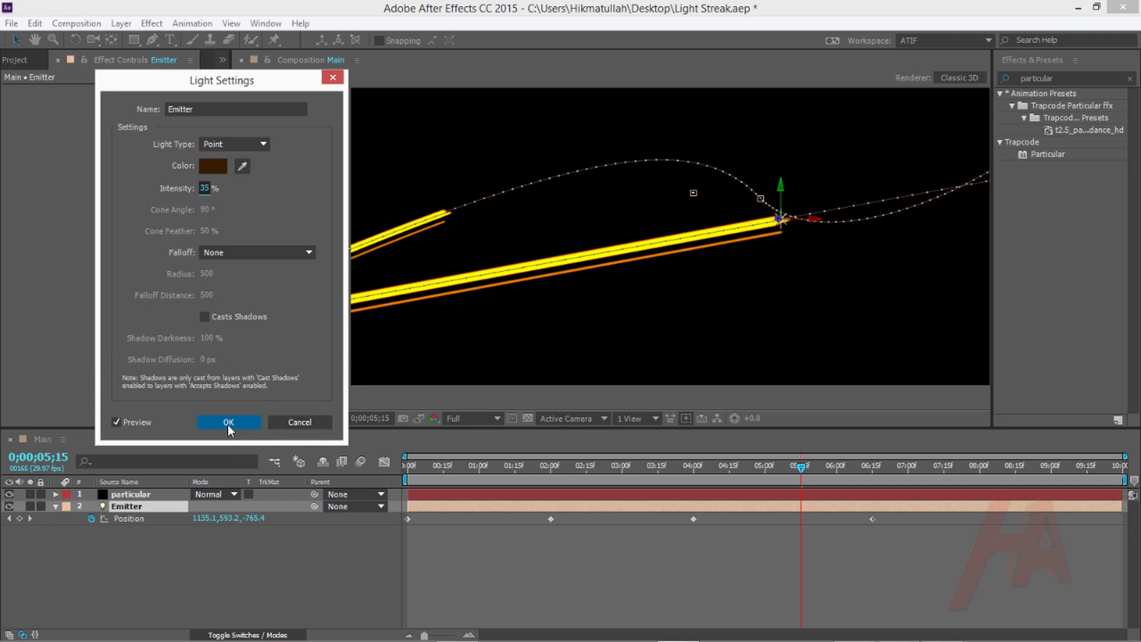
pyautogui.click(228, 422)
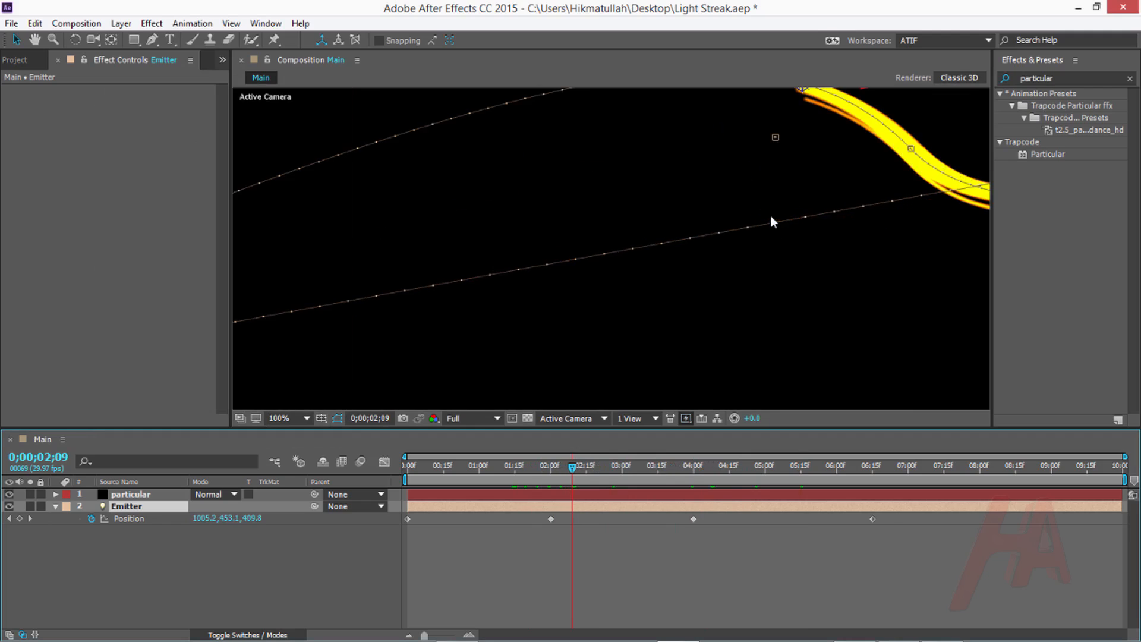
# - Set Particular's particle Size 45 and Opacity 90, with 8 streaklets of Streak Size 20
pyautogui.click(130, 494)
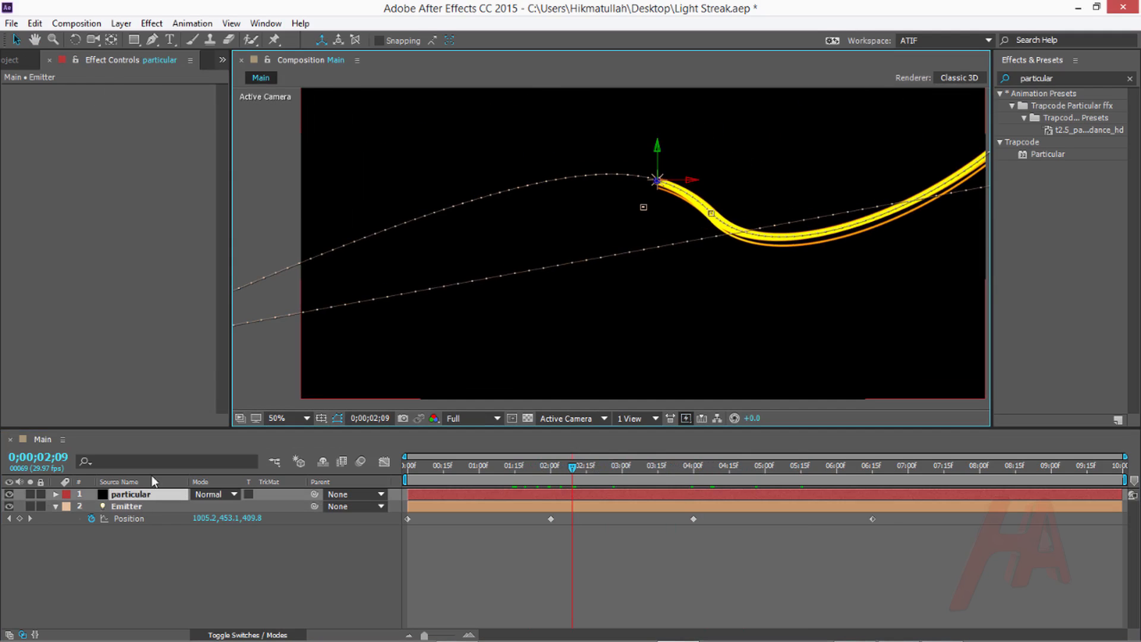
pyautogui.click(132, 494)
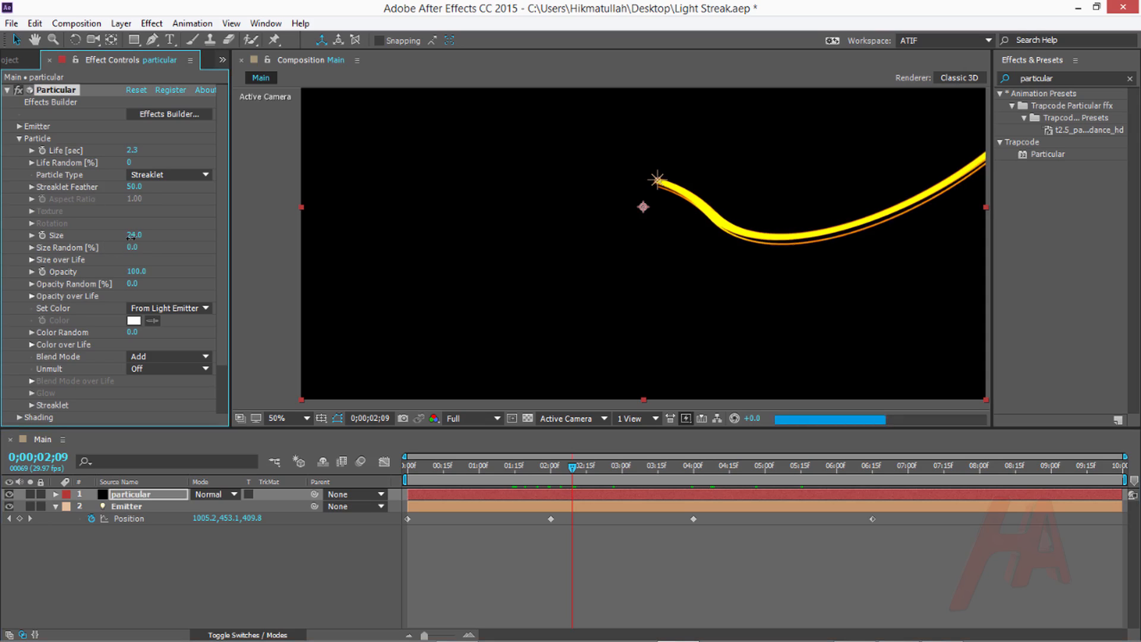
pyautogui.moveTo(135, 234); pyautogui.dragTo(172, 234)
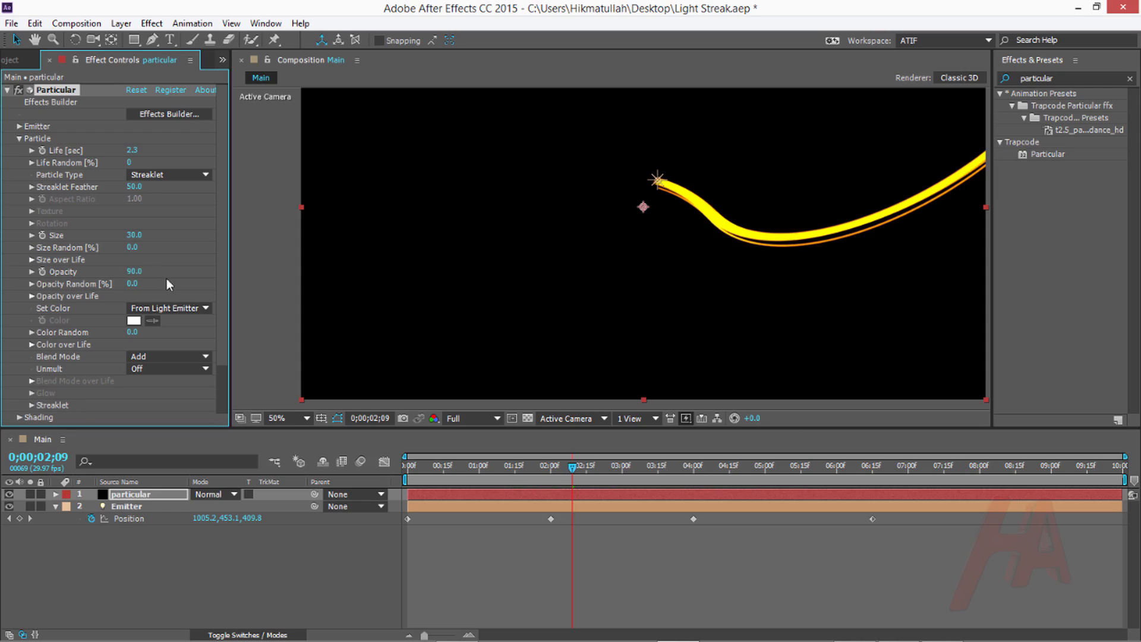
pyautogui.scroll(-3)
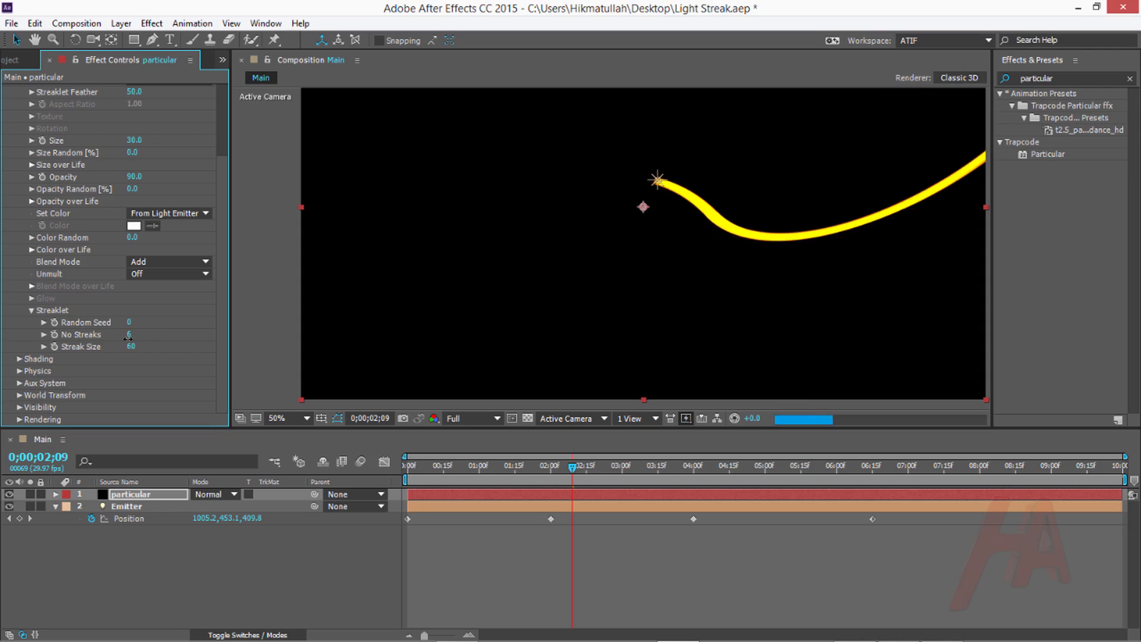
pyautogui.click(130, 334)
pyautogui.write('8')
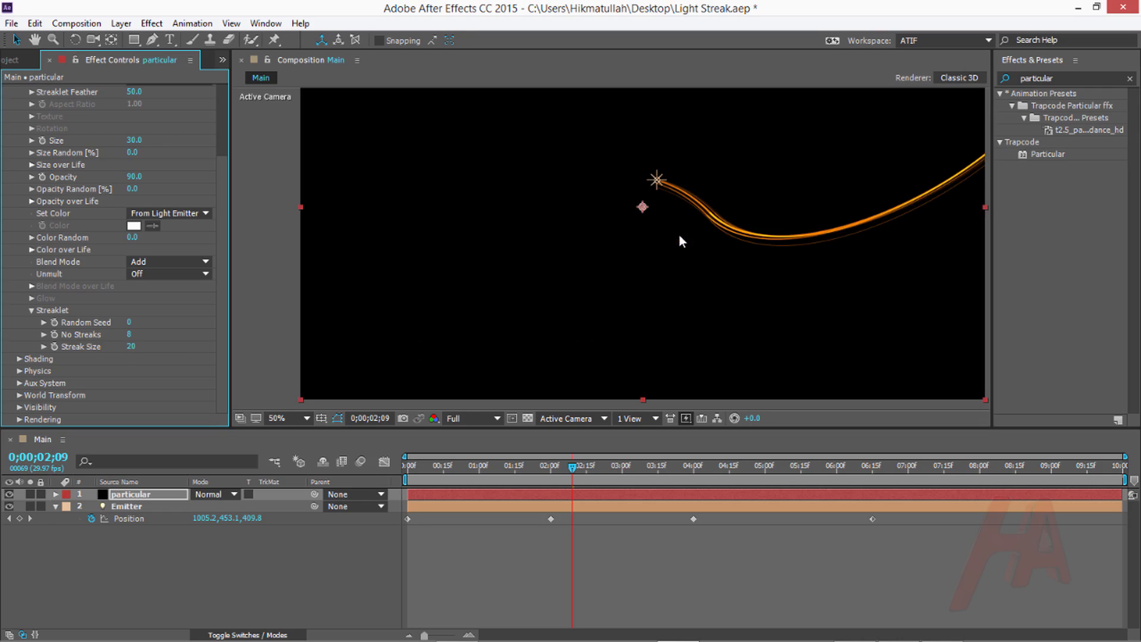
pyautogui.scroll(3)
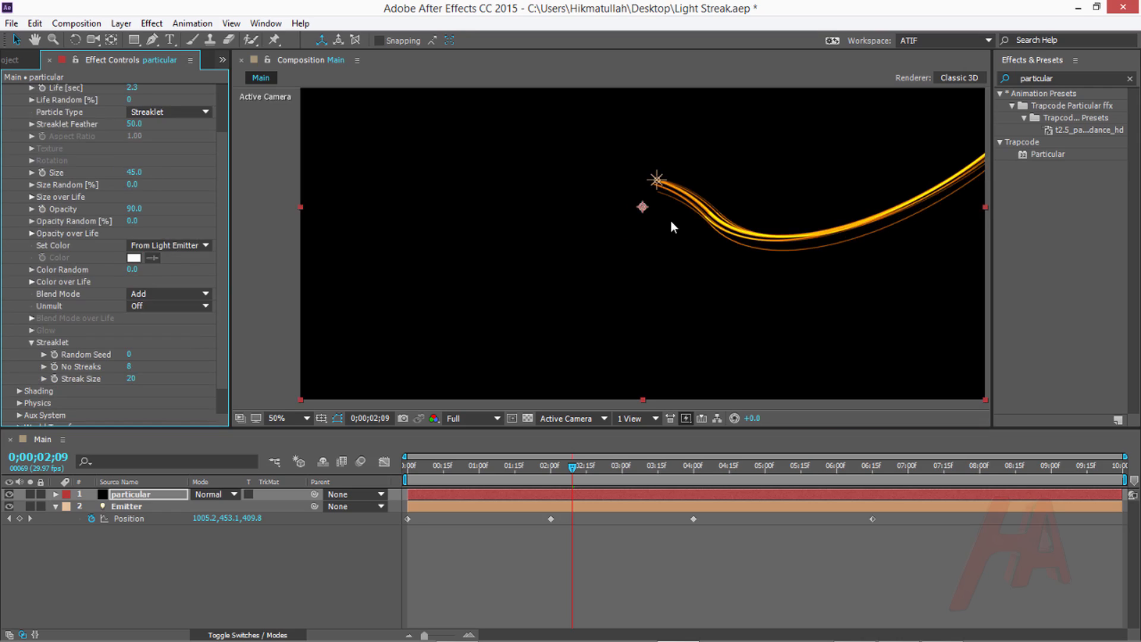
pyautogui.moveTo(661, 235)
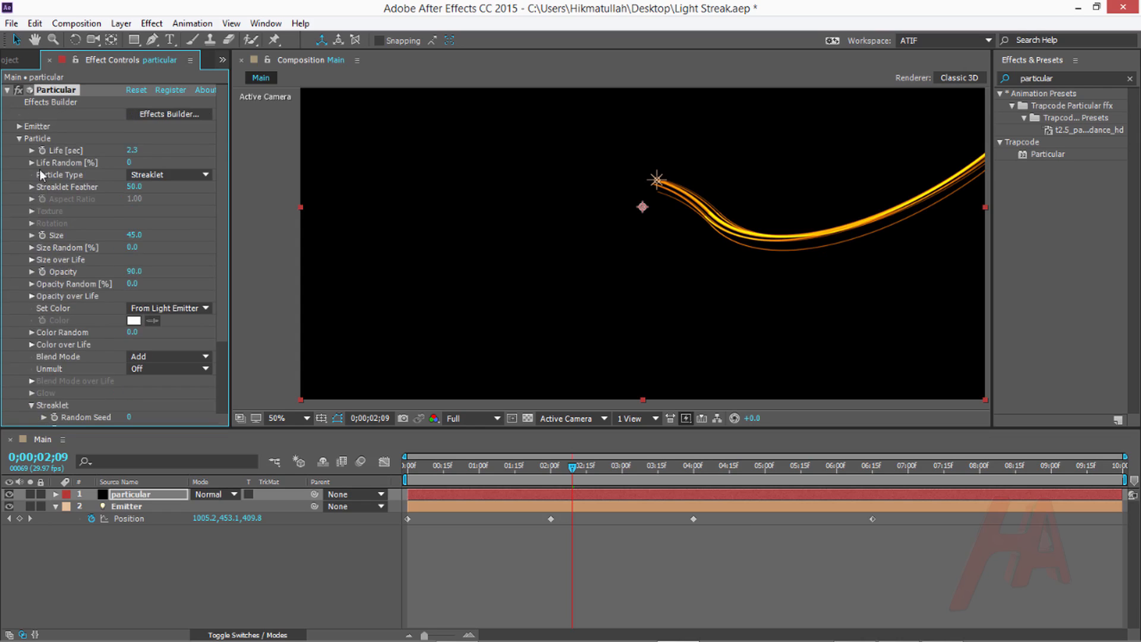
pyautogui.moveTo(32, 149)
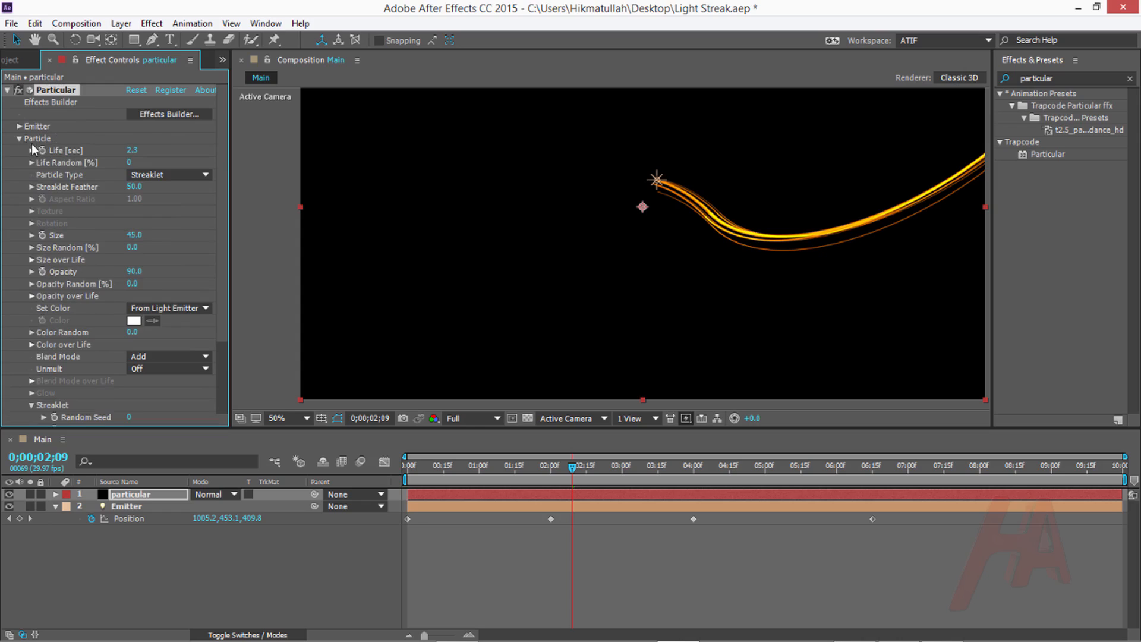
# - Make Particular's Aux System emit continuously with aux particle Size 3.0
pyautogui.click(19, 138)
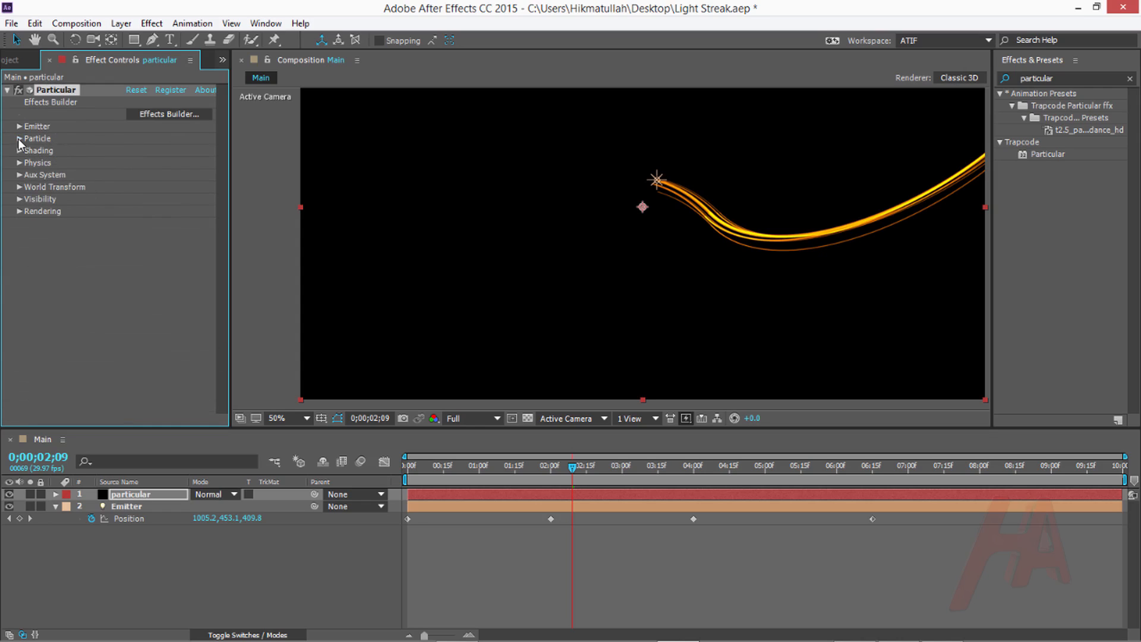
pyautogui.click(16, 175)
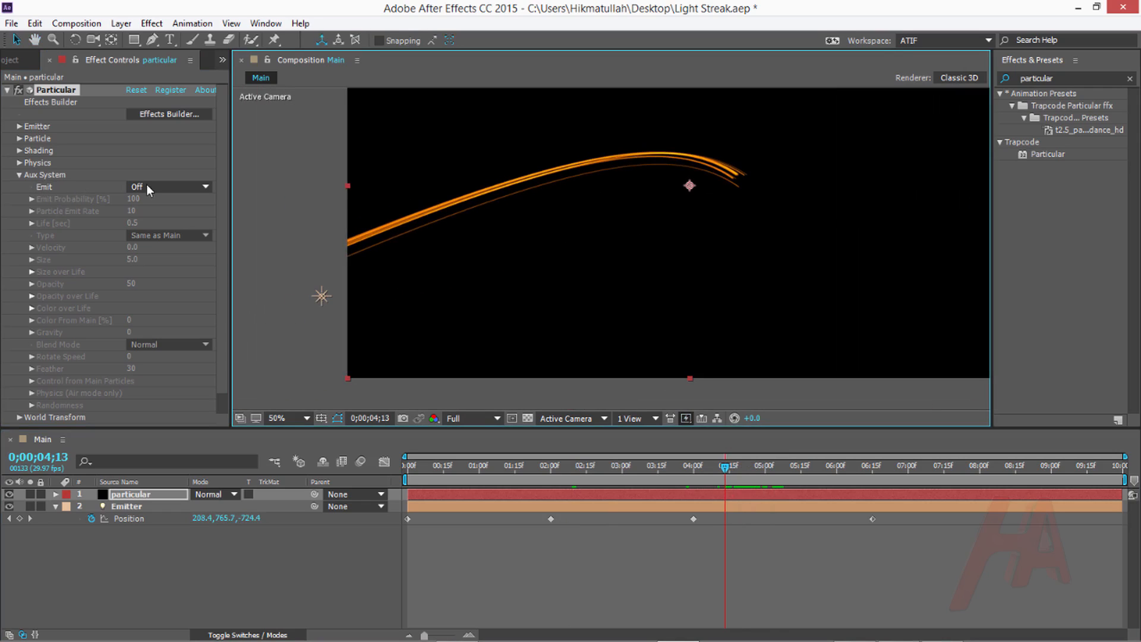
pyautogui.click(167, 186)
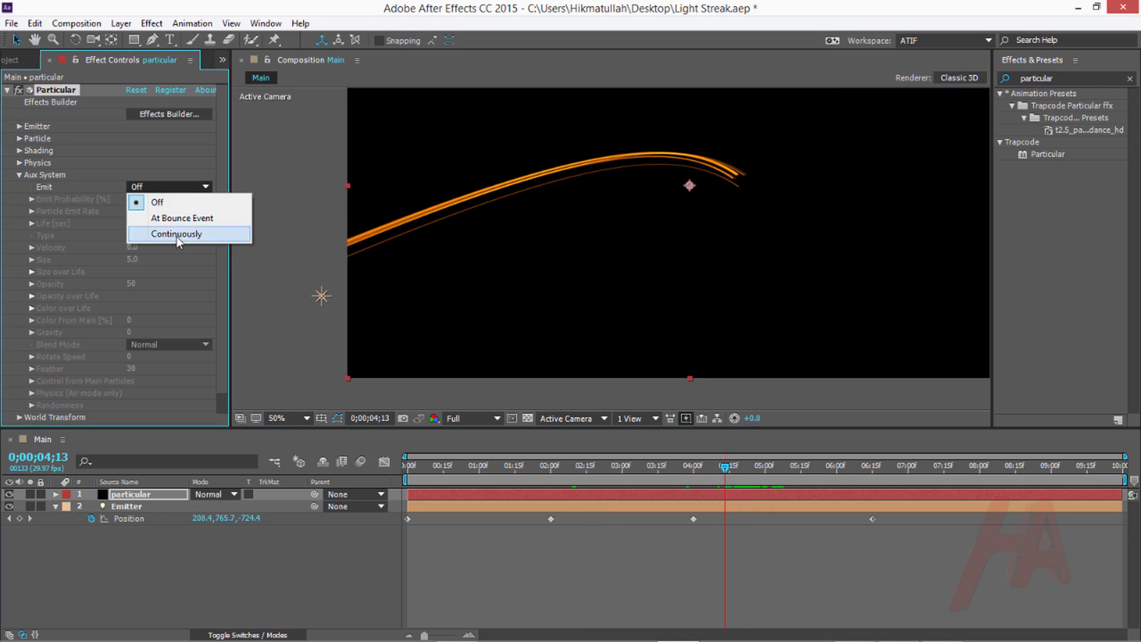
pyautogui.click(176, 234)
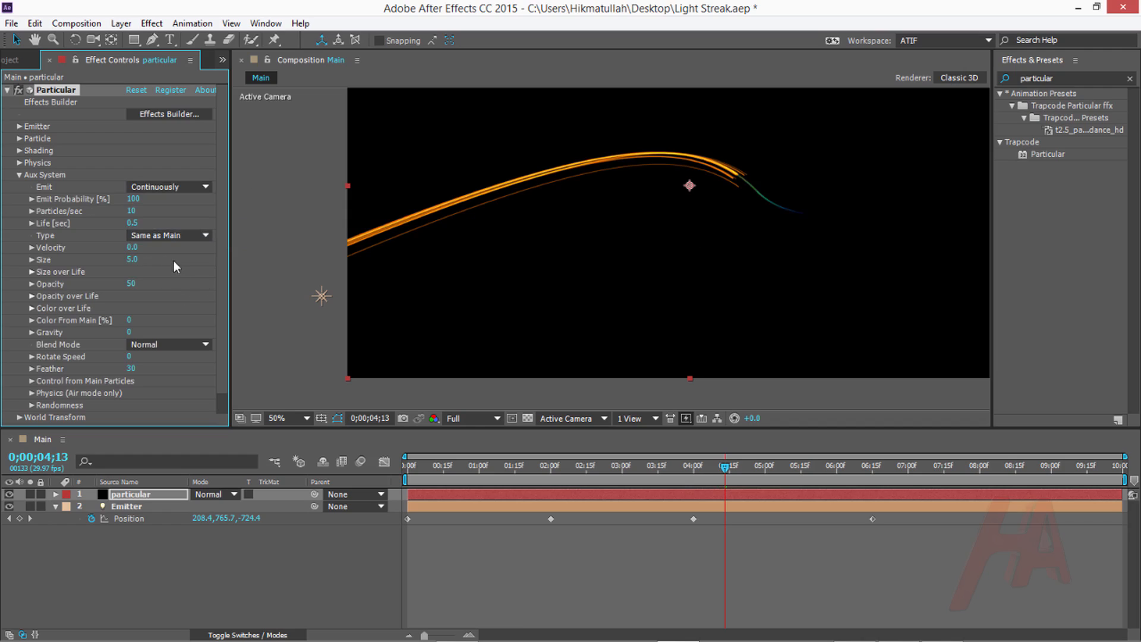
pyautogui.moveTo(142, 224)
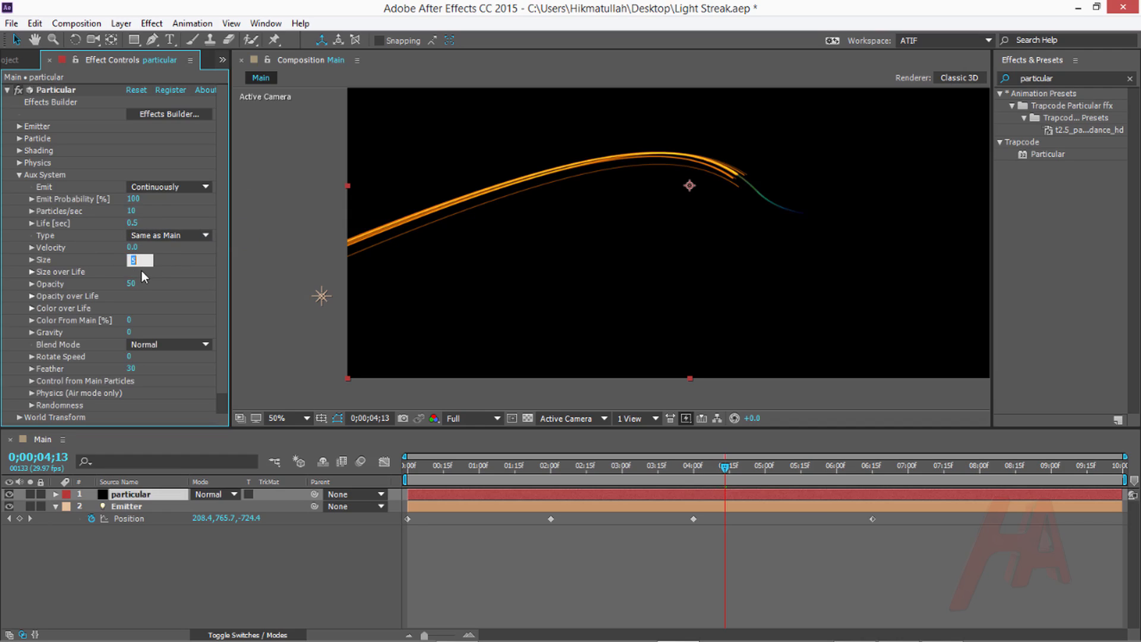
pyautogui.write('3.0')
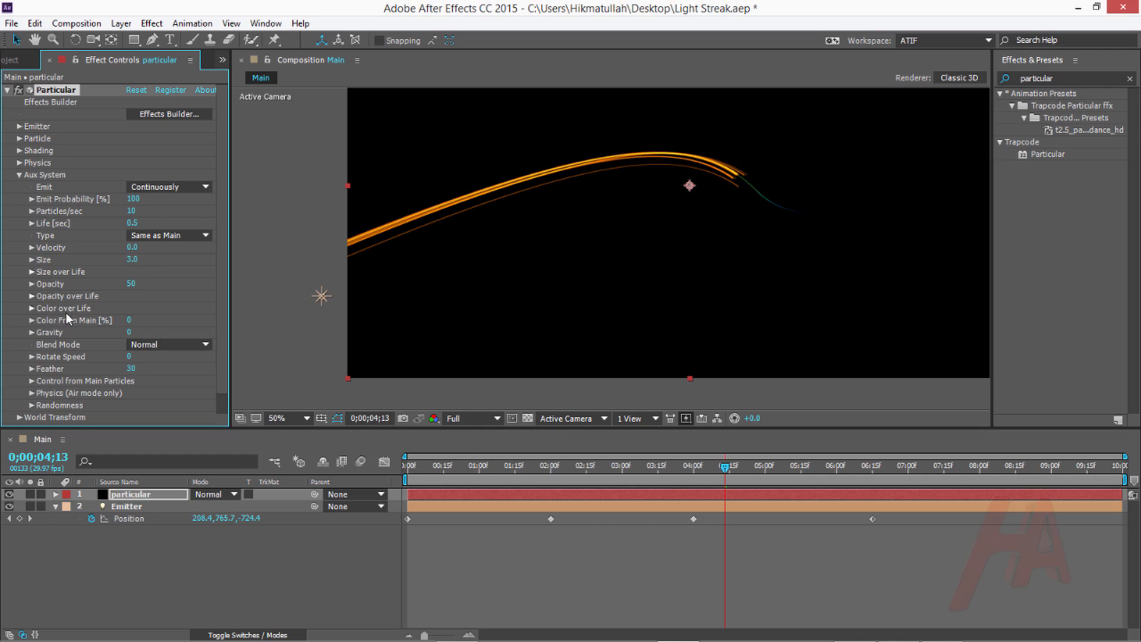
pyautogui.click(33, 307)
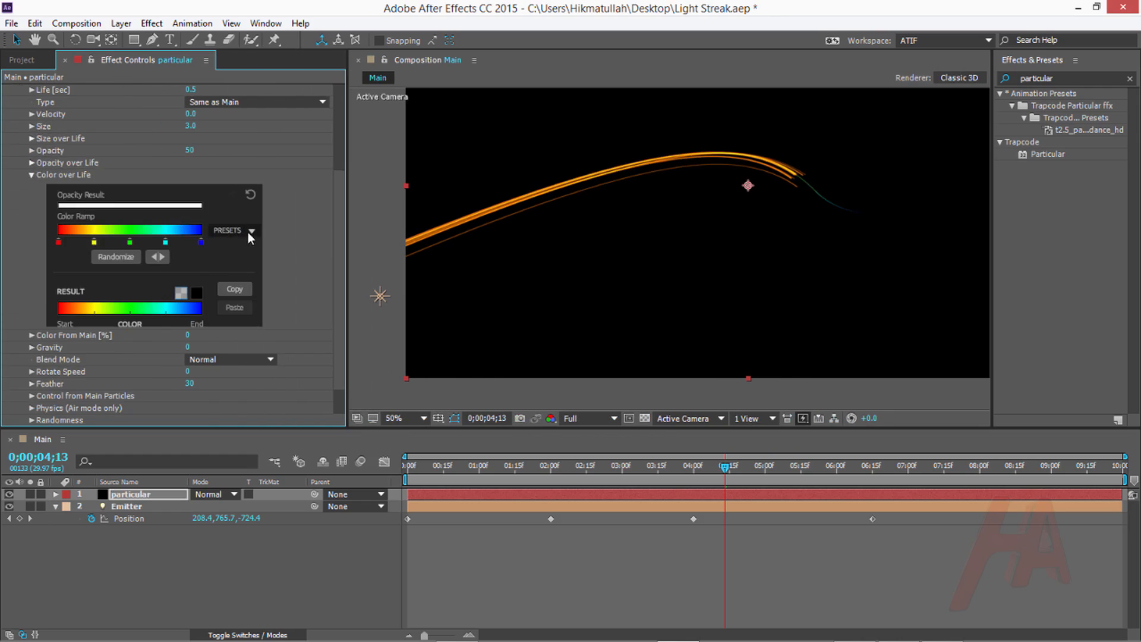
# - Give aux particles the white Color over Life preset, 1.0 s life and Add blending
pyautogui.click(252, 230)
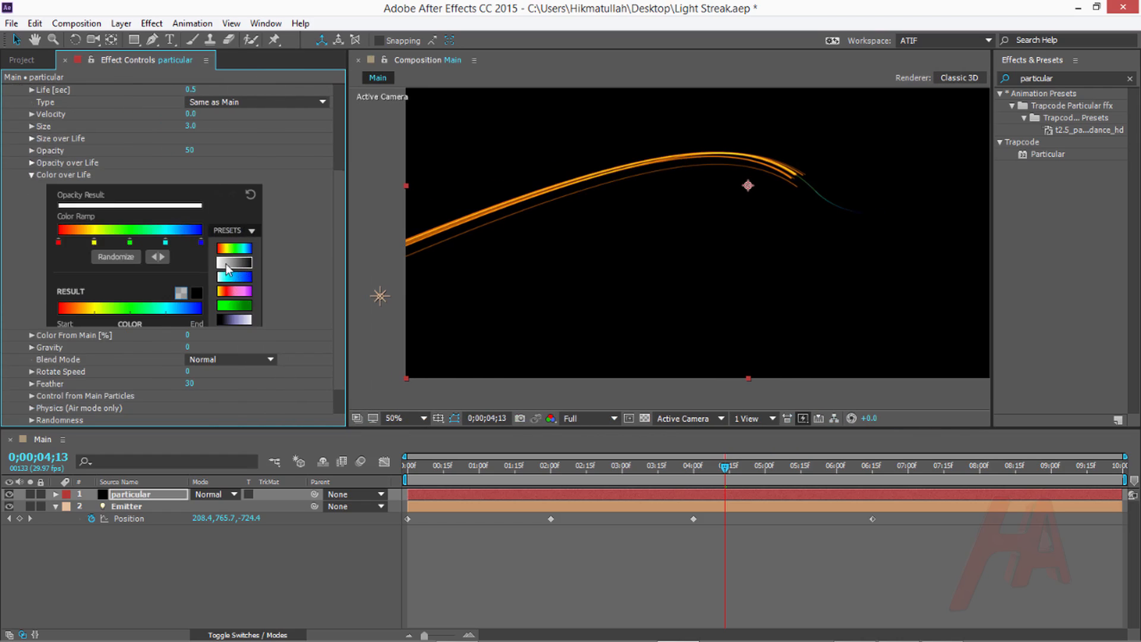
pyautogui.click(184, 292)
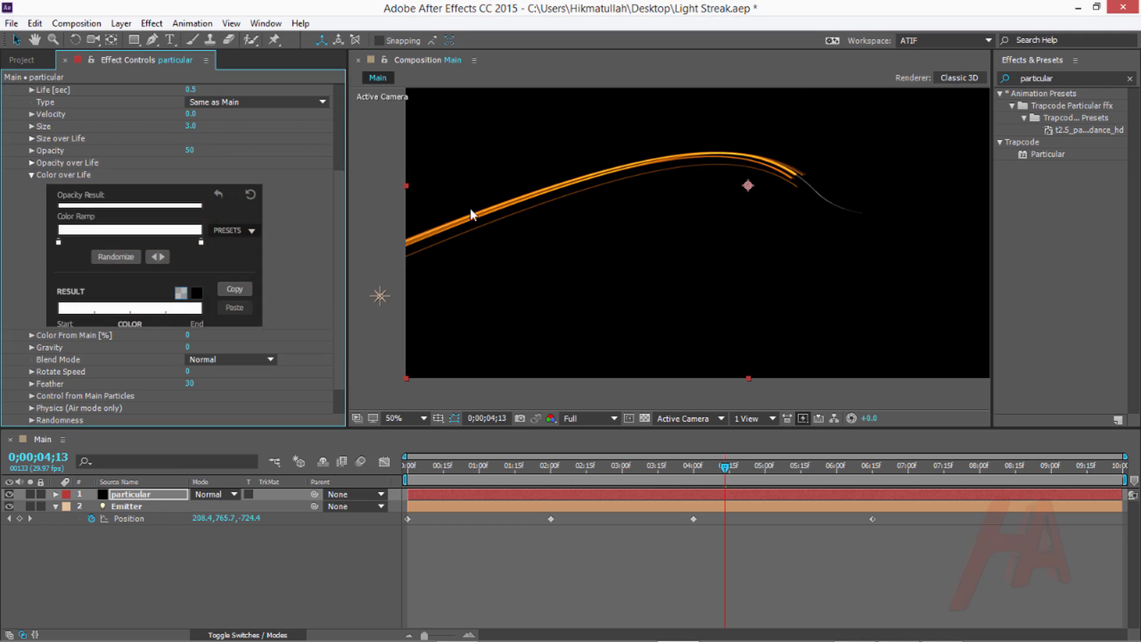
pyautogui.scroll(3)
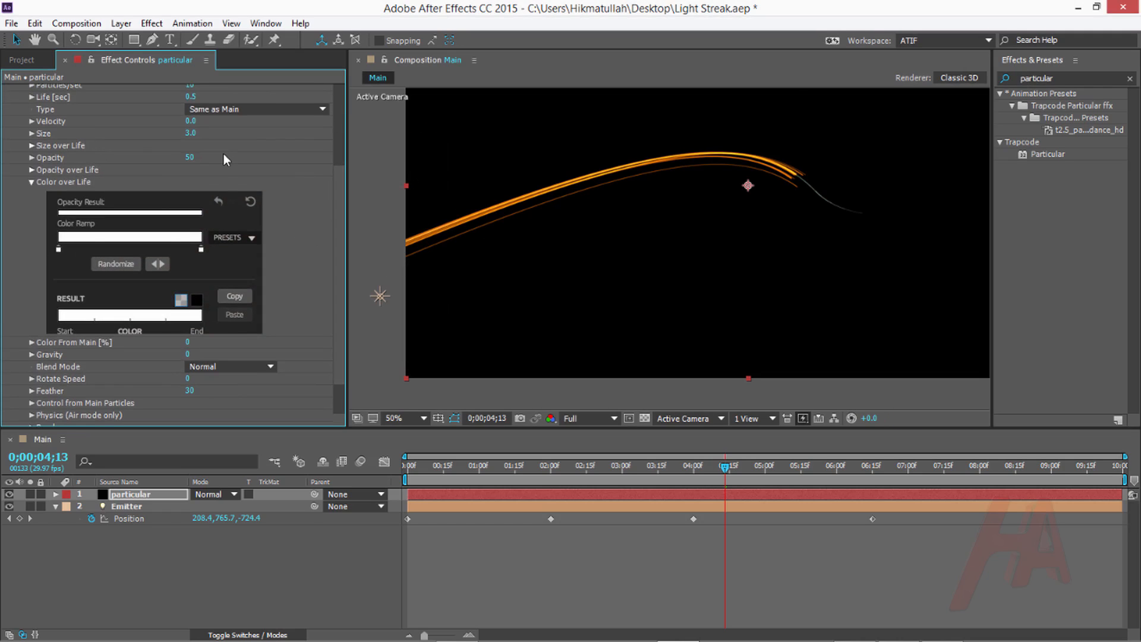
pyautogui.scroll(3)
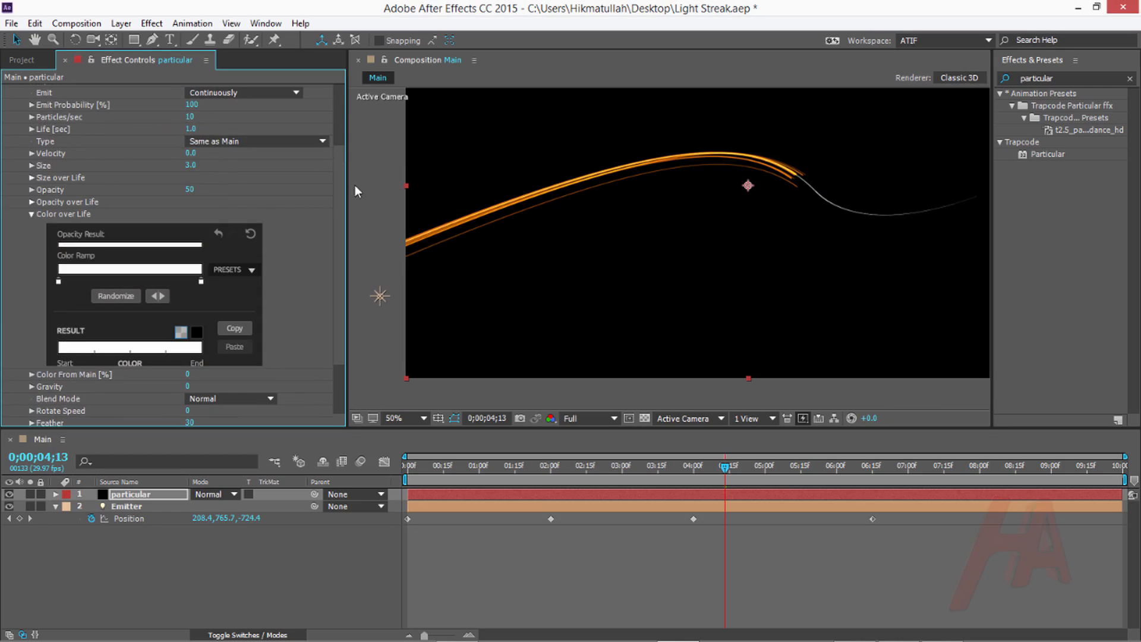
pyautogui.scroll(-3)
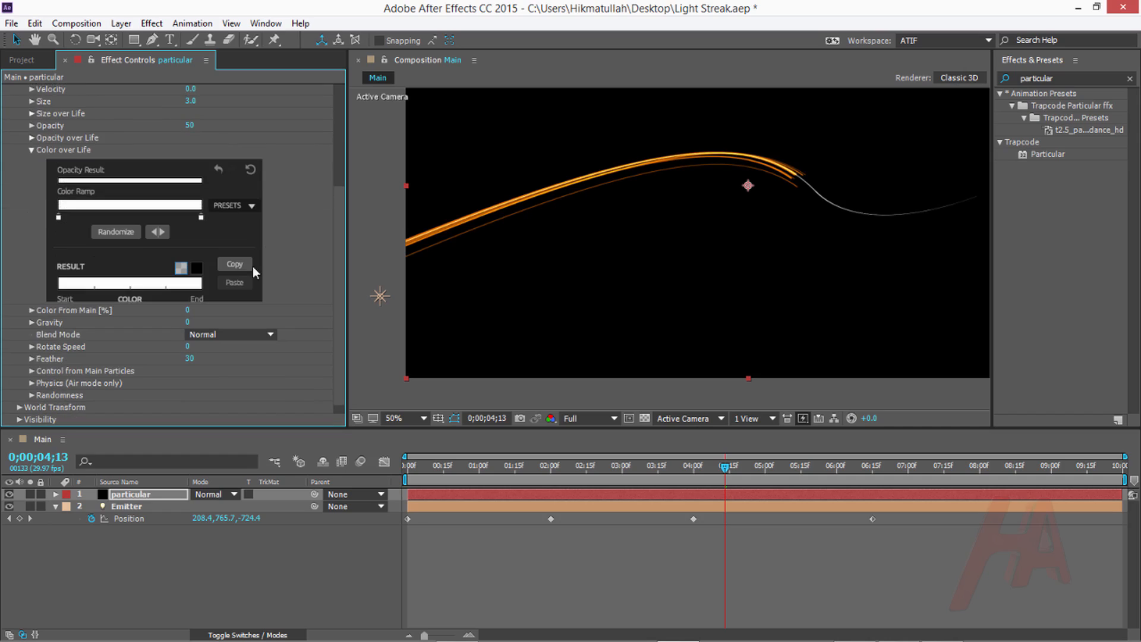
pyautogui.moveTo(140, 356)
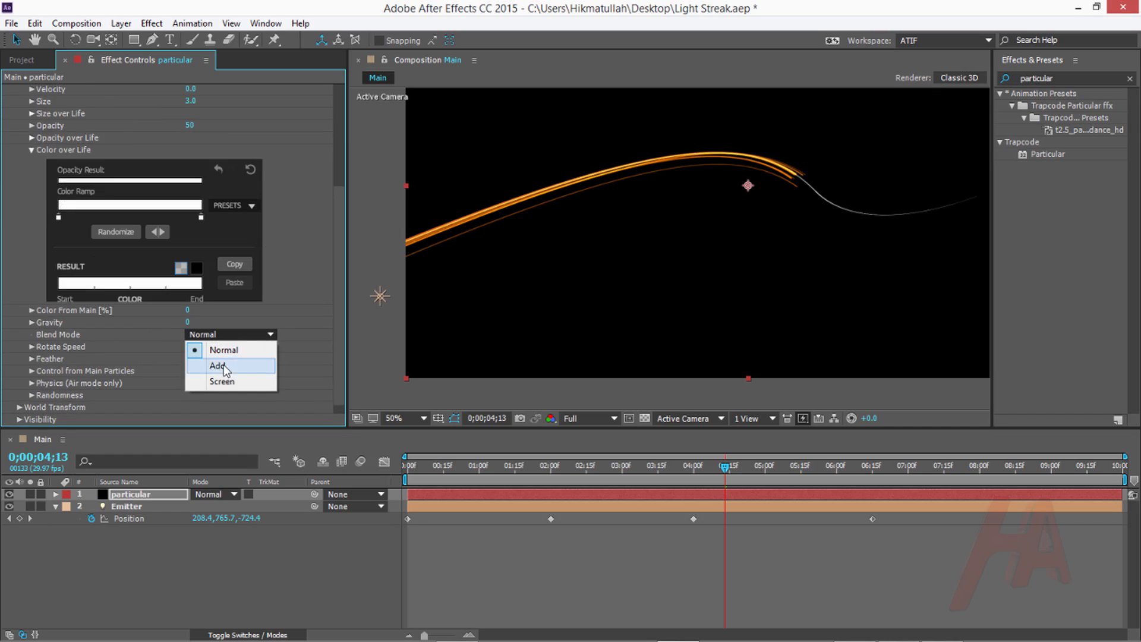
pyautogui.click(218, 365)
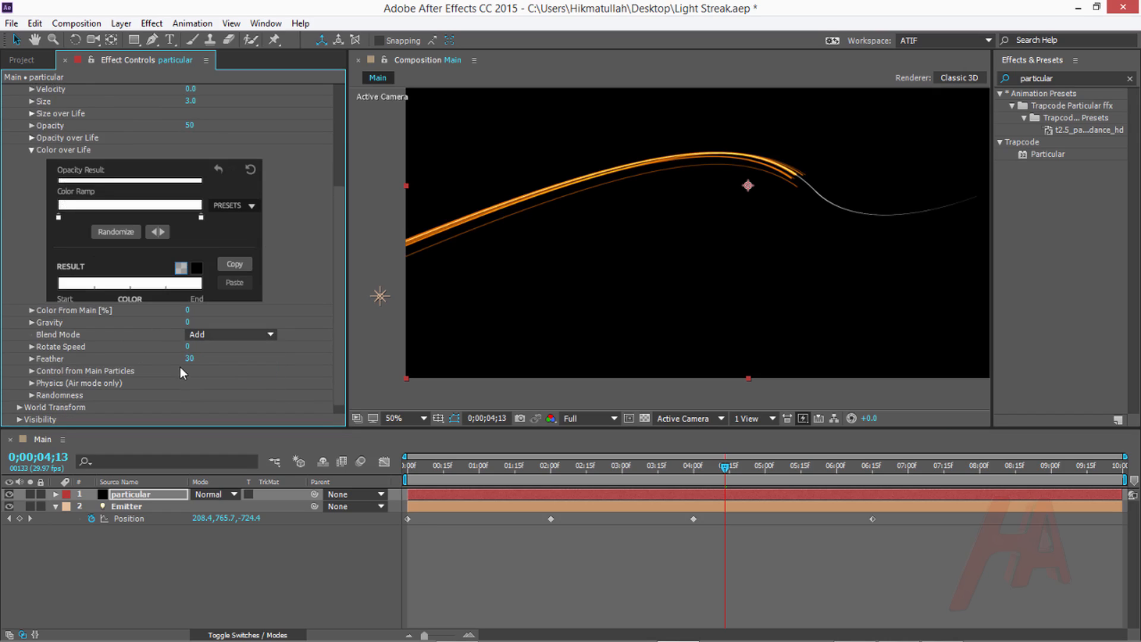
pyautogui.scroll(3)
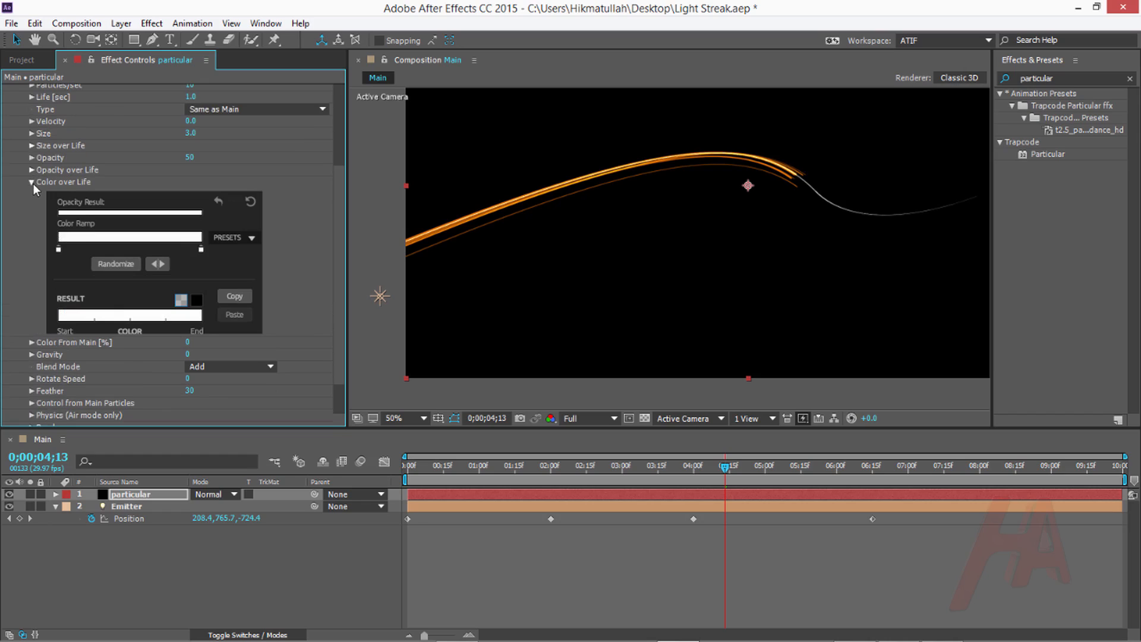
pyautogui.click(23, 182)
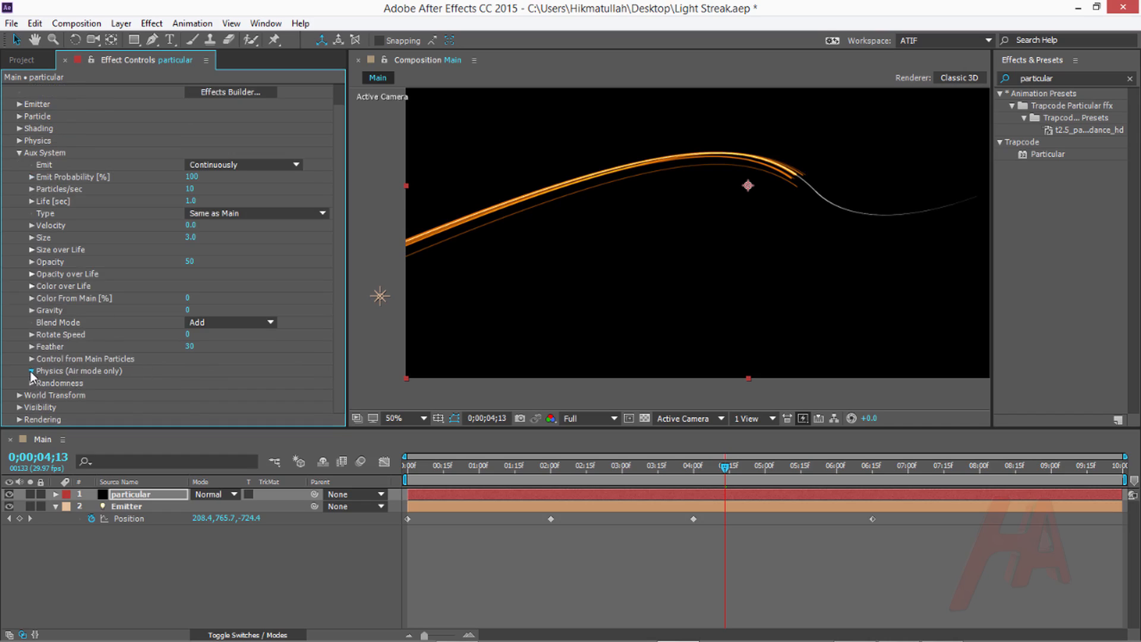
# - Raise the aux particles' Physics Turbulence Position to 80
pyautogui.click(30, 370)
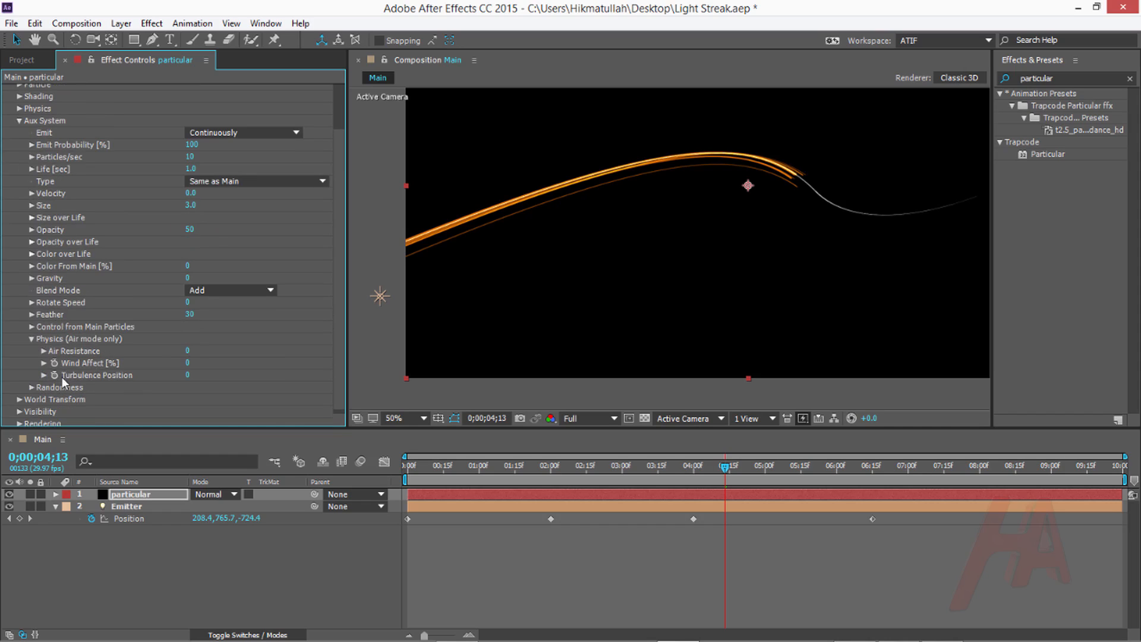
pyautogui.moveTo(186, 379)
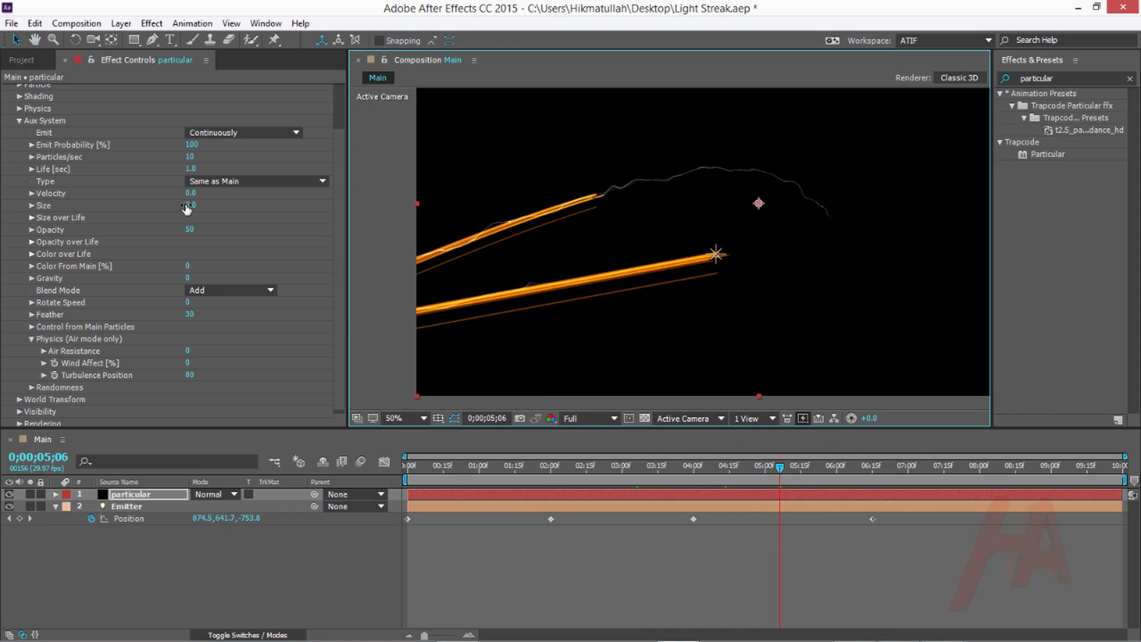
pyautogui.scroll(3)
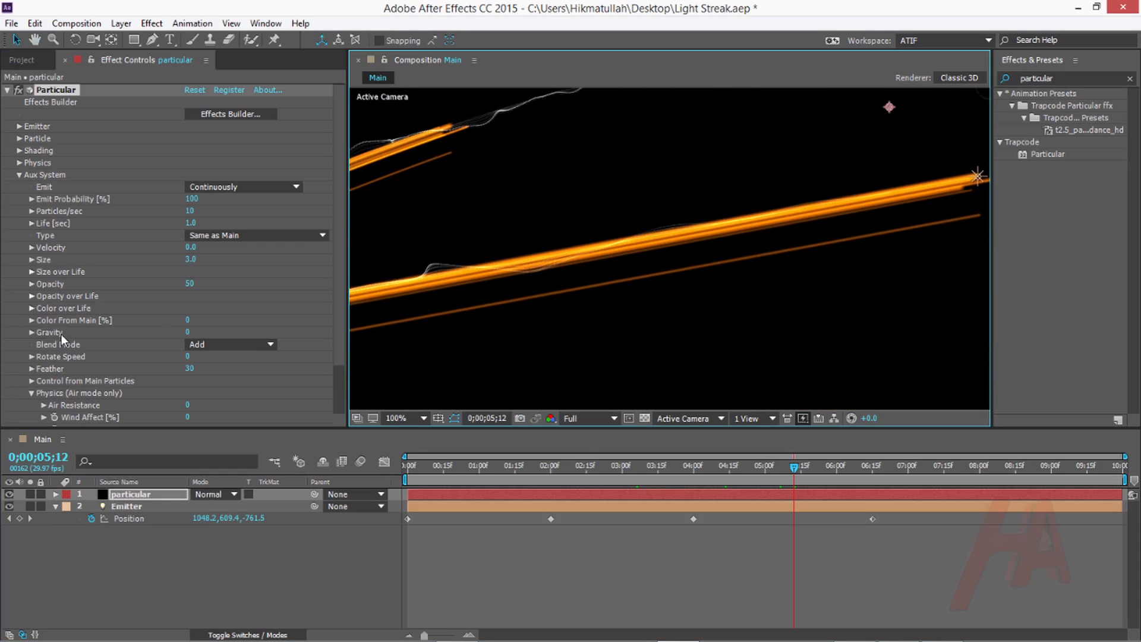
# - Apply the linear ramp-up Size over Life preset to the aux particles
pyautogui.click(33, 272)
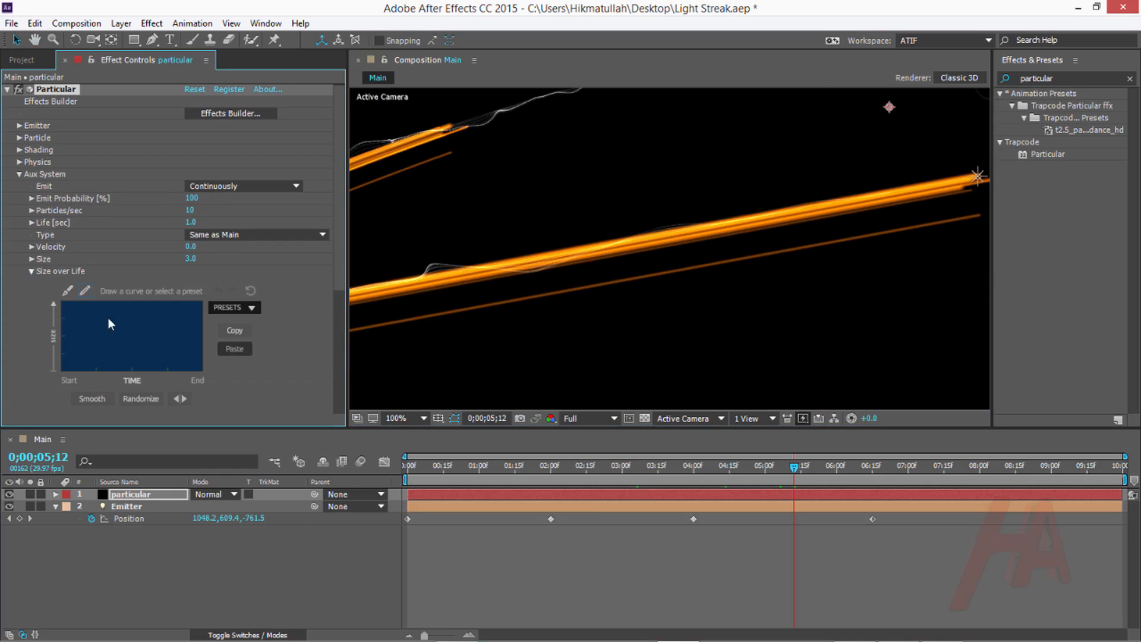
pyautogui.click(233, 306)
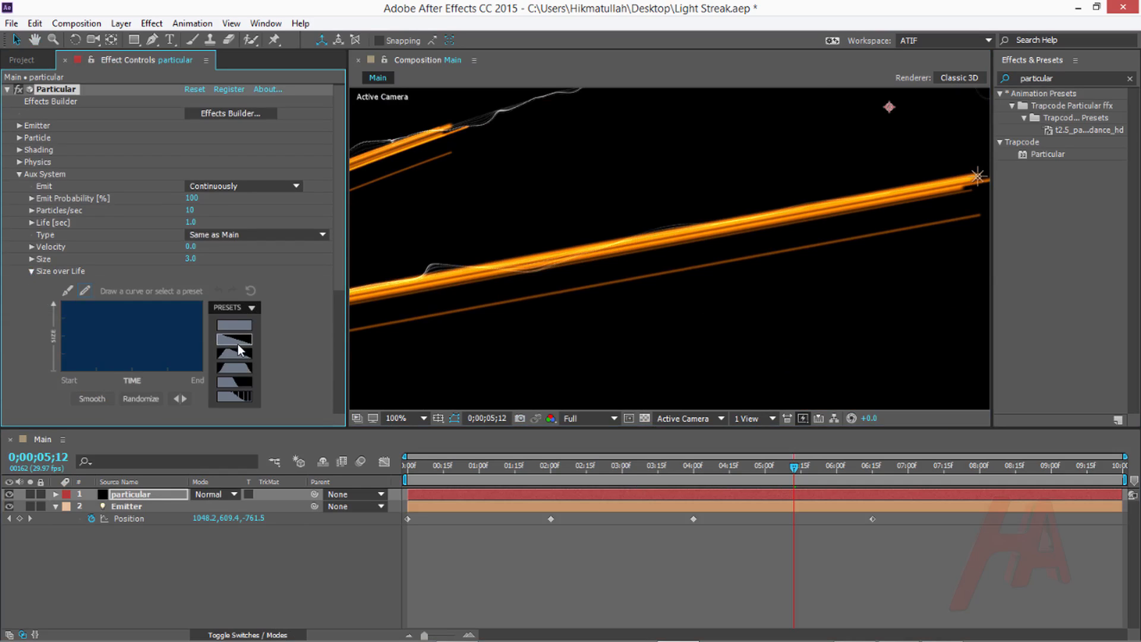
pyautogui.click(234, 339)
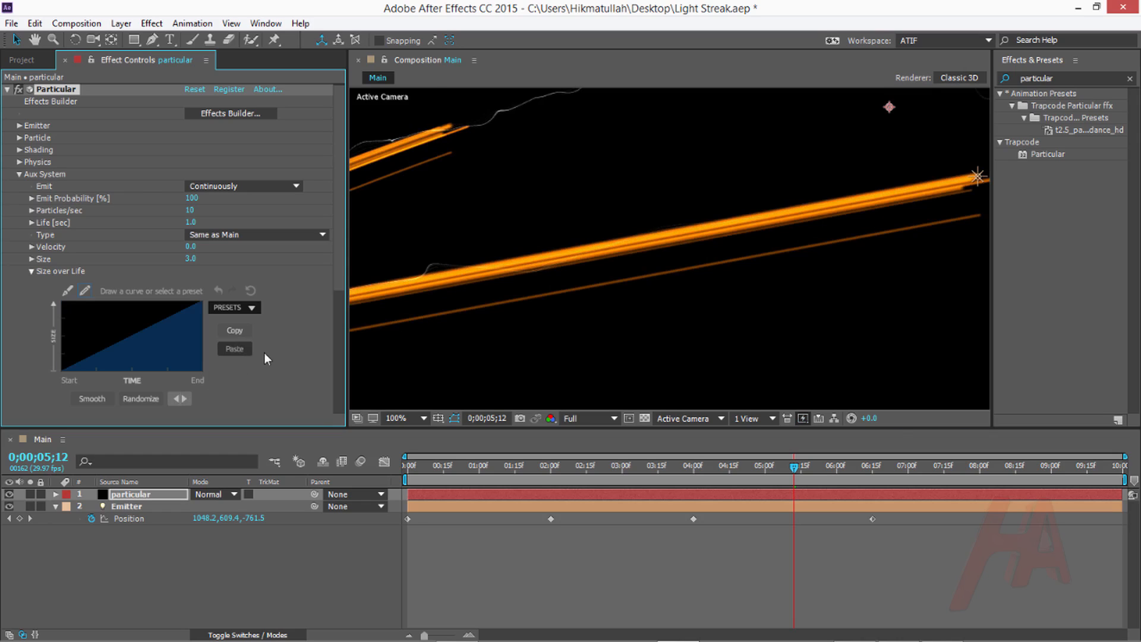
pyautogui.click(398, 417)
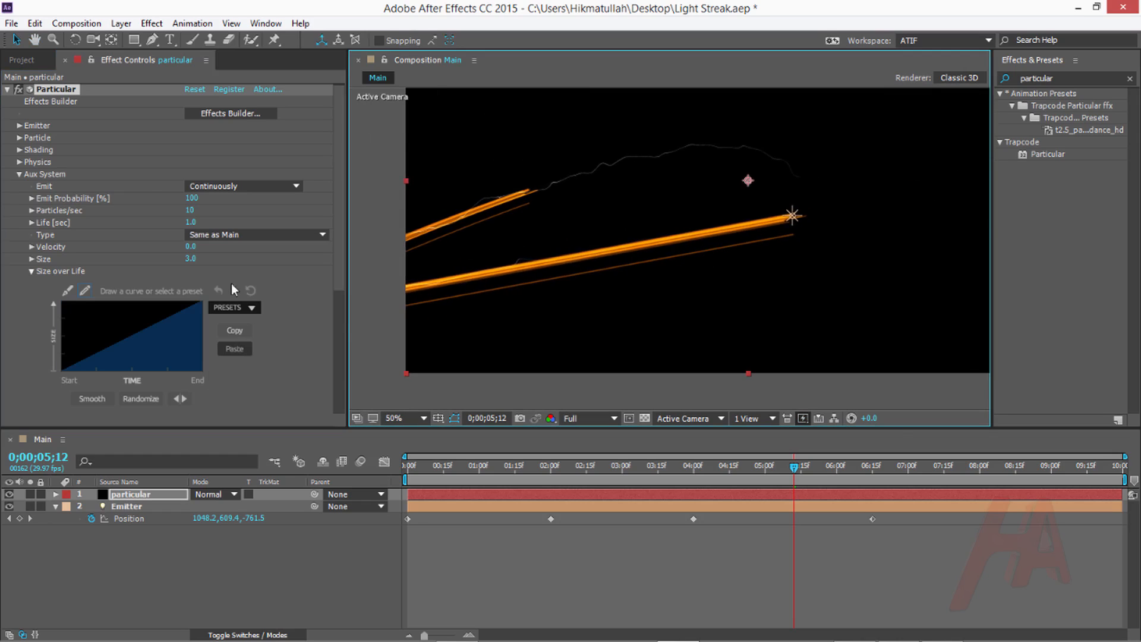
pyautogui.scroll(-3)
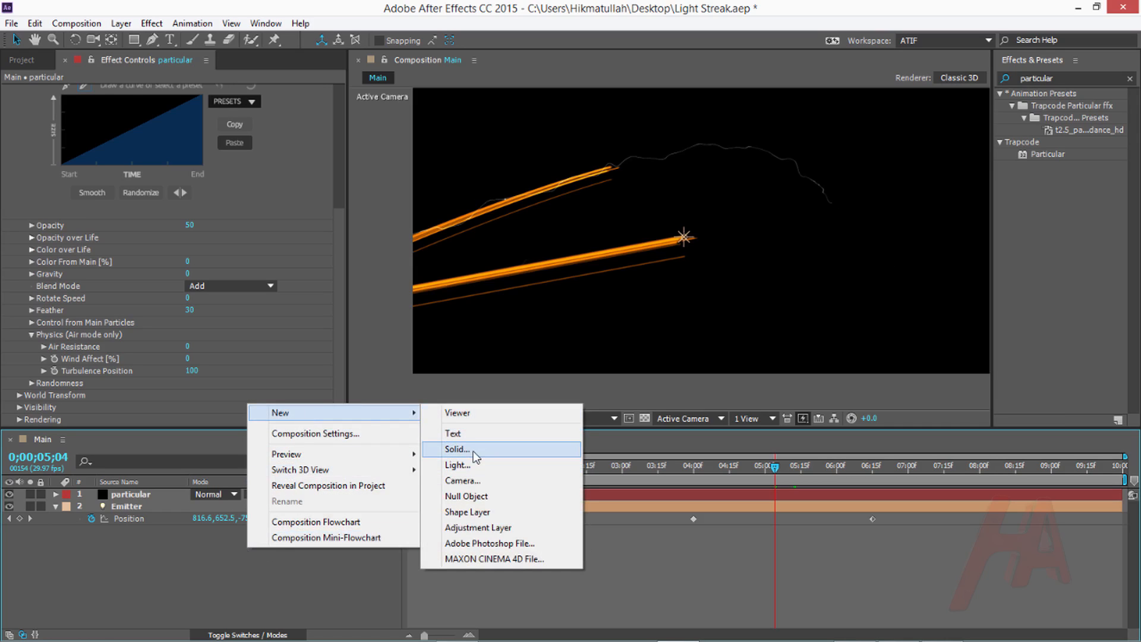
# - Name the new black solid 'Lens' and make it comp size
pyautogui.click(457, 448)
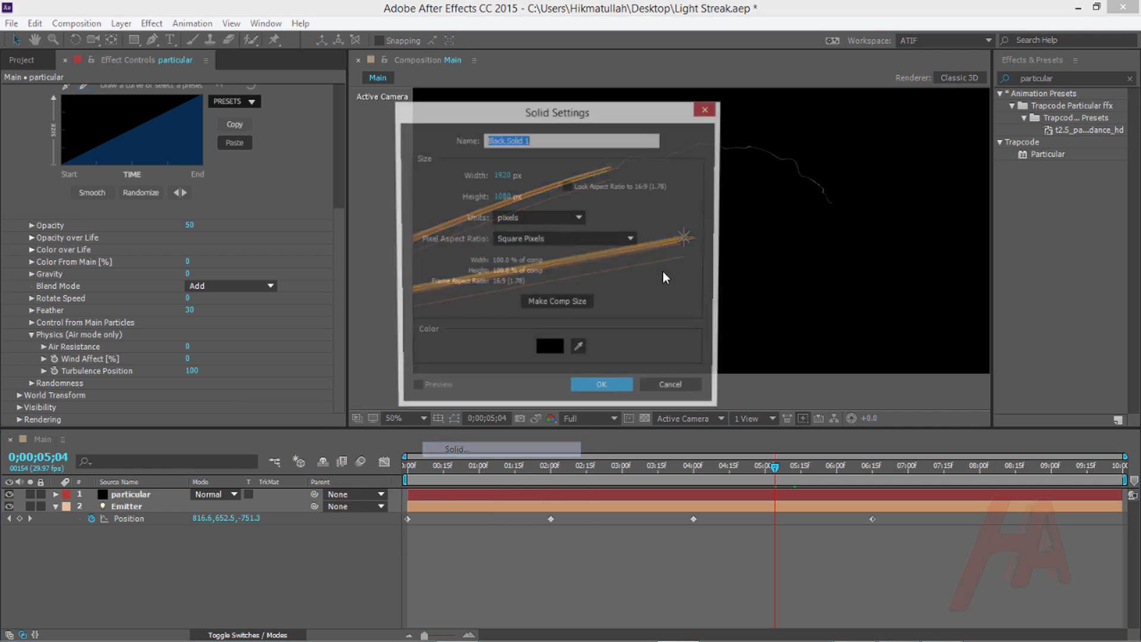
pyautogui.write('Lens')
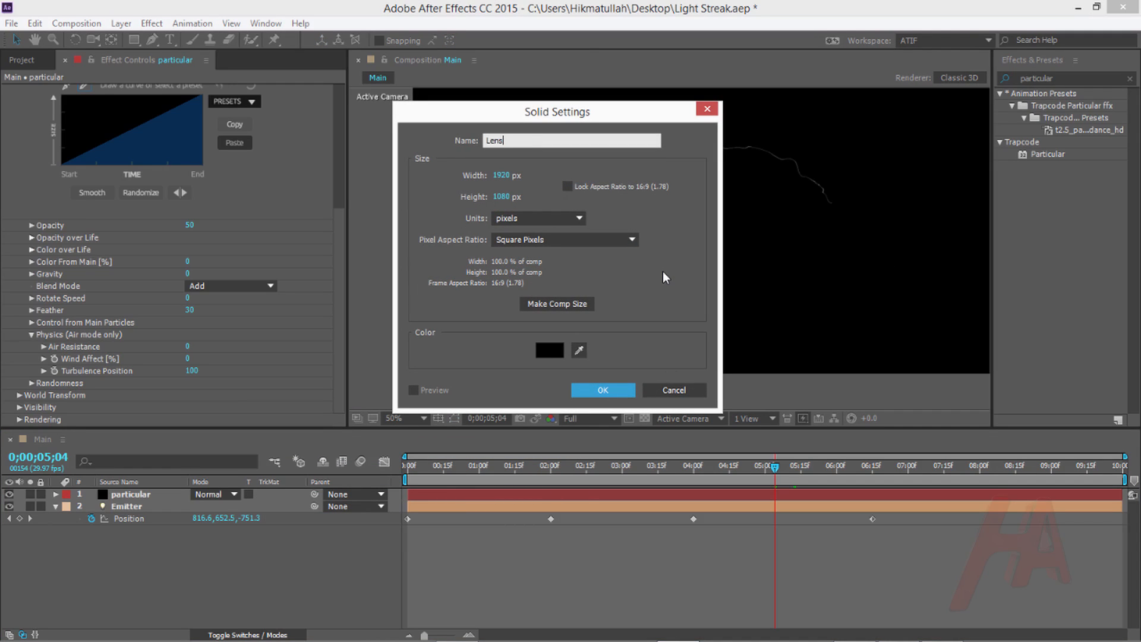
pyautogui.moveTo(577, 314)
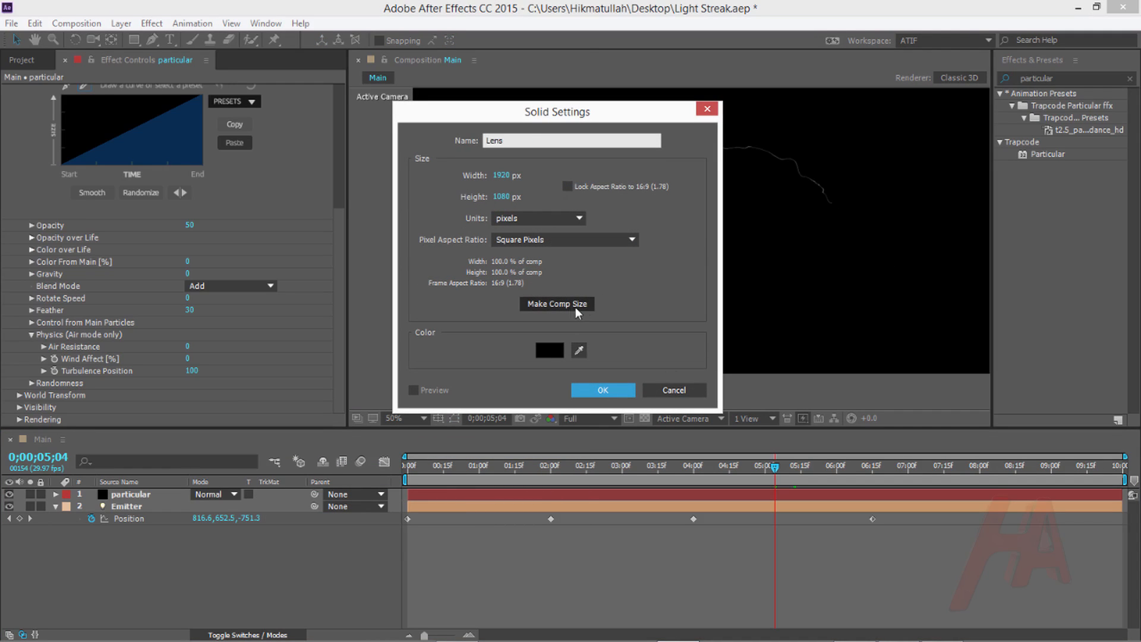
pyautogui.click(601, 389)
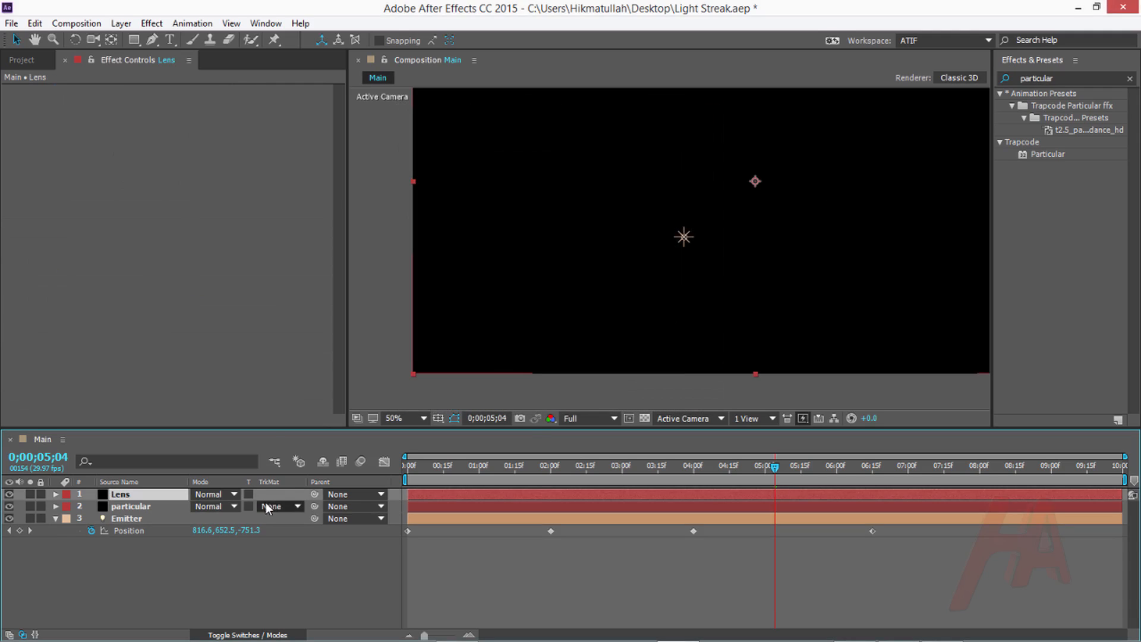
# - Apply Video Copilot Optical Flares to the Lens layer and open its Options
pyautogui.click(150, 23)
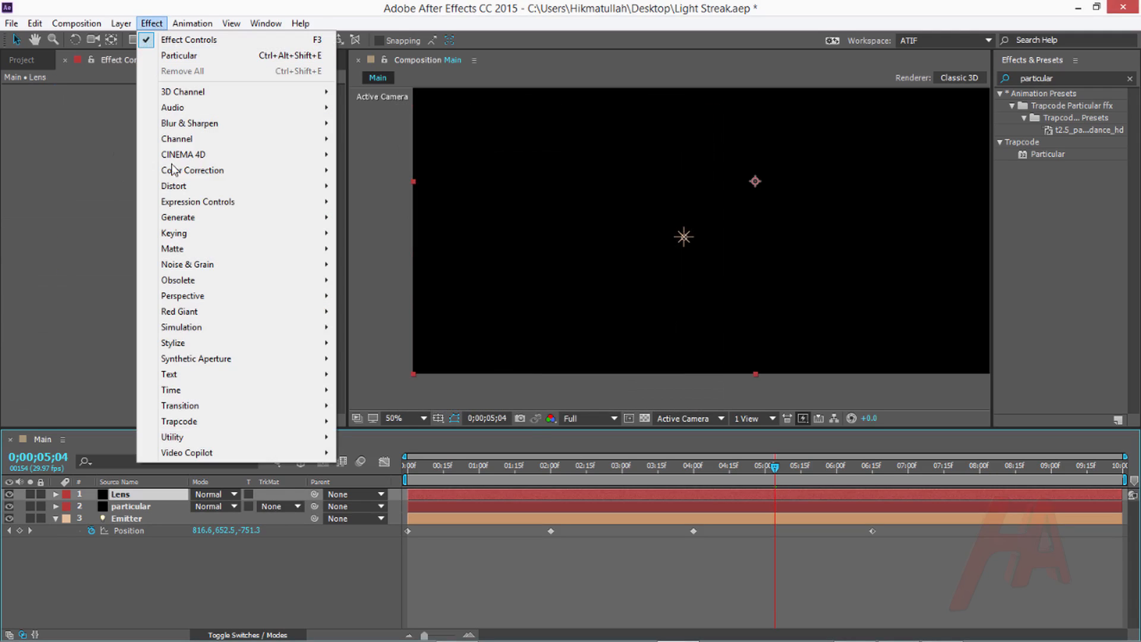
pyautogui.moveTo(186, 451)
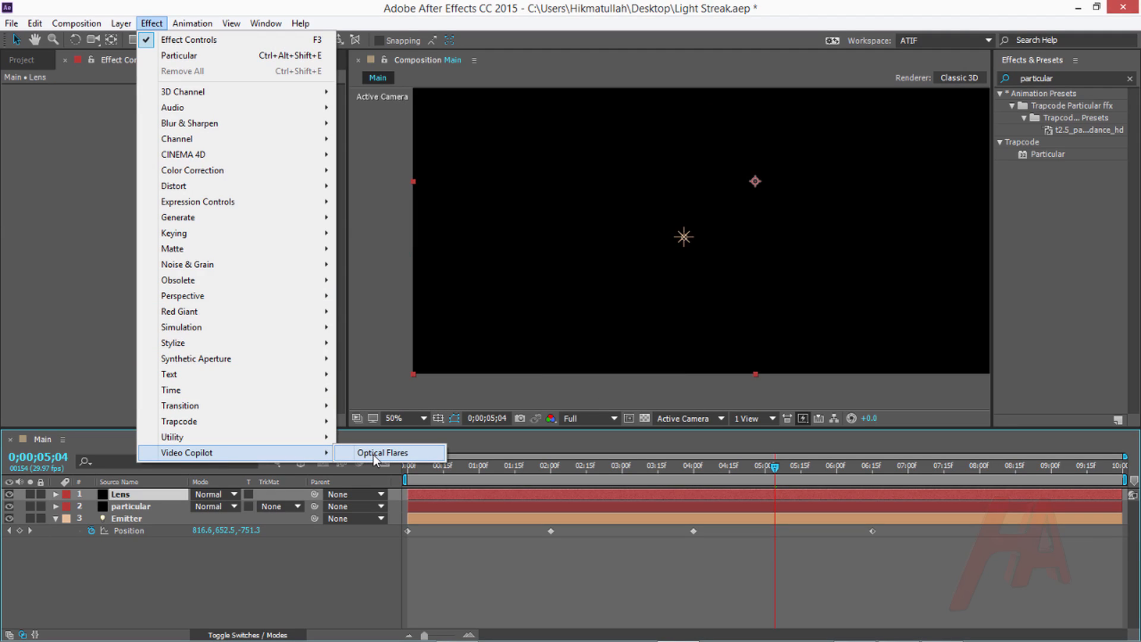
pyautogui.click(383, 451)
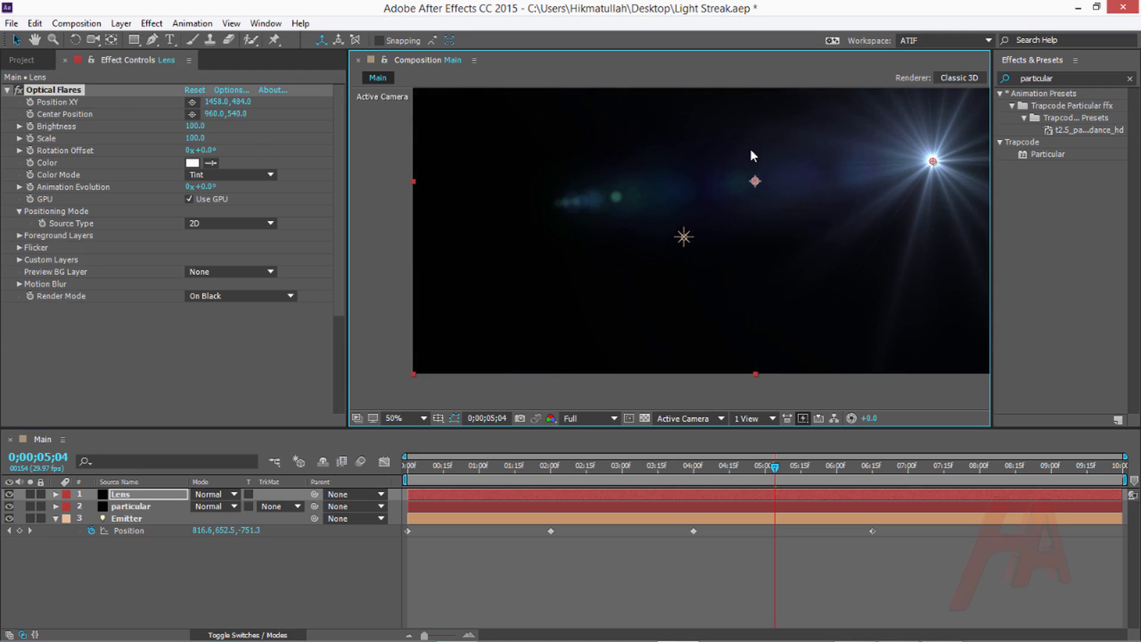
pyautogui.click(232, 90)
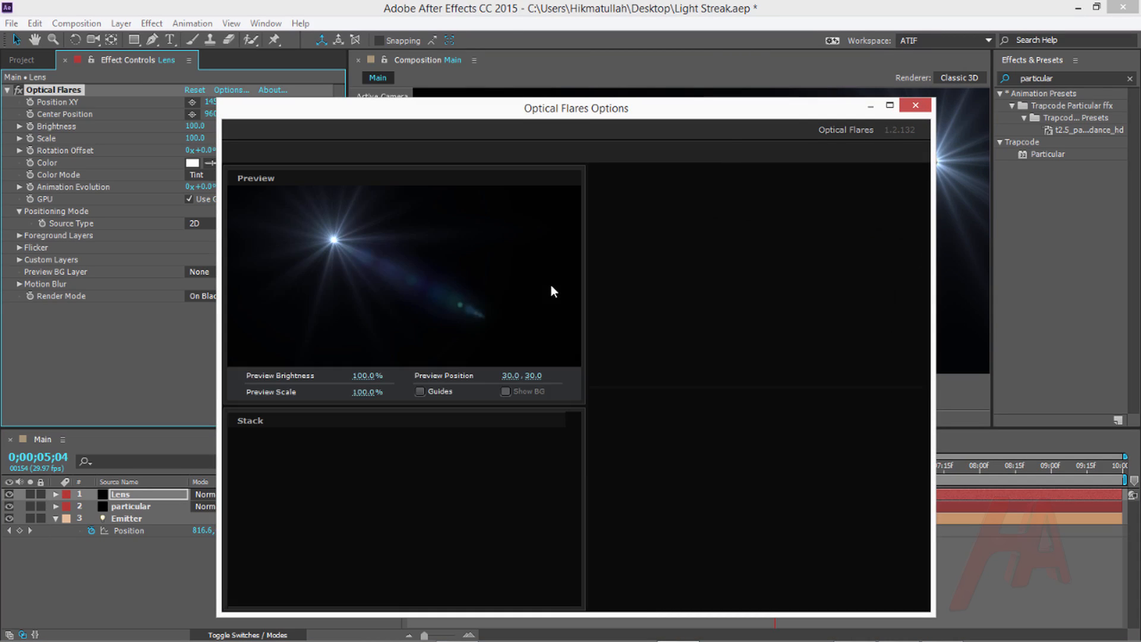
# - Choose the warm Air Missile preset from Natural Flares in the flare Preset Browser
pyautogui.click(888, 104)
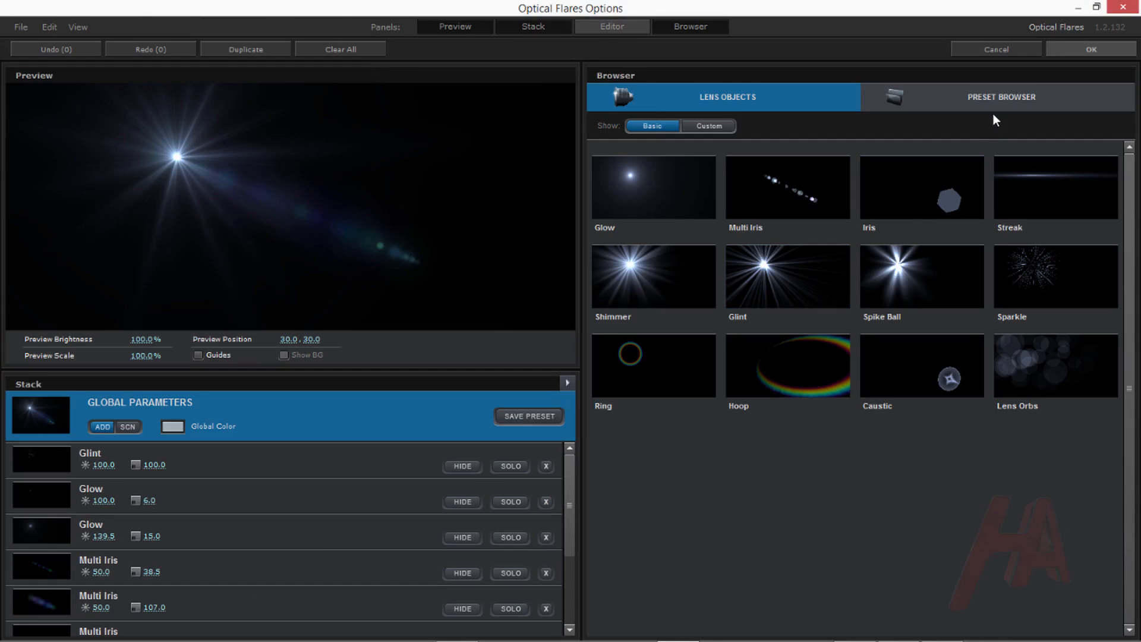
pyautogui.click(999, 96)
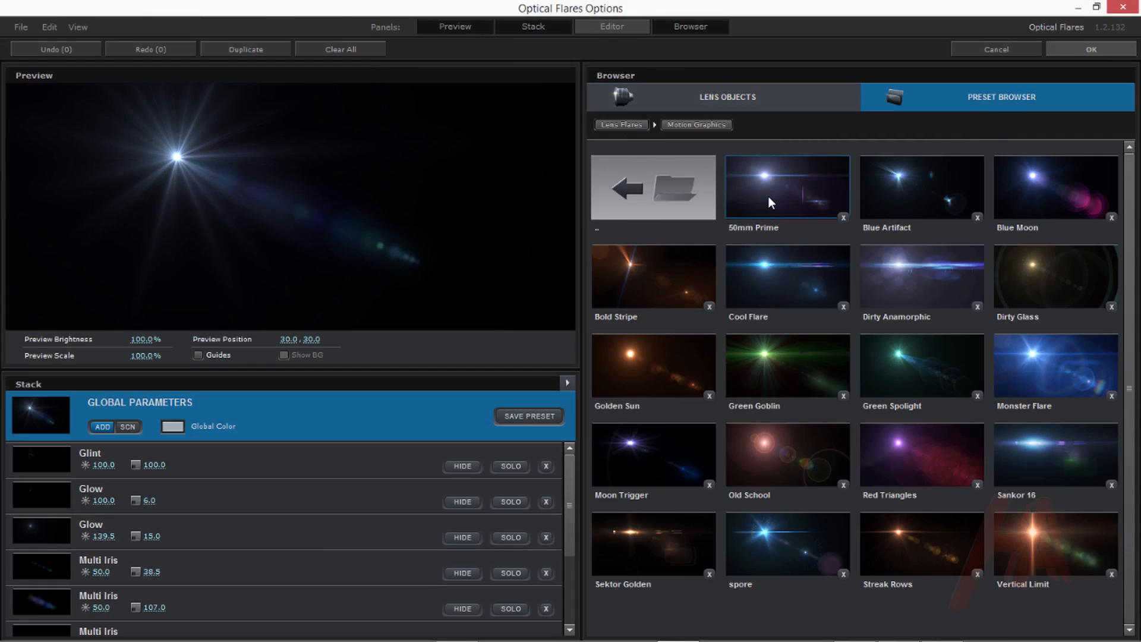
pyautogui.moveTo(941, 360)
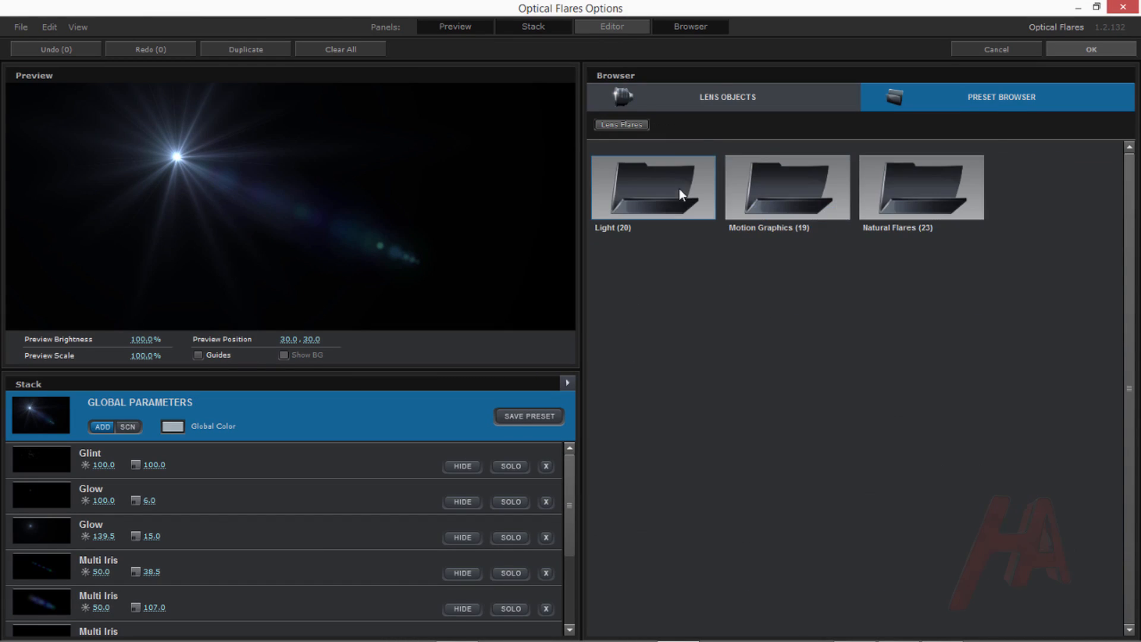
pyautogui.doubleClick(920, 186)
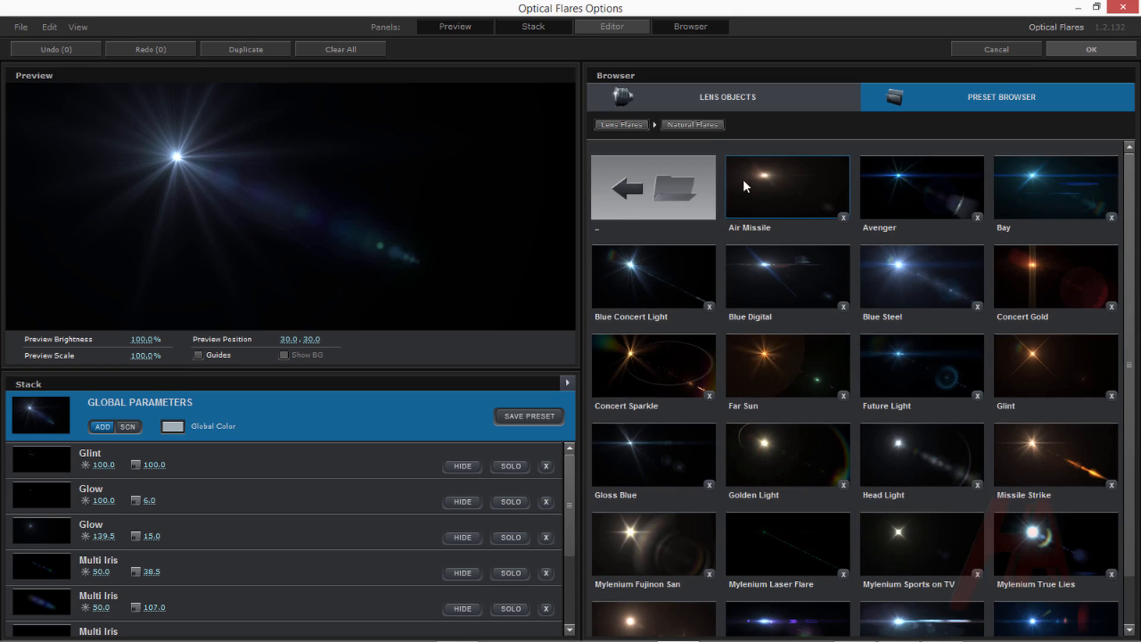
pyautogui.moveTo(773, 188)
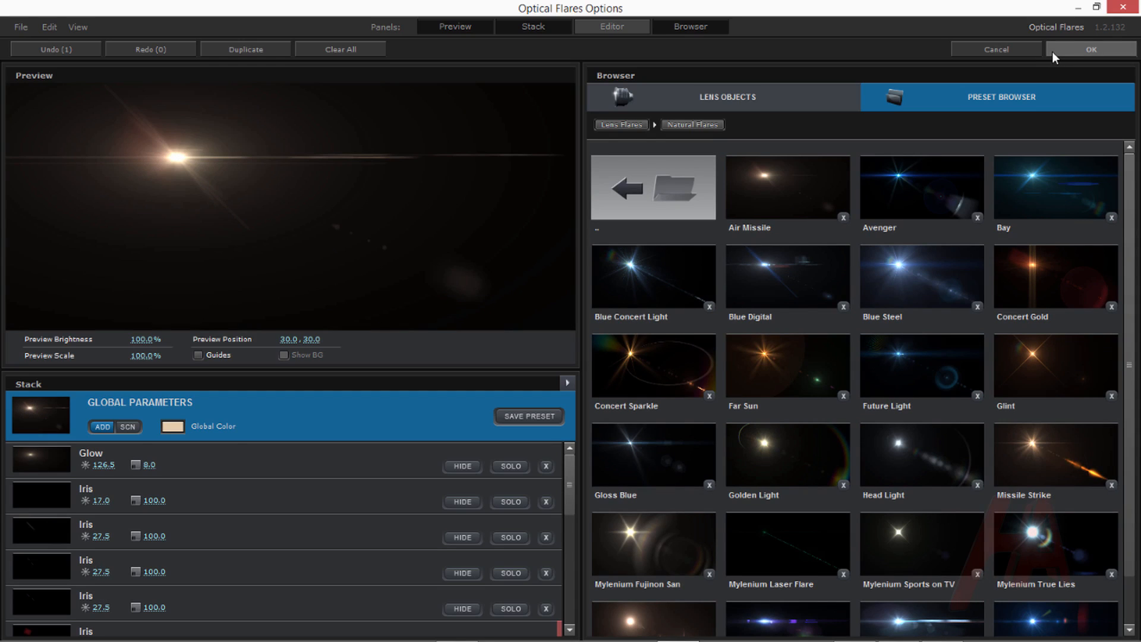
pyautogui.click(1091, 49)
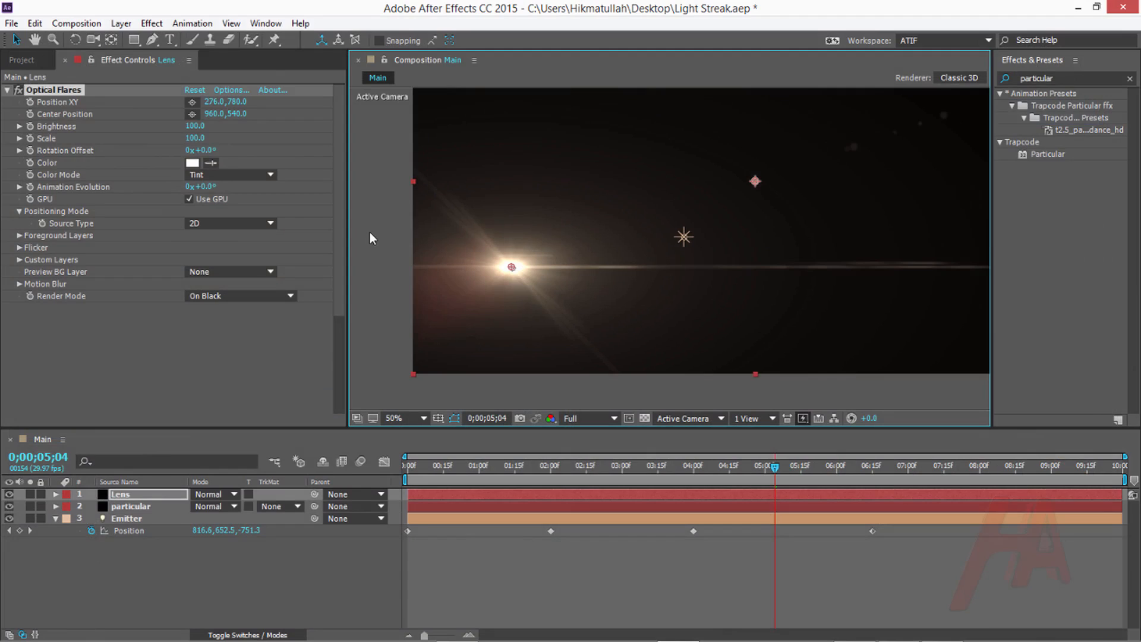
pyautogui.moveTo(304, 224)
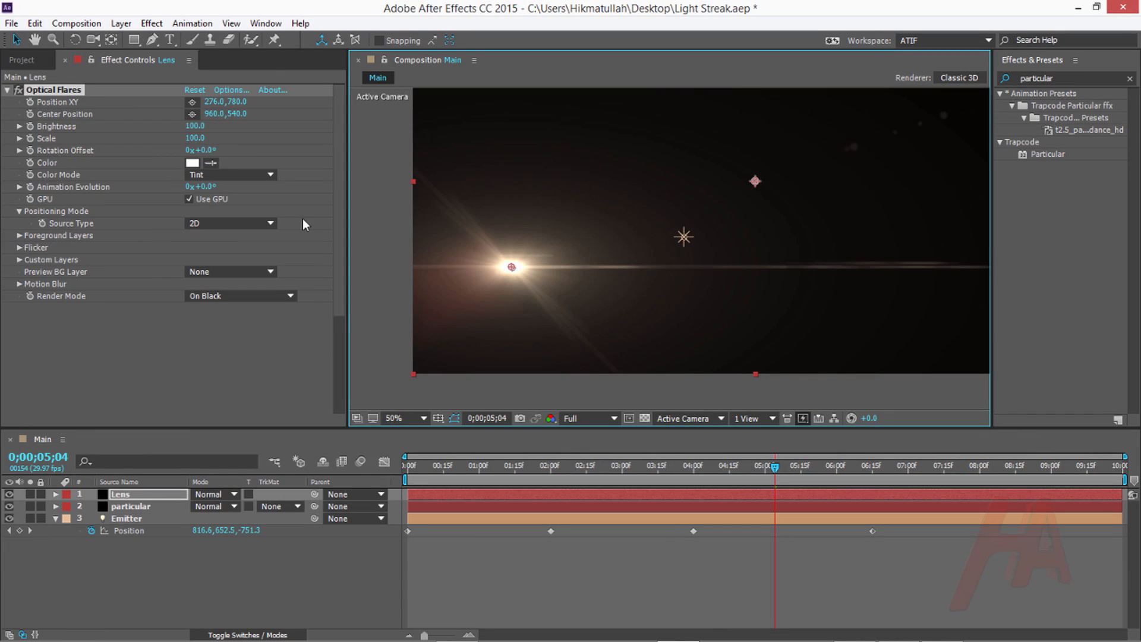
# - Set the flare's Source Type to Track Lights
pyautogui.click(229, 223)
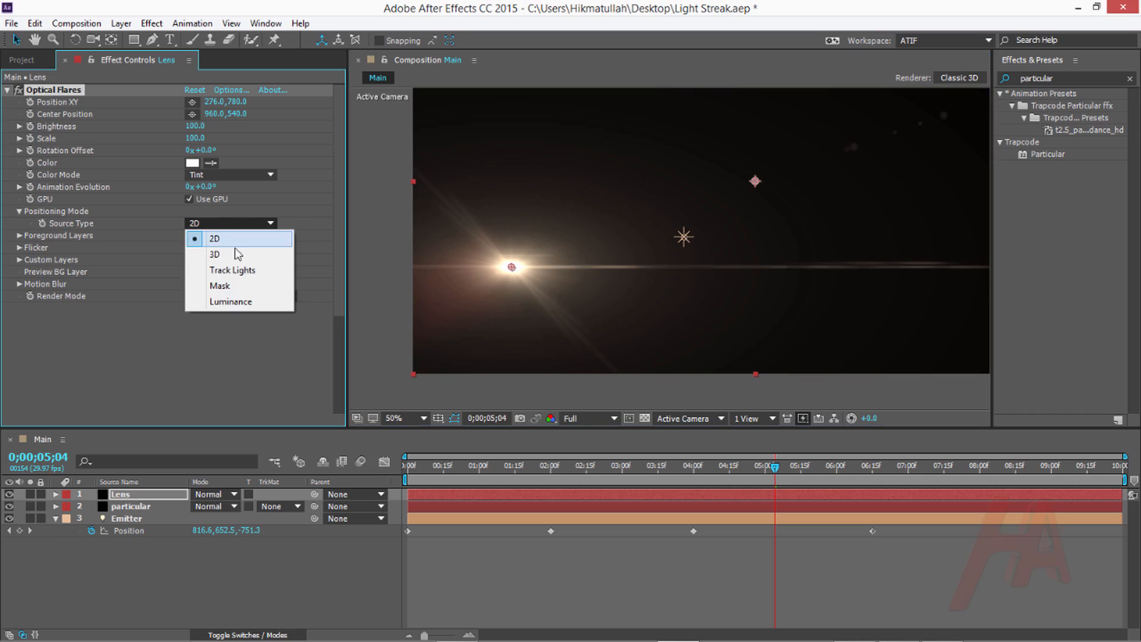
pyautogui.moveTo(240, 270)
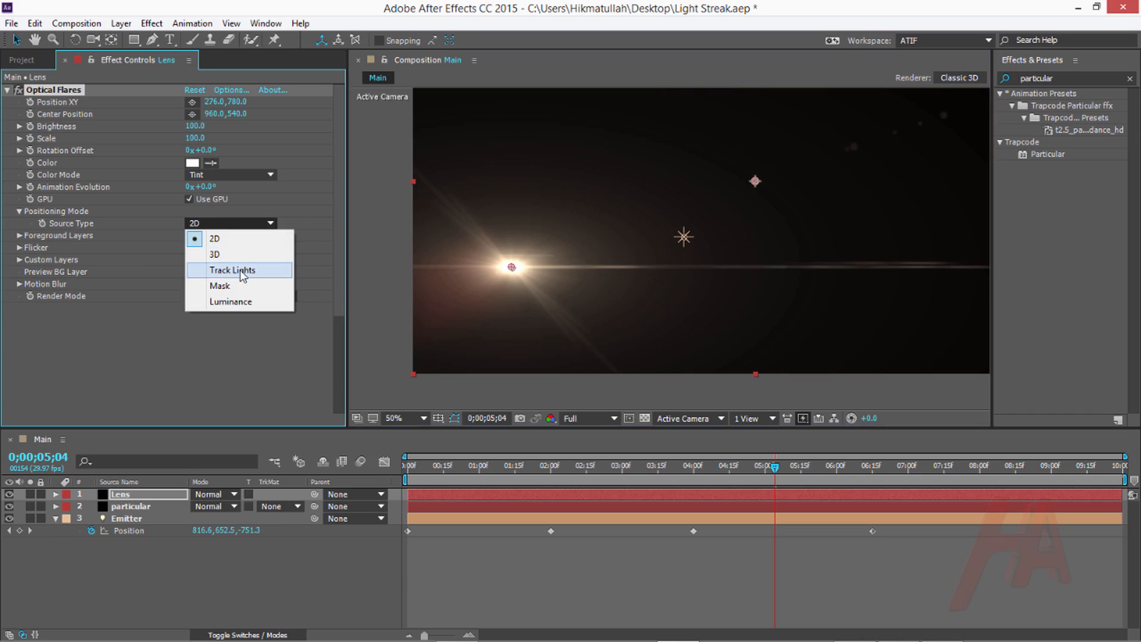
pyautogui.click(233, 270)
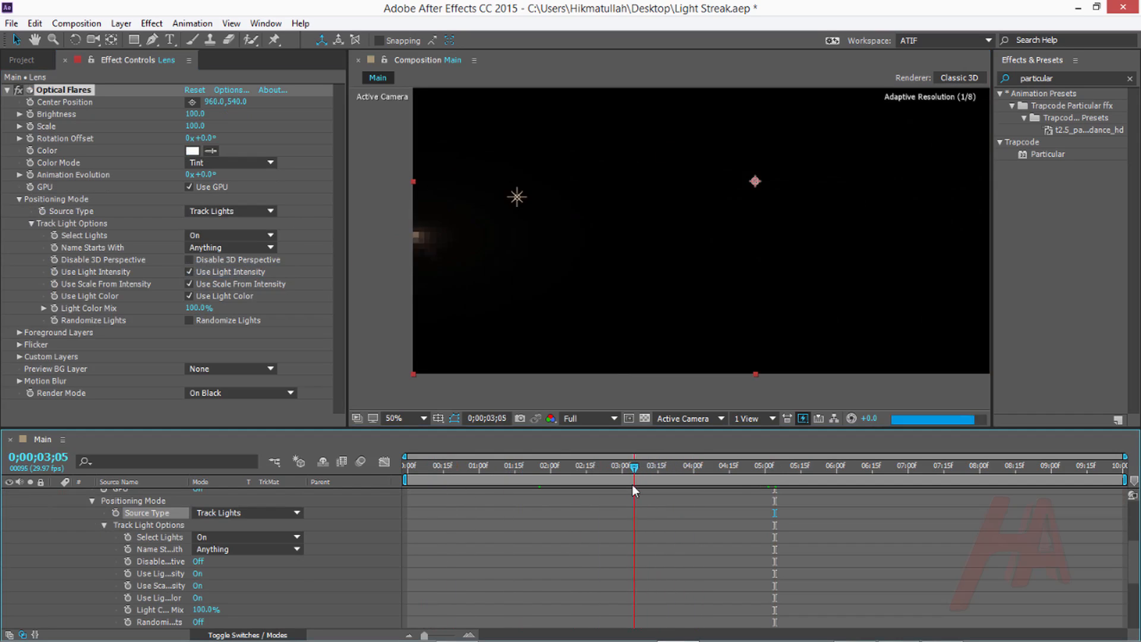
pyautogui.click(500, 479)
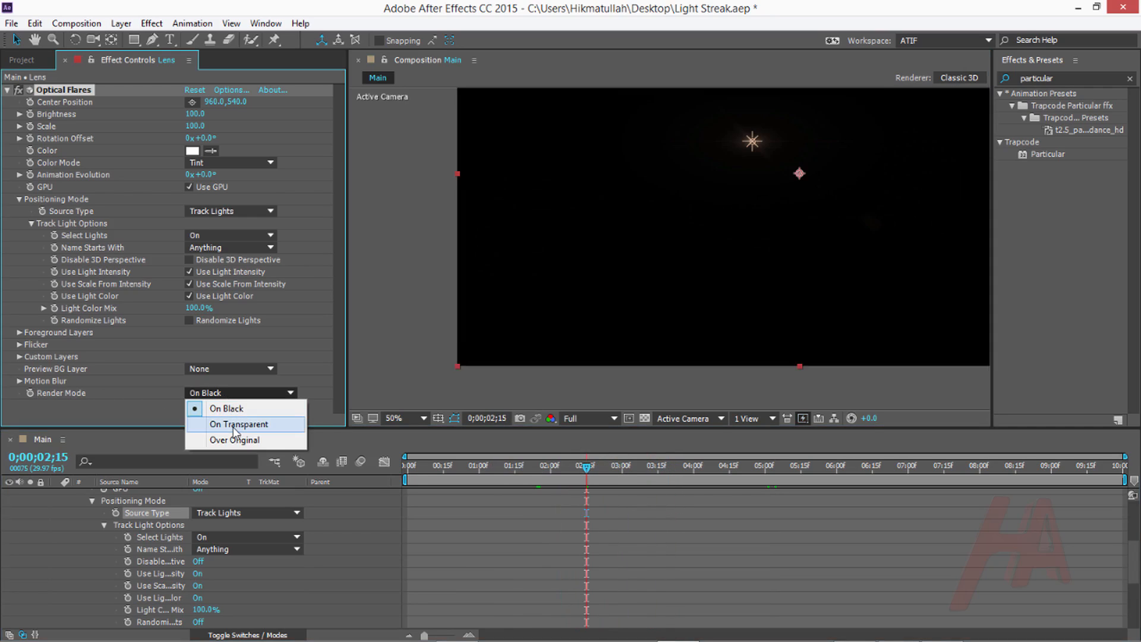
# - Render the flare On Transparent at brightness and scale 290, checking it across frames
pyautogui.click(239, 424)
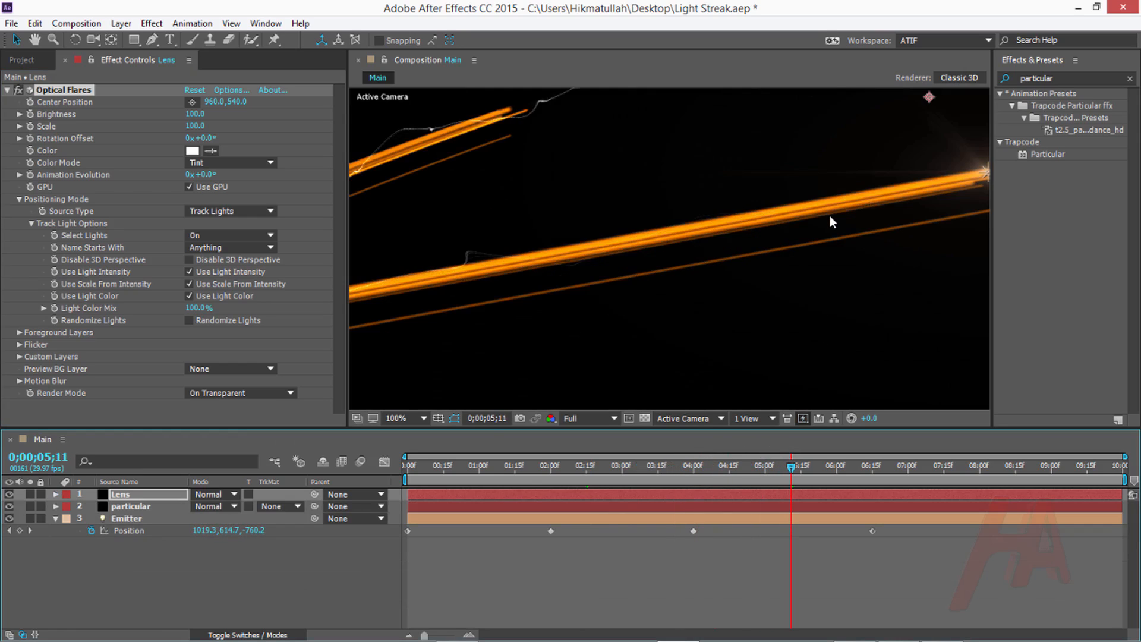
pyautogui.click(396, 418)
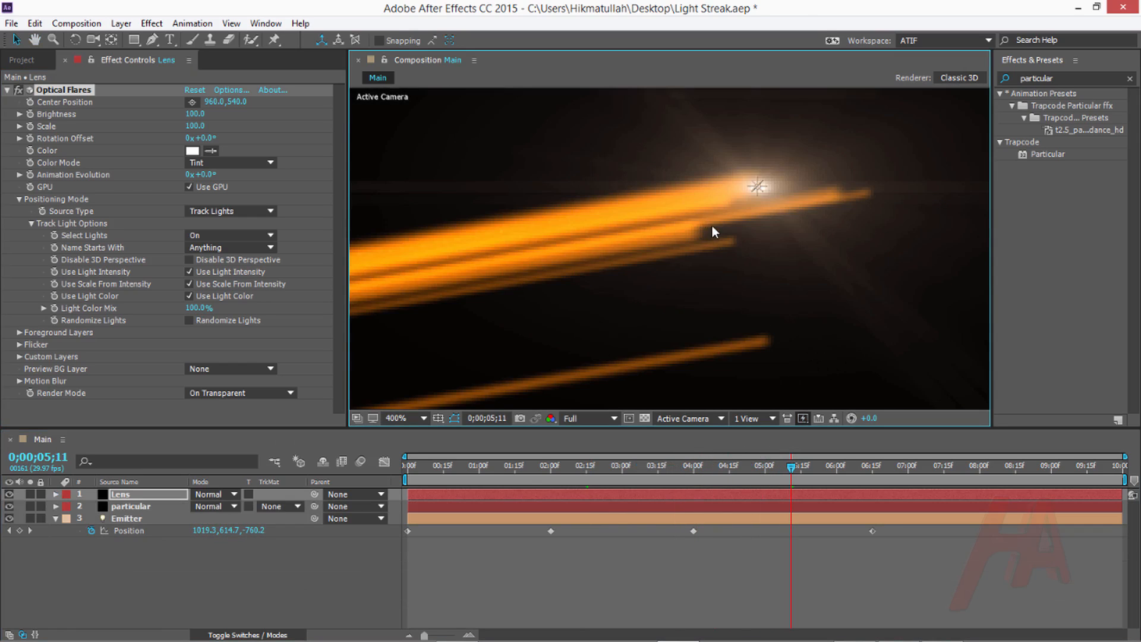
pyautogui.click(411, 417)
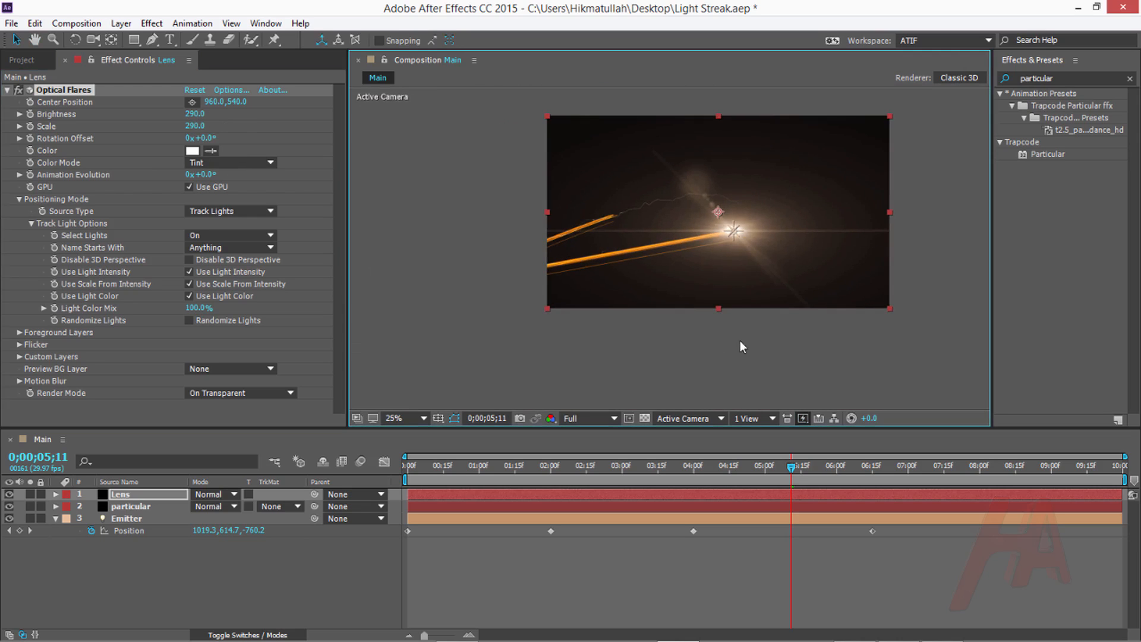
pyautogui.click(673, 478)
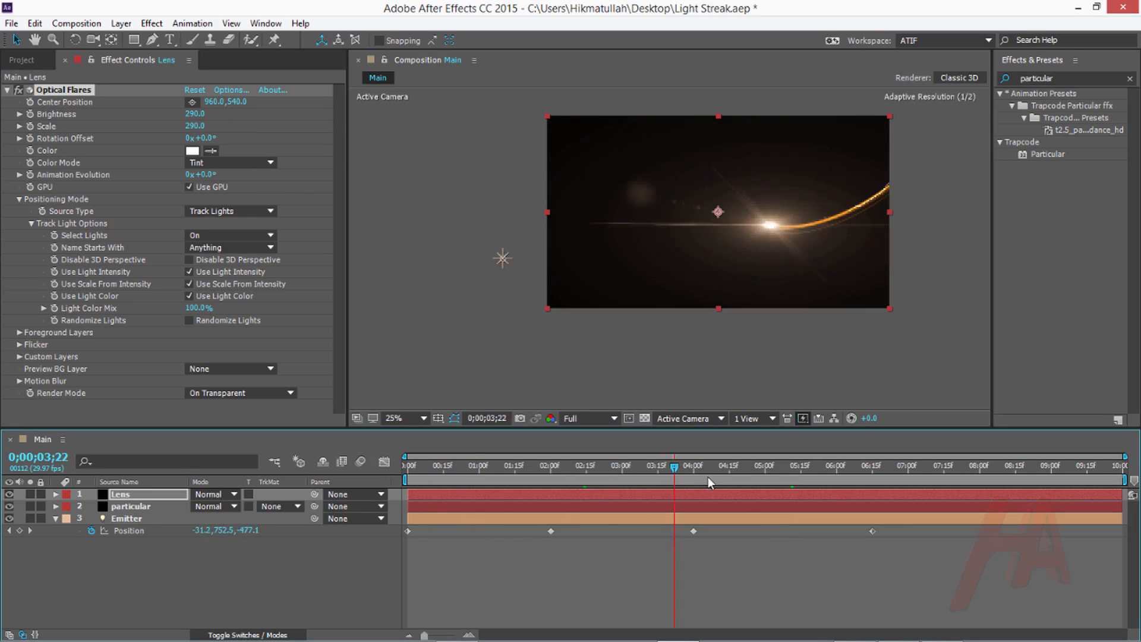
pyautogui.click(765, 466)
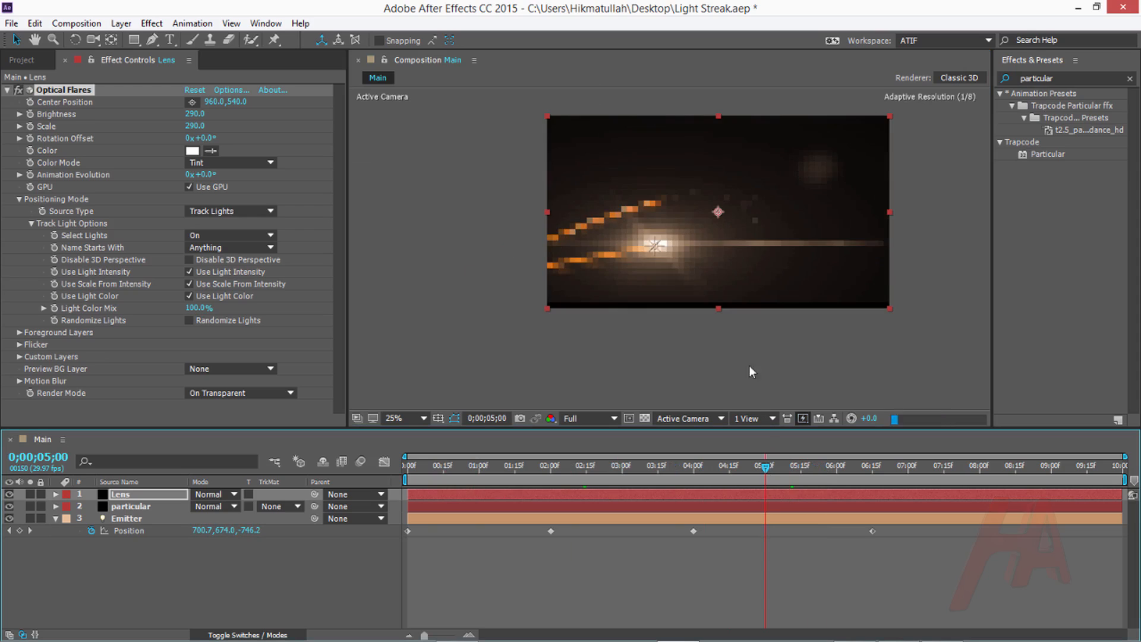
pyautogui.click(393, 417)
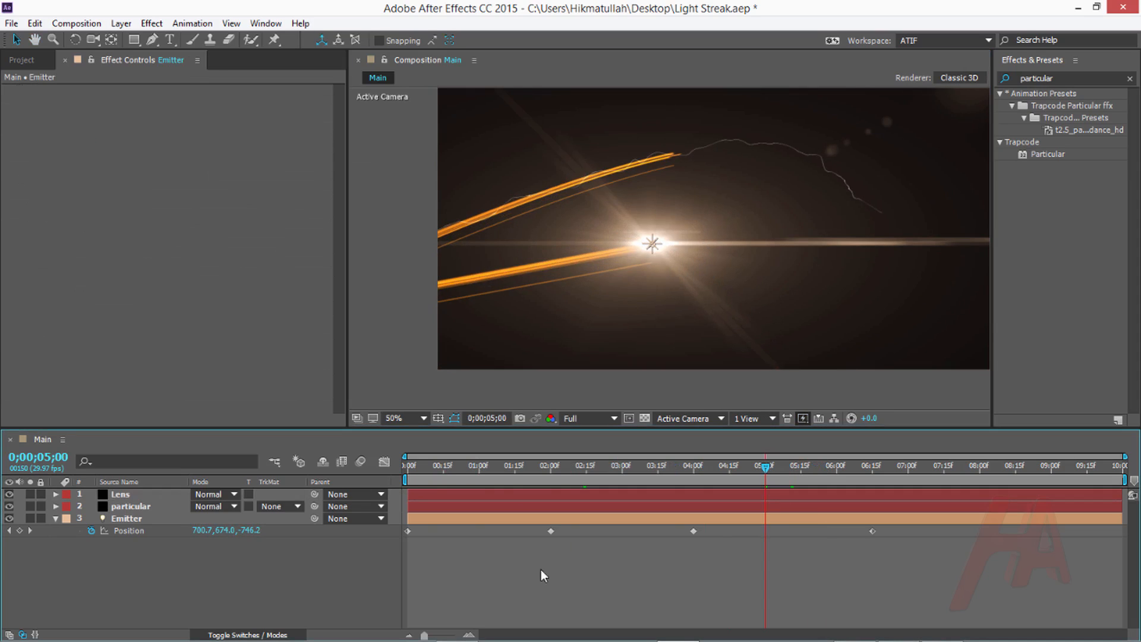
# - Duplicate the Emitter light layer as Emitter 2 and expand its properties
pyautogui.click(126, 517)
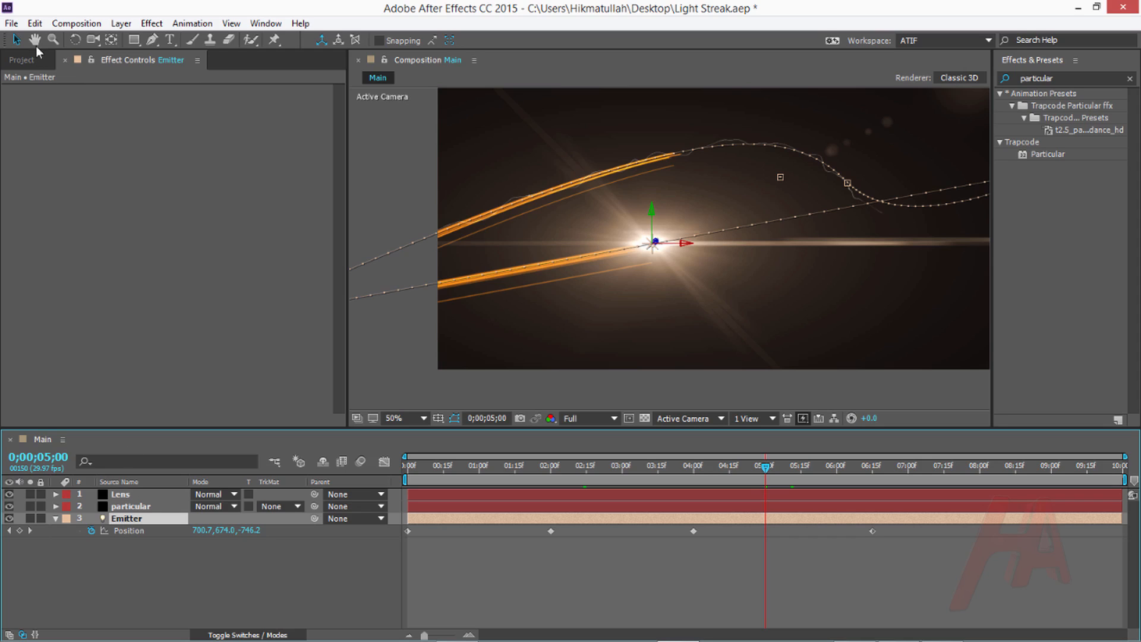
pyautogui.click(33, 22)
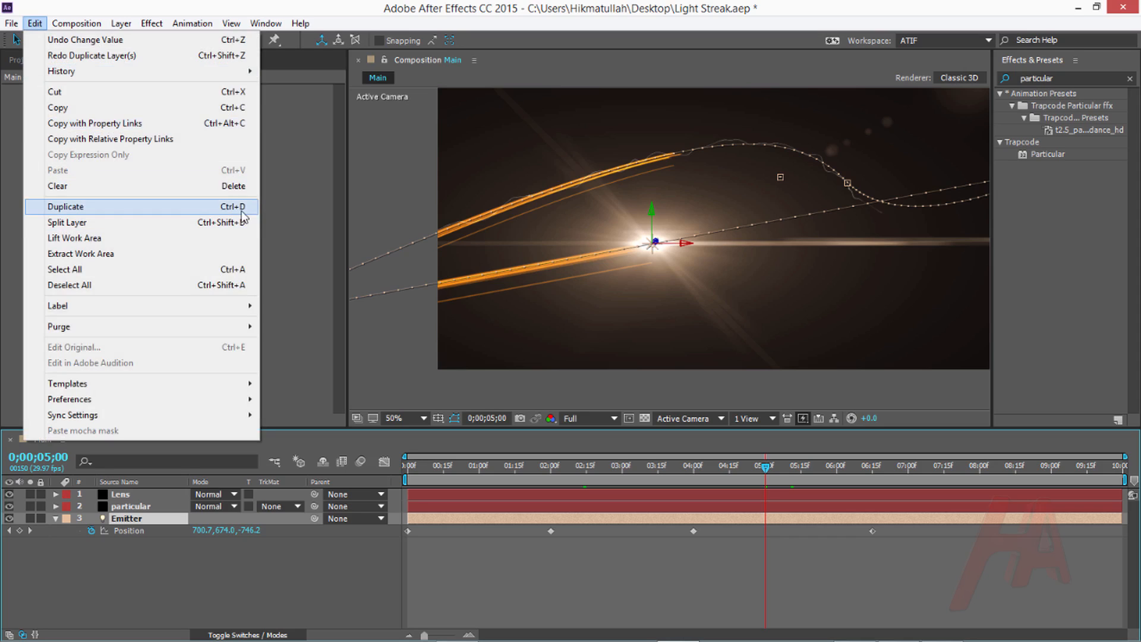
pyautogui.click(65, 206)
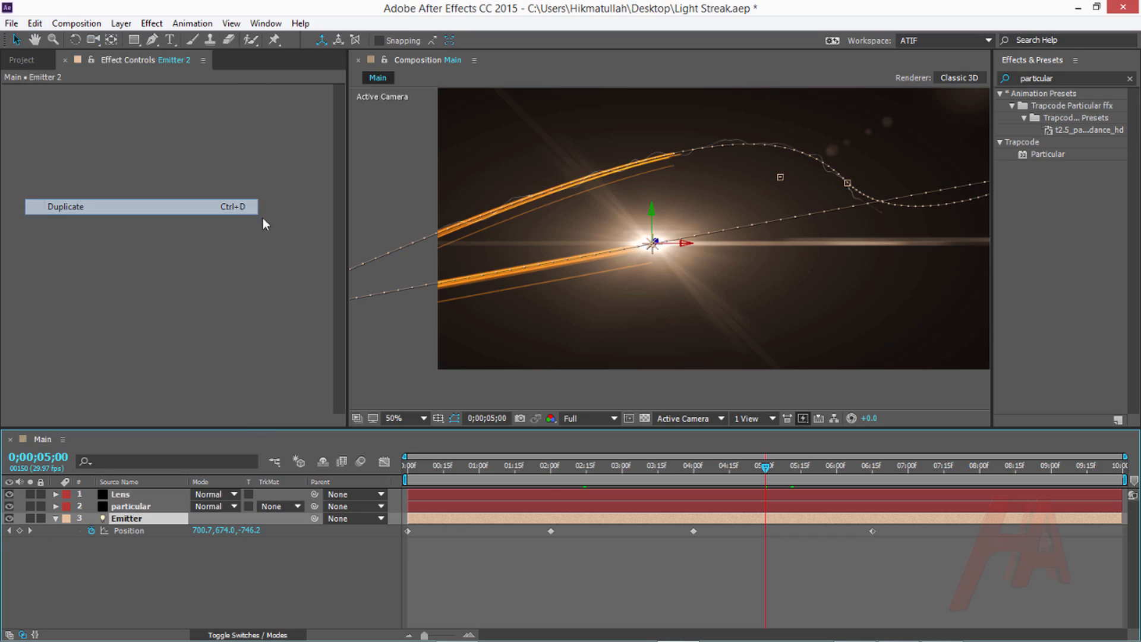
pyautogui.click(64, 206)
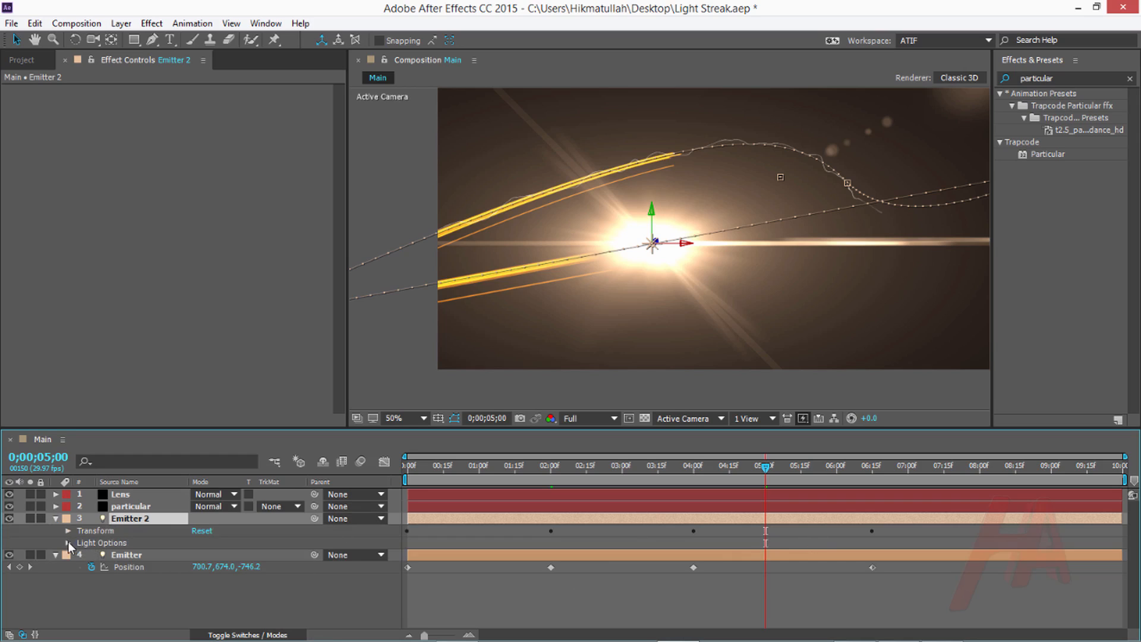
# - Reveal Emitter 2's Position and reposition it at the 4:00 and 6:15 keyframes
pyautogui.click(68, 542)
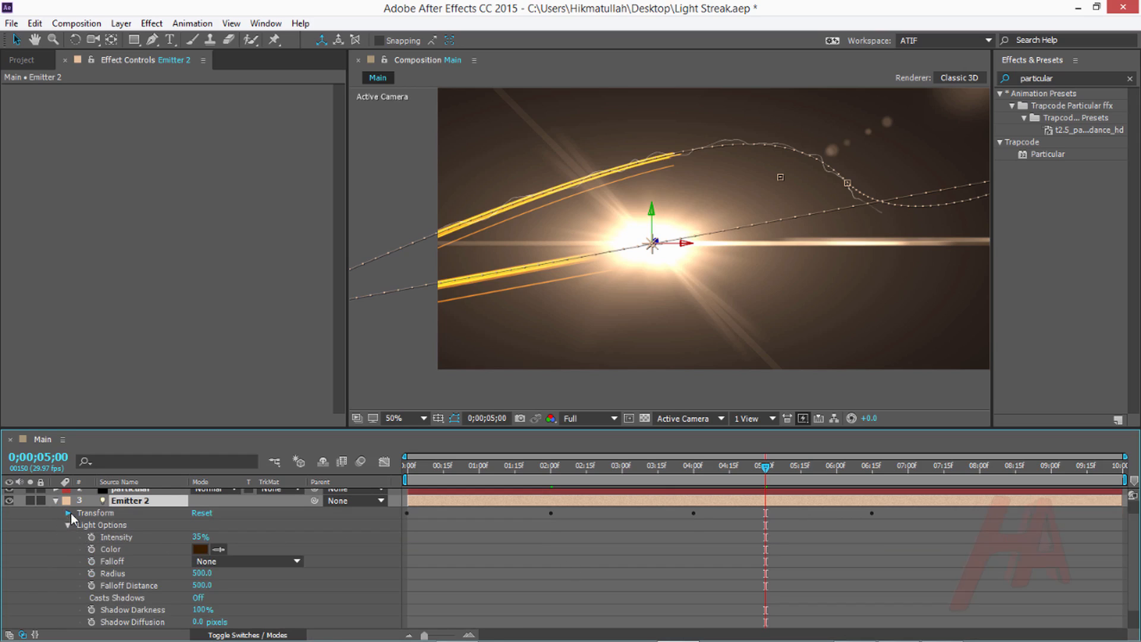
pyautogui.click(68, 512)
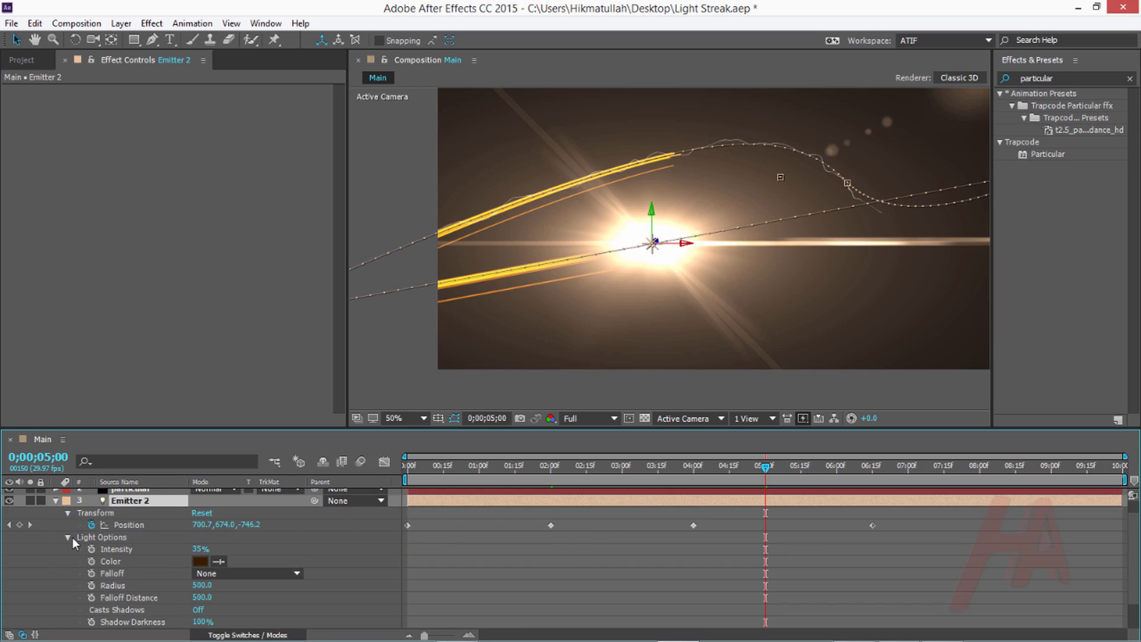
pyautogui.click(67, 538)
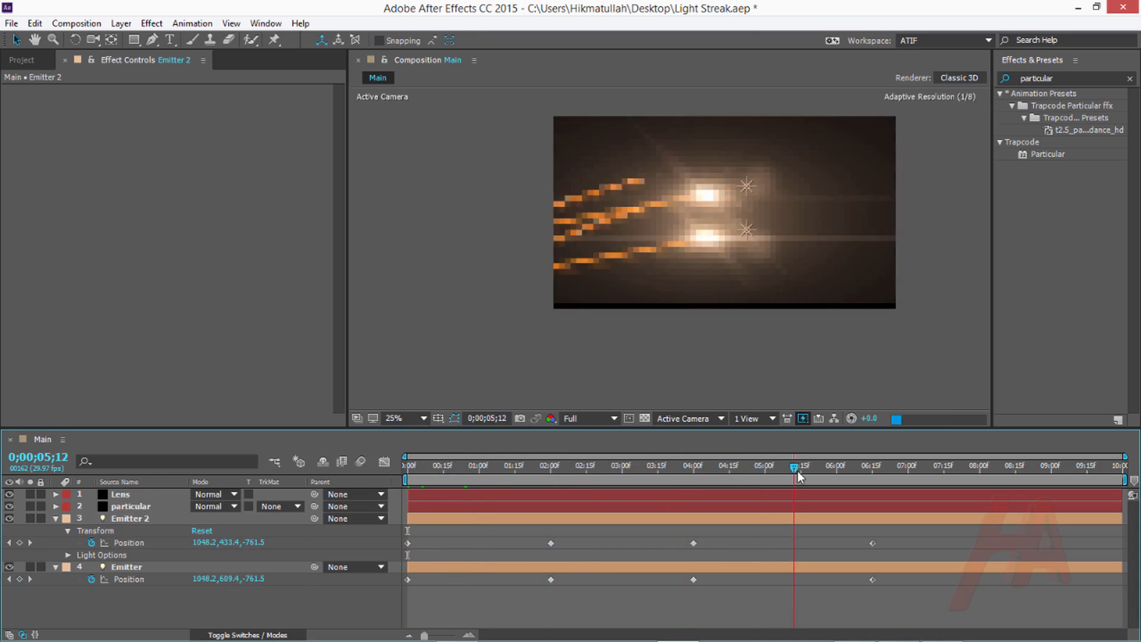
pyautogui.click(692, 465)
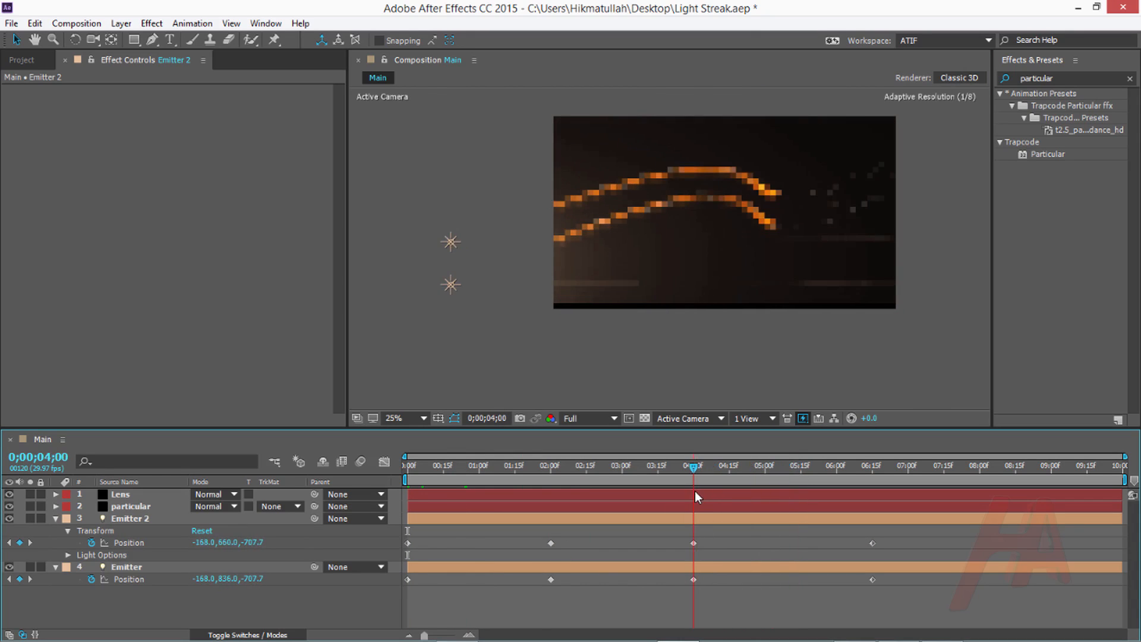
pyautogui.click(868, 465)
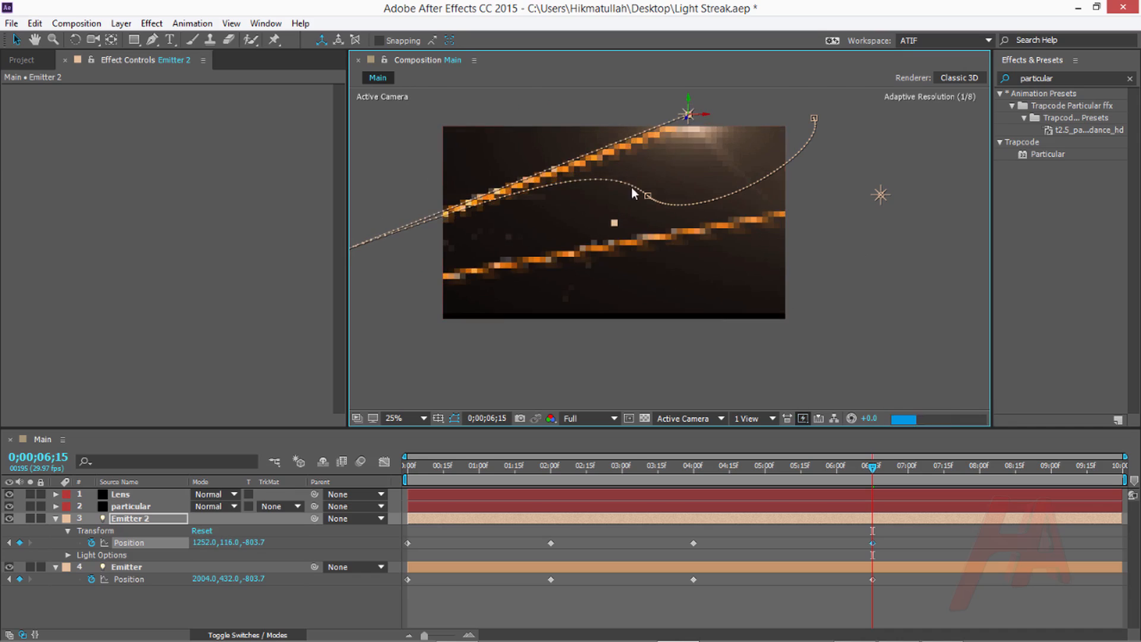
pyautogui.click(717, 469)
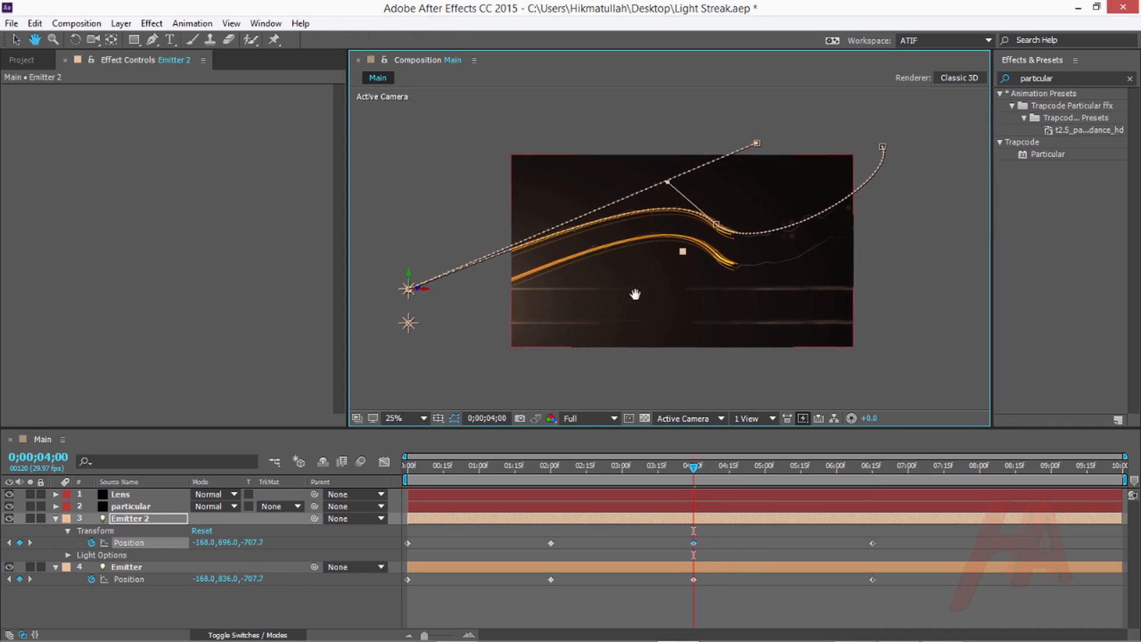
pyautogui.click(836, 465)
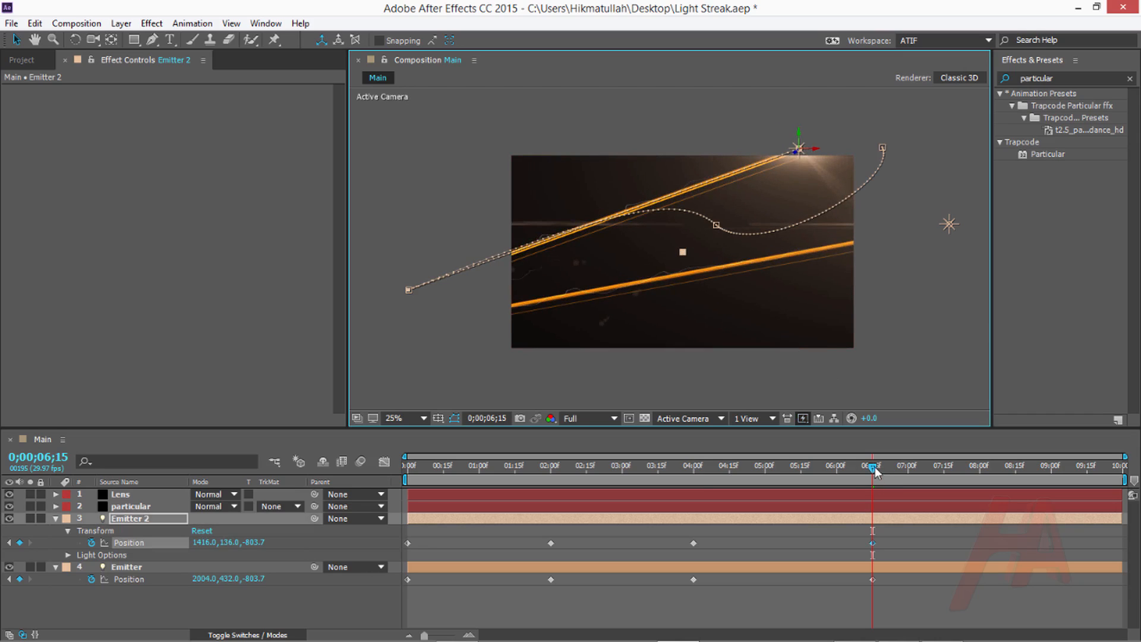
pyautogui.click(706, 466)
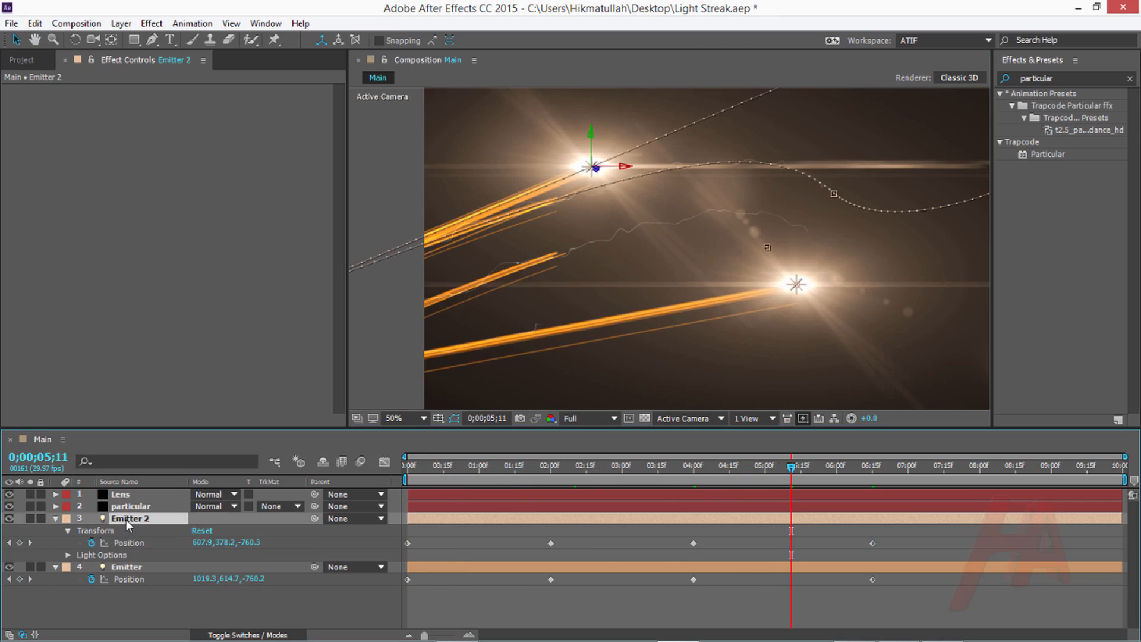
# - Change Emitter 2's light colour to dark green (0F2300) and review the streaks
pyautogui.click(120, 23)
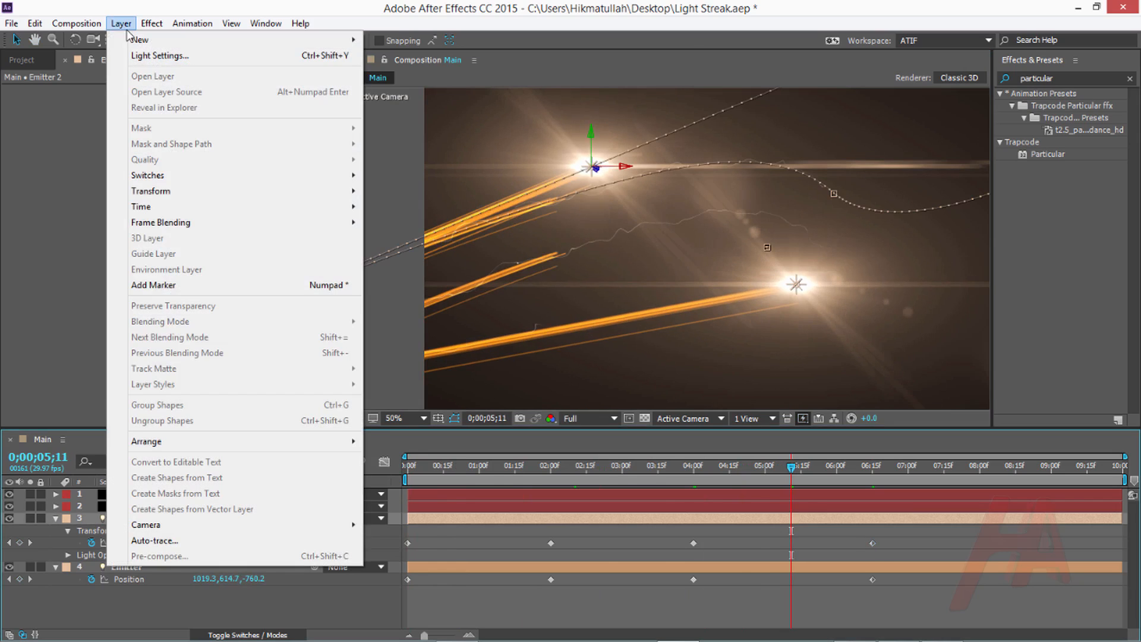
pyautogui.click(160, 55)
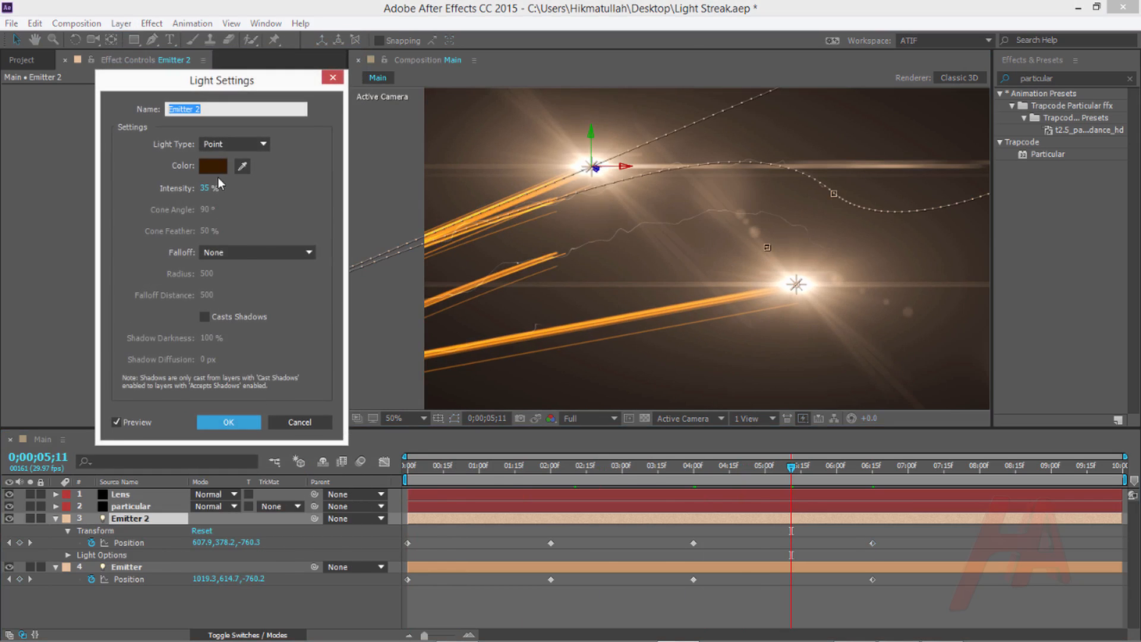
pyautogui.click(212, 166)
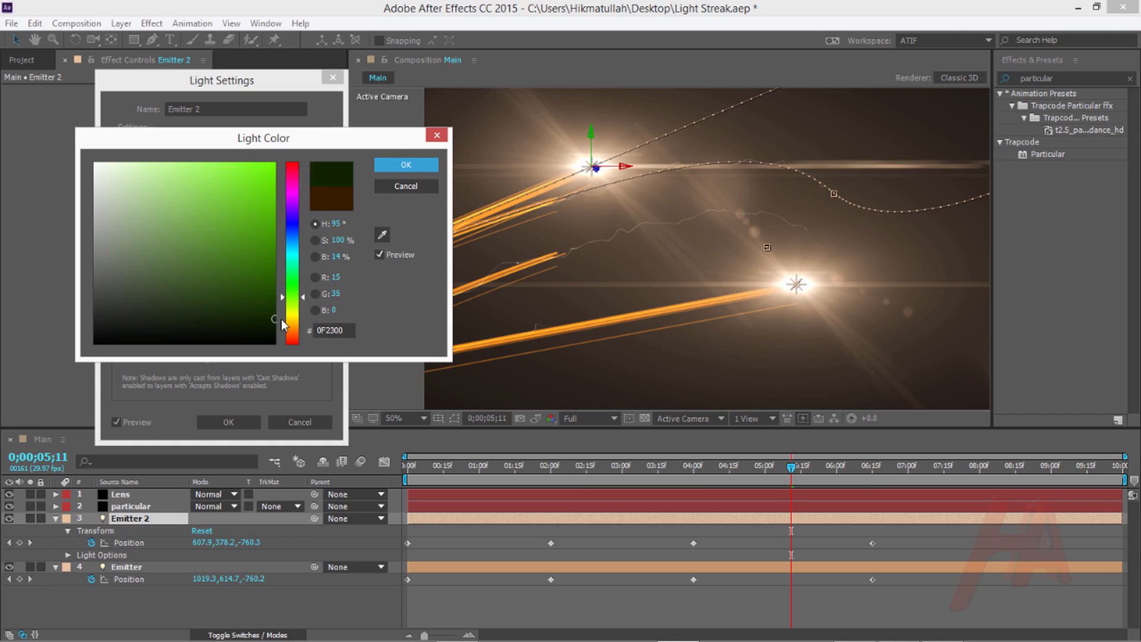
pyautogui.click(405, 165)
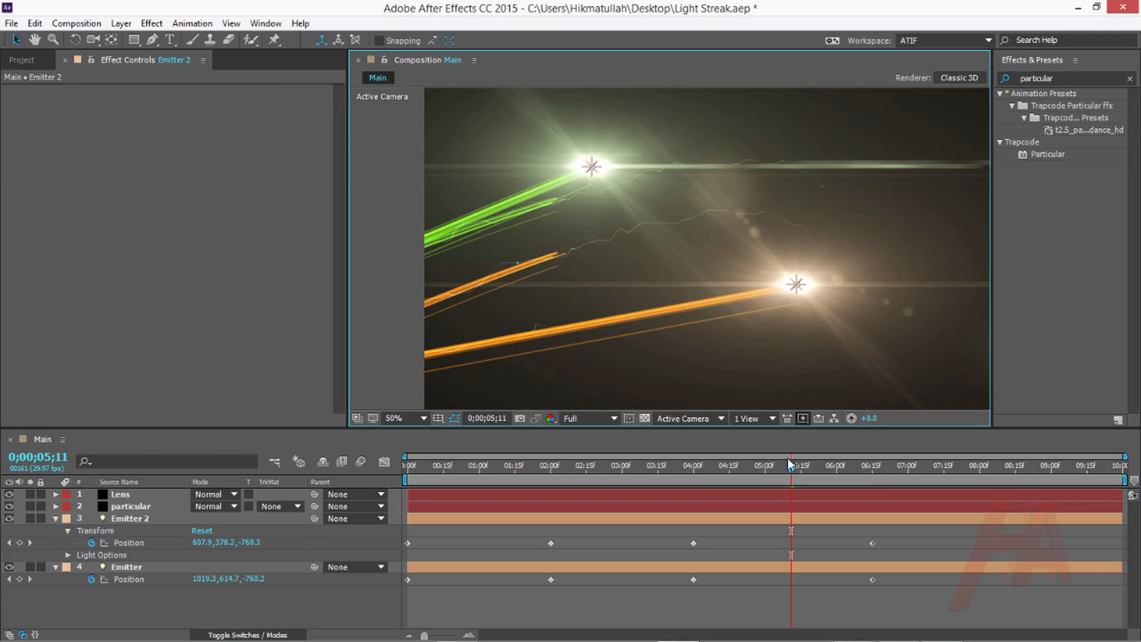
pyautogui.click(697, 464)
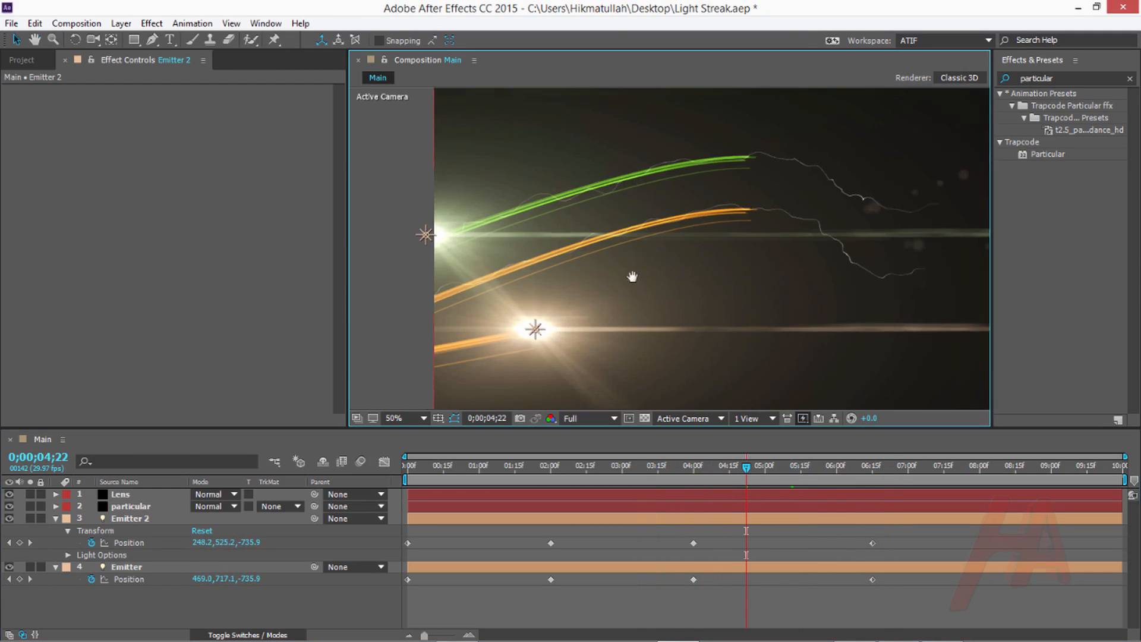
pyautogui.click(119, 494)
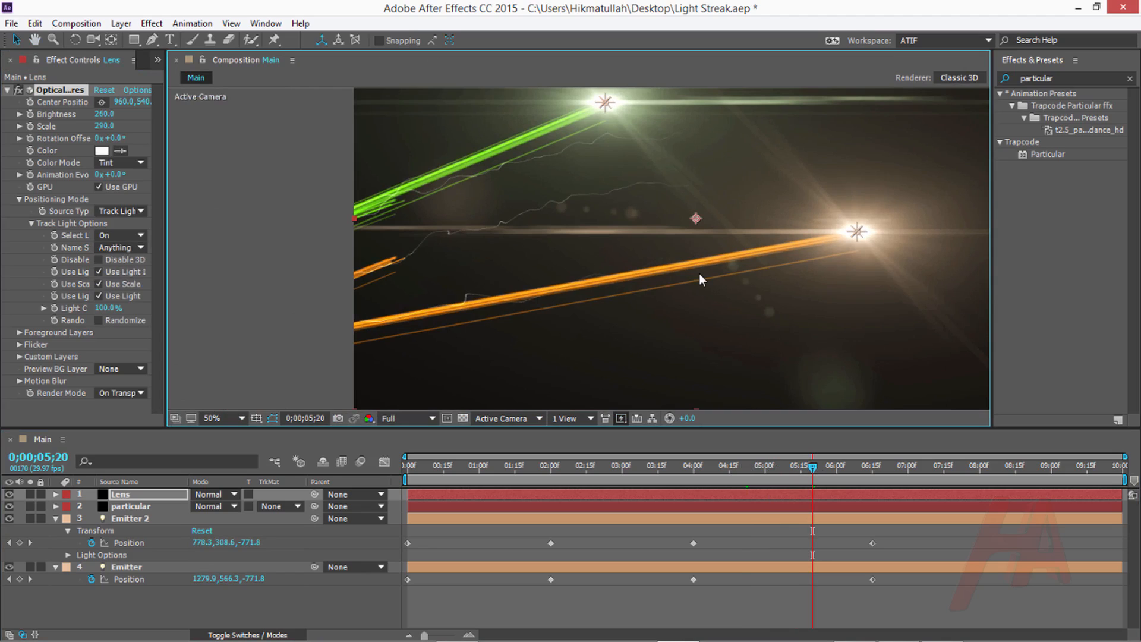
pyautogui.moveTo(710, 266)
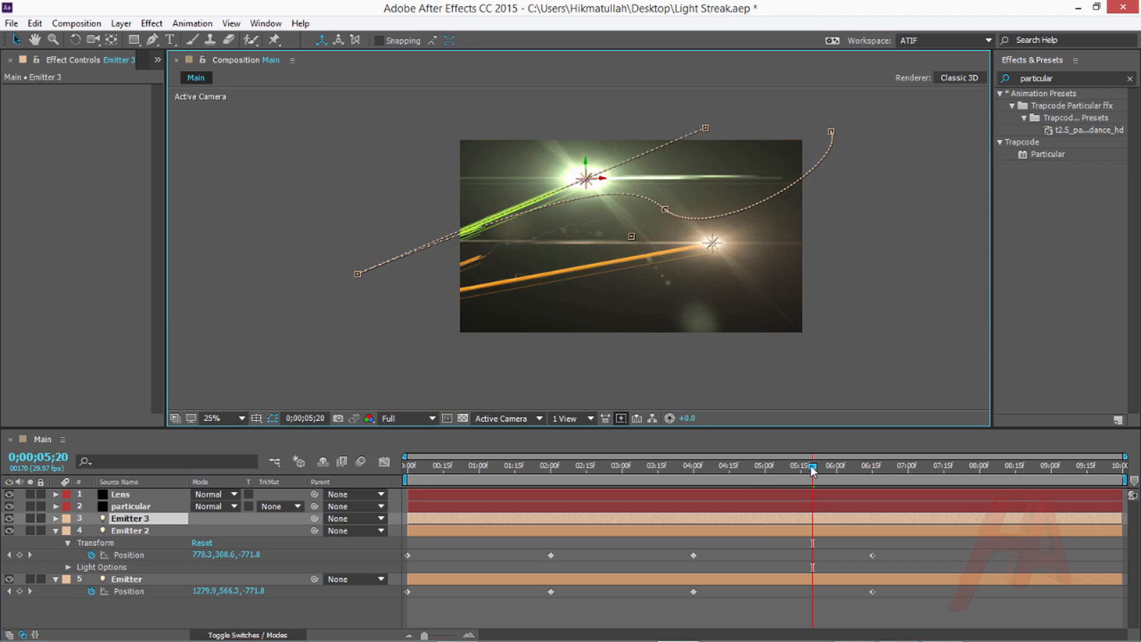
# - Move Emitter 3 at the 4:00 and 6:15 keyframes so its streak crosses diagonally
pyautogui.click(551, 479)
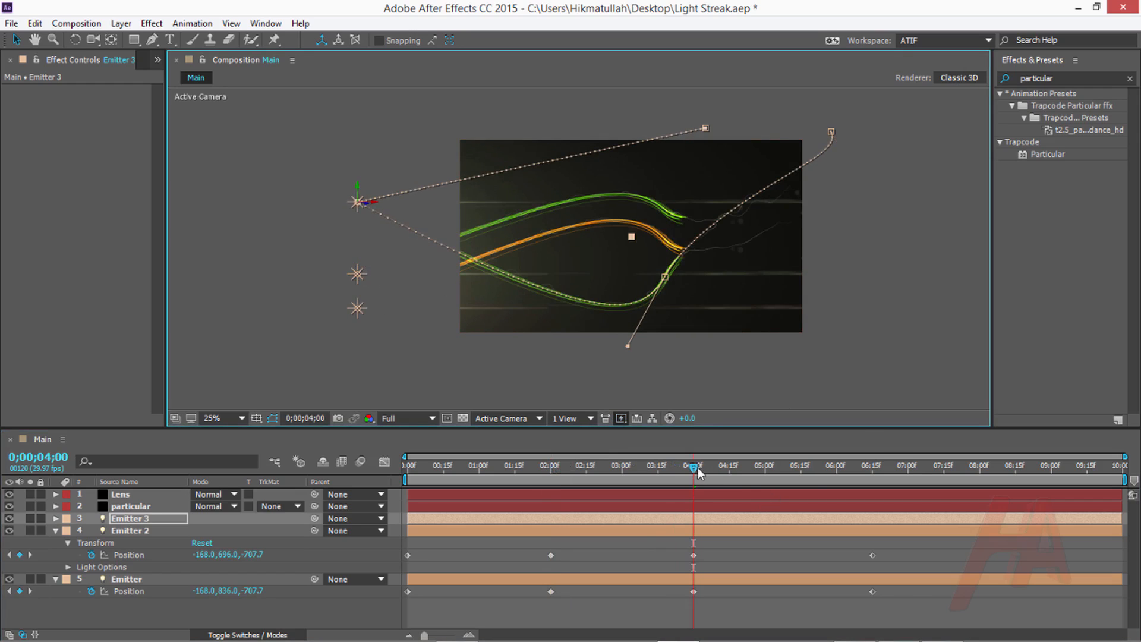
pyautogui.click(871, 469)
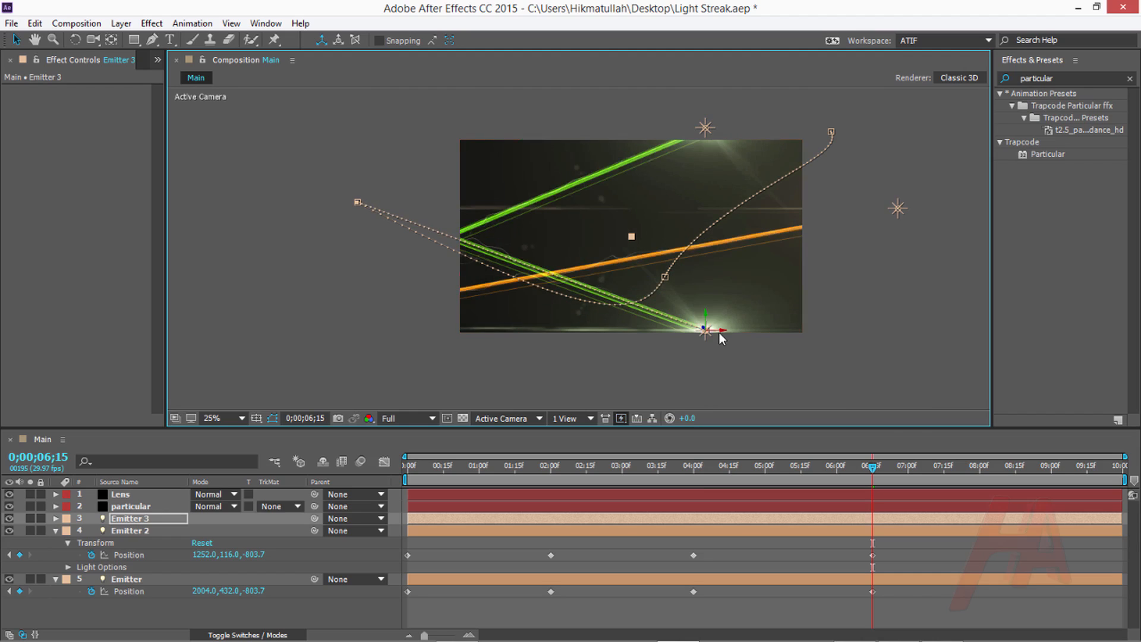
pyautogui.click(120, 494)
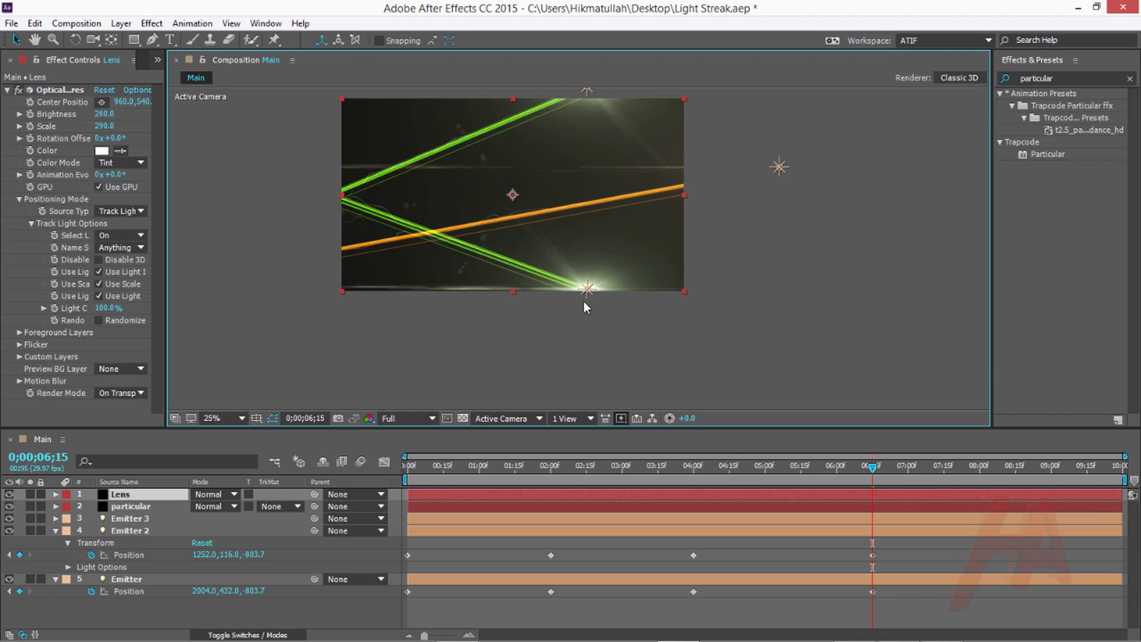
pyautogui.click(130, 518)
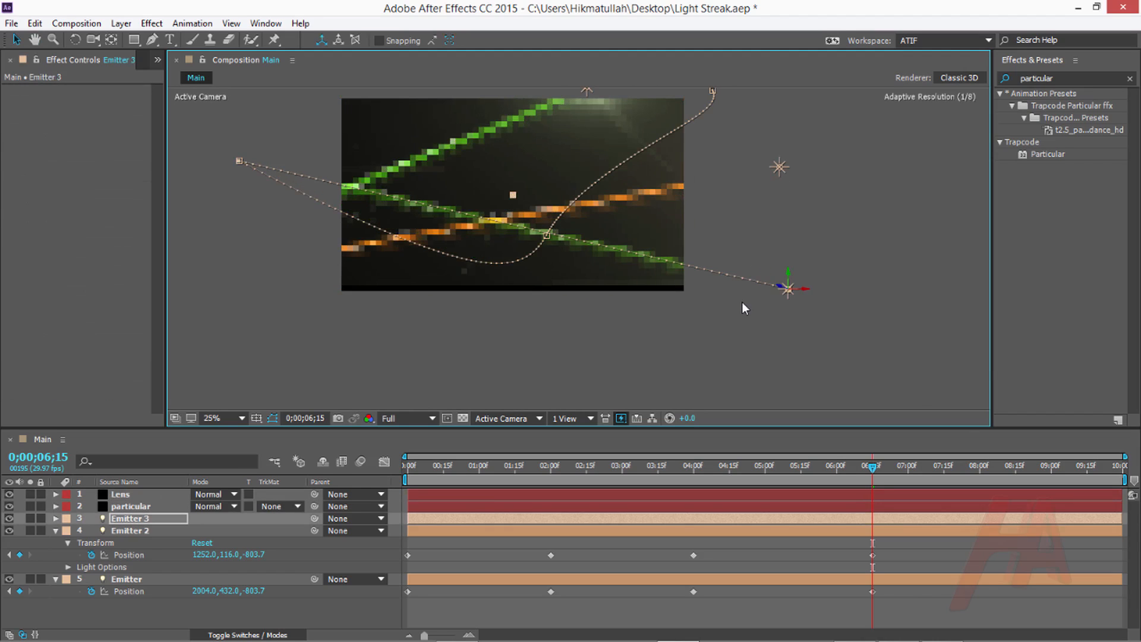
pyautogui.click(224, 418)
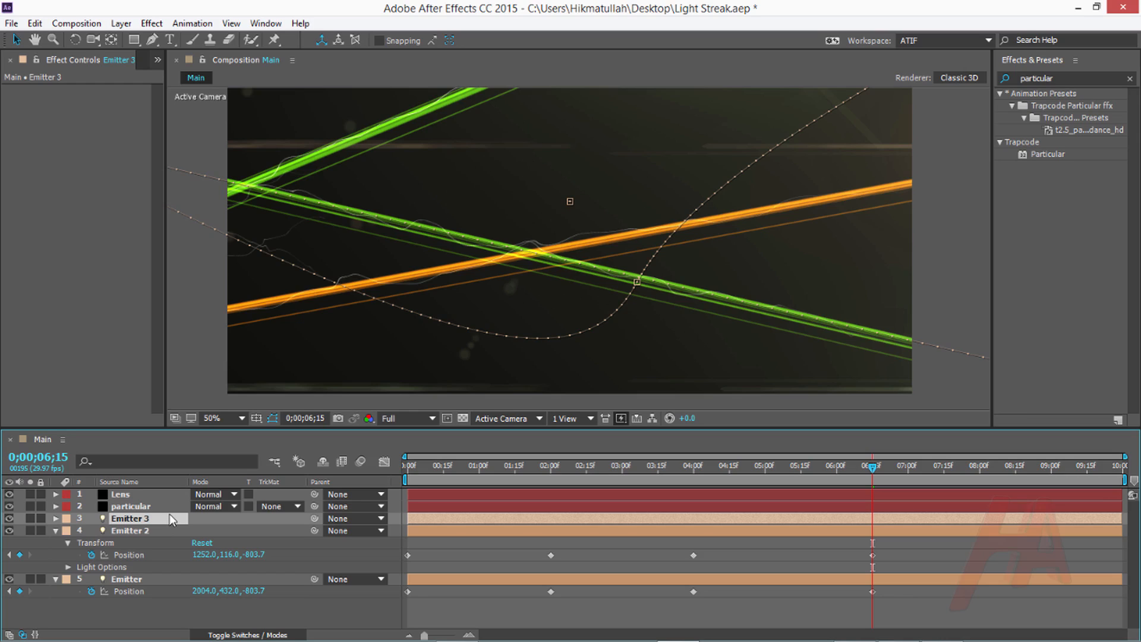
# - Set Emitter 3's light colour to dark red (23000C) in Light Settings
pyautogui.doubleClick(129, 517)
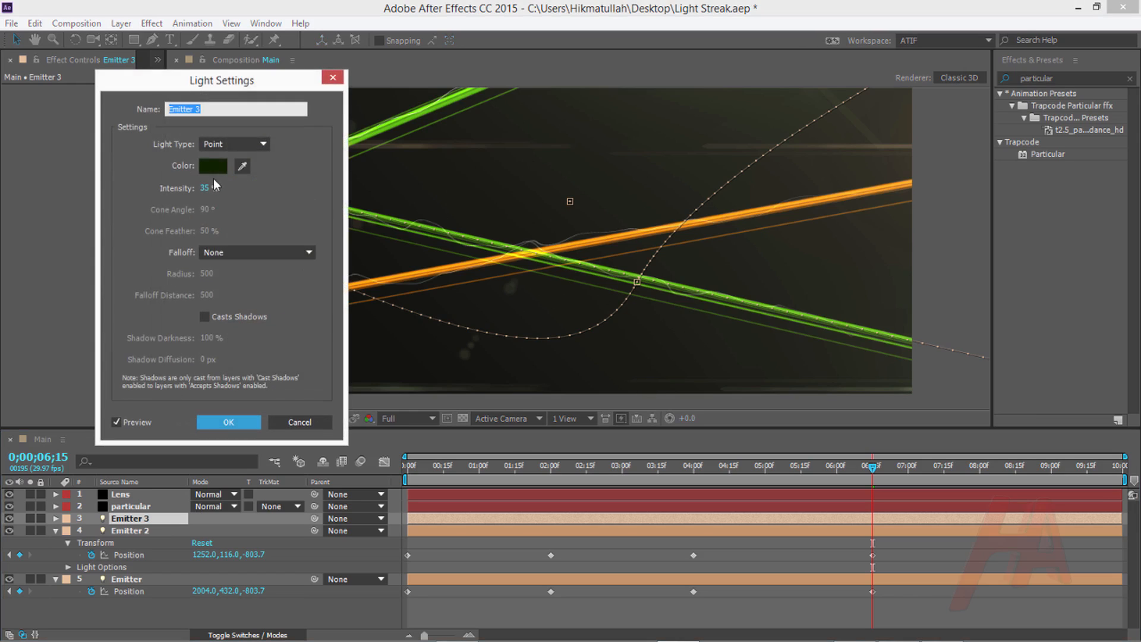
pyautogui.click(211, 166)
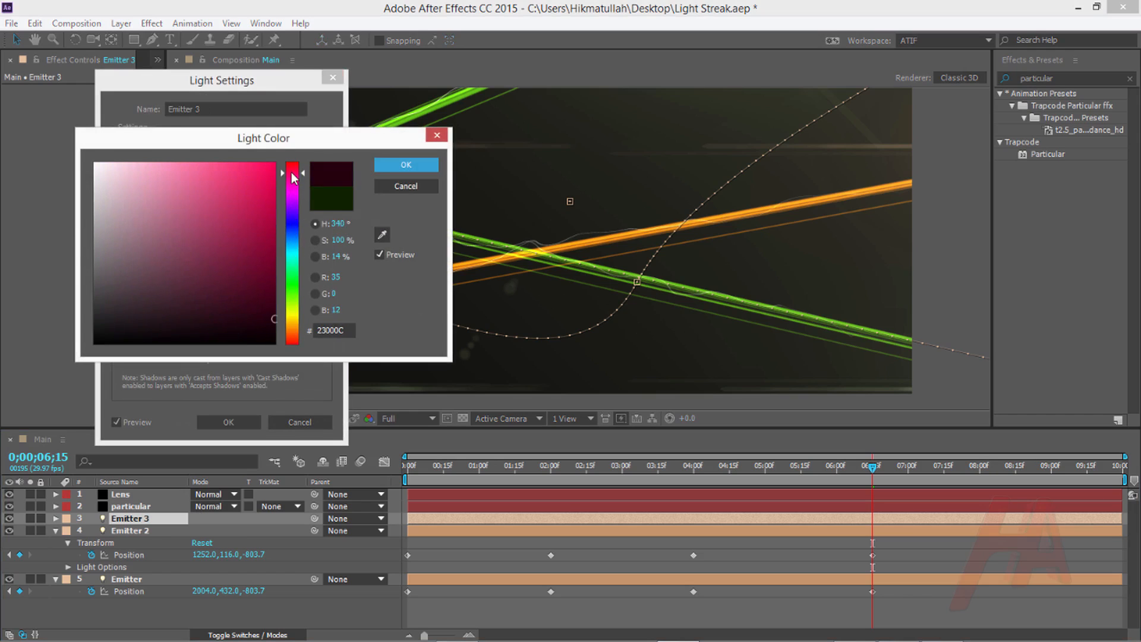
pyautogui.click(405, 164)
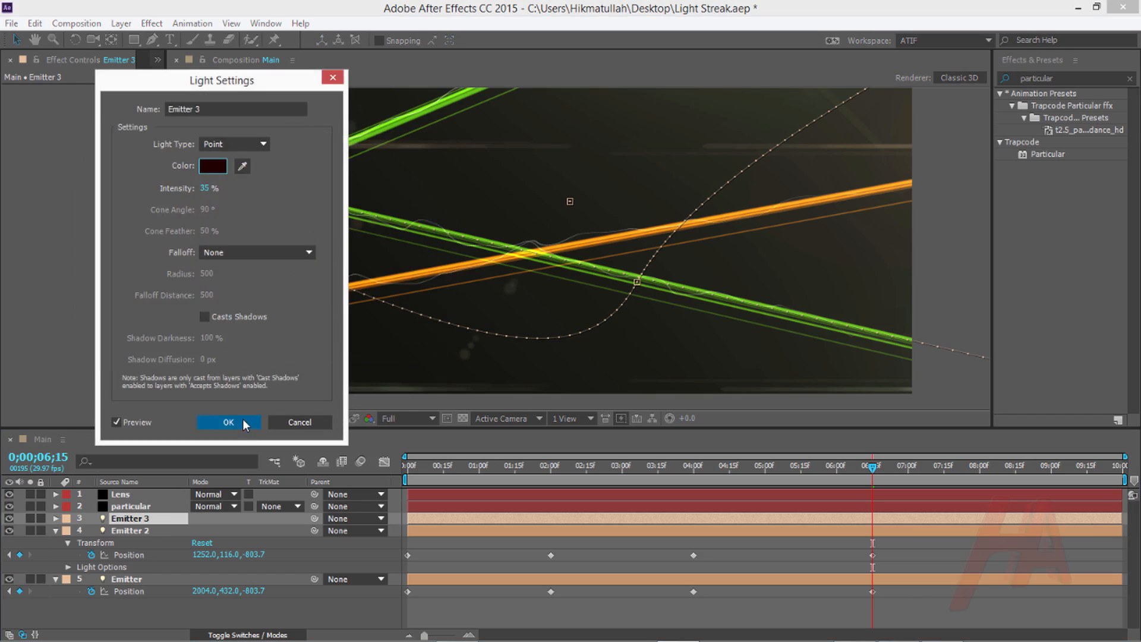
pyautogui.click(228, 422)
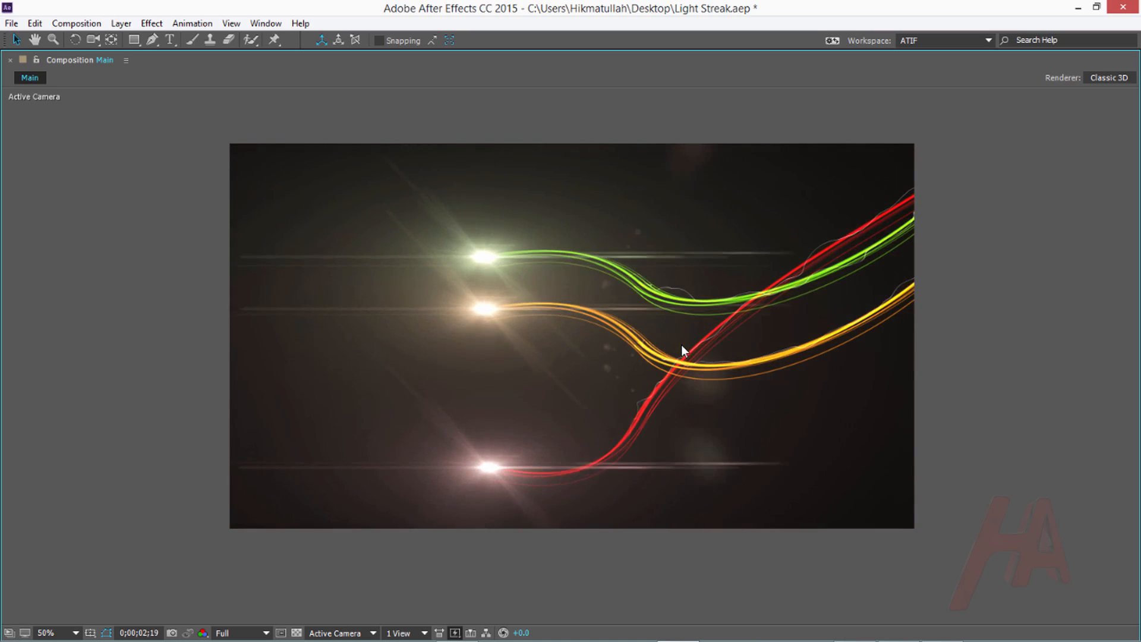
# - Return from the enlarged preview to the full workspace
pyautogui.press('Space')
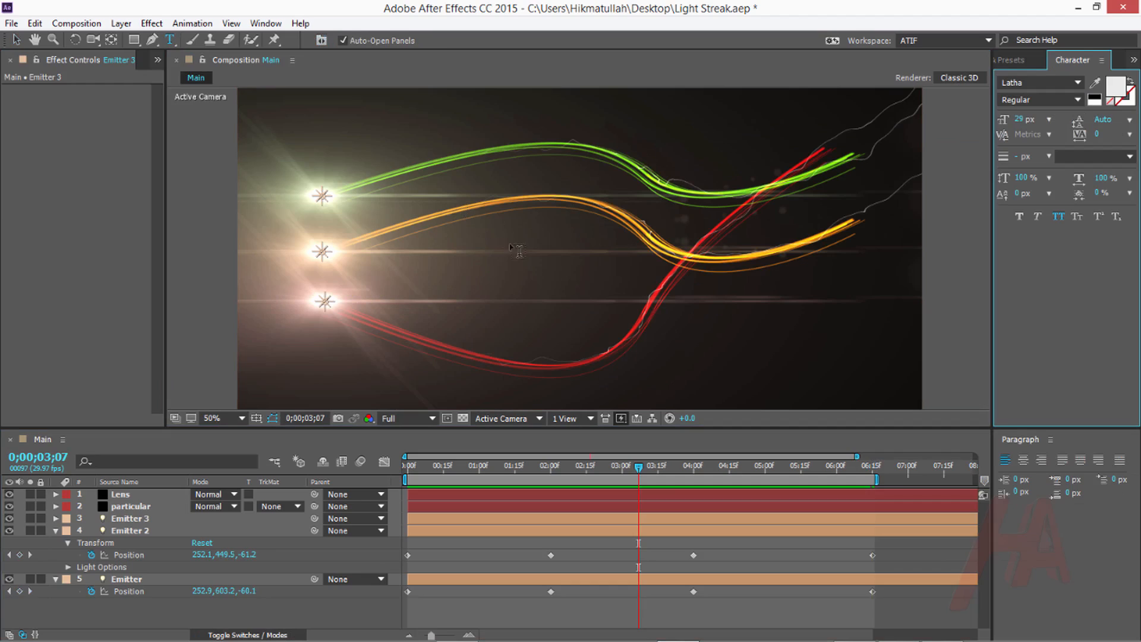
# - Type LIGHT STREAK and colour the word LIGHT yellow-green (CEFD1A)
pyautogui.write('LIGHT STREAK')
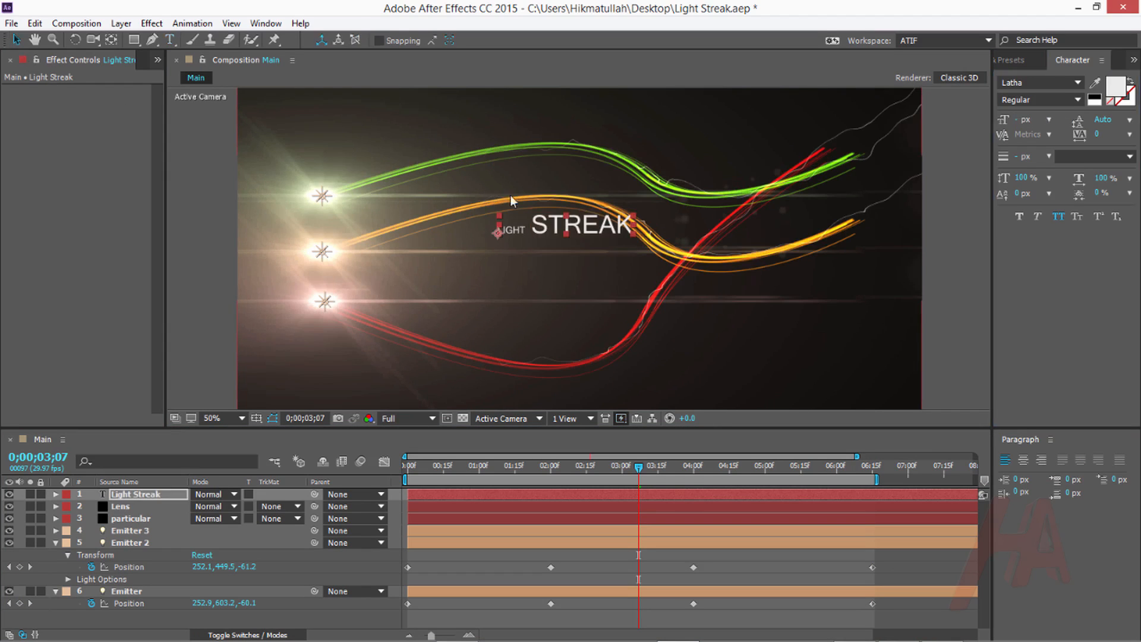
pyautogui.click(55, 493)
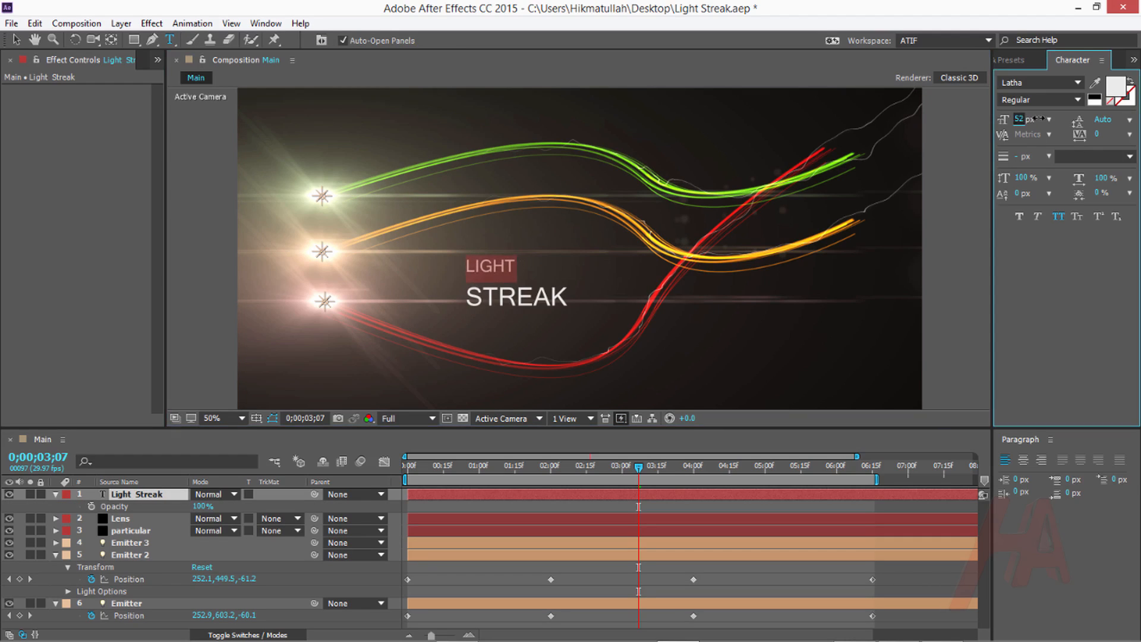
pyautogui.click(1096, 99)
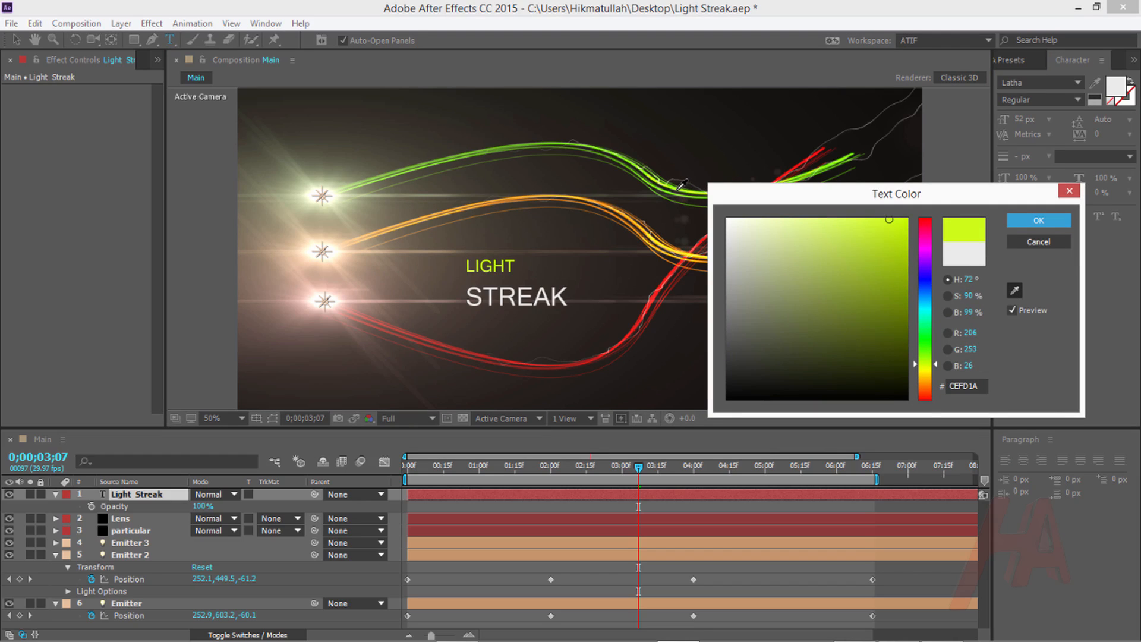
pyautogui.click(1037, 220)
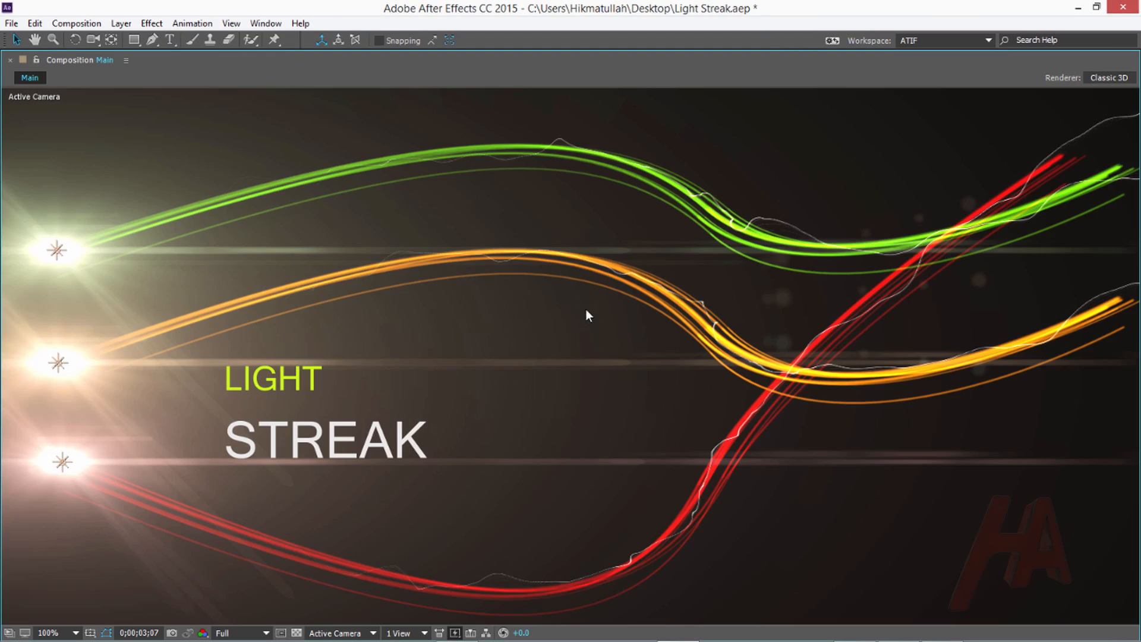
pyautogui.click(48, 632)
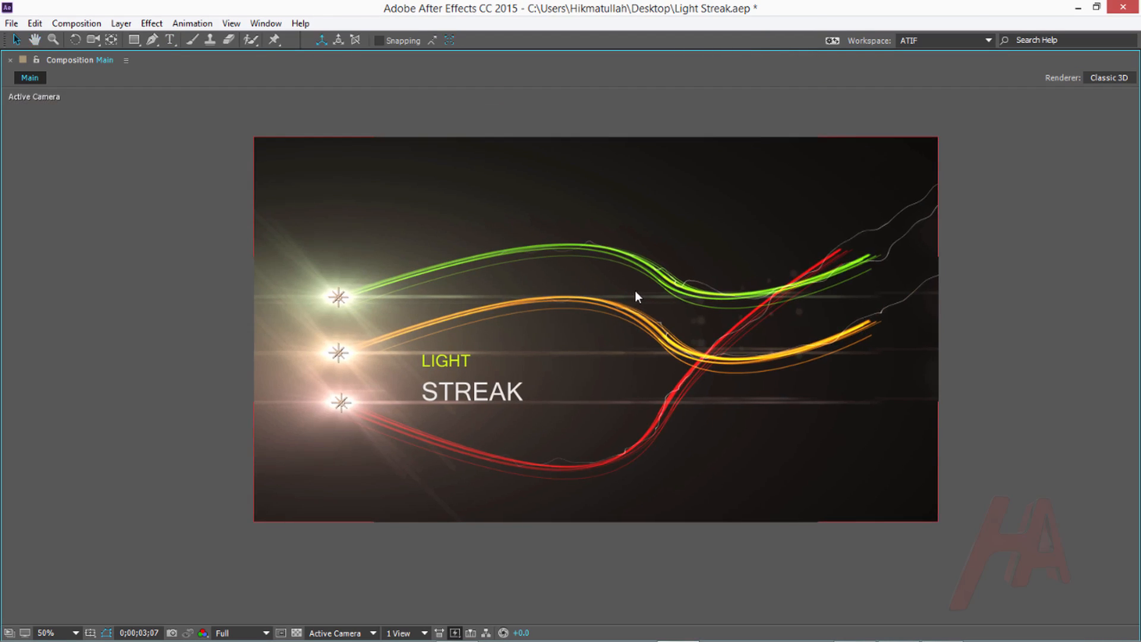